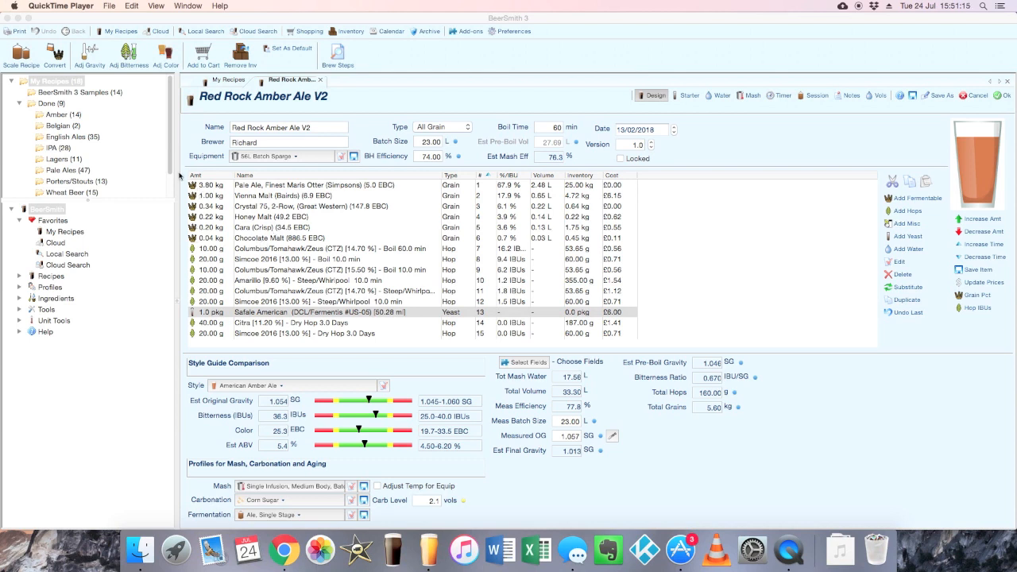
mouse_move(369, 257)
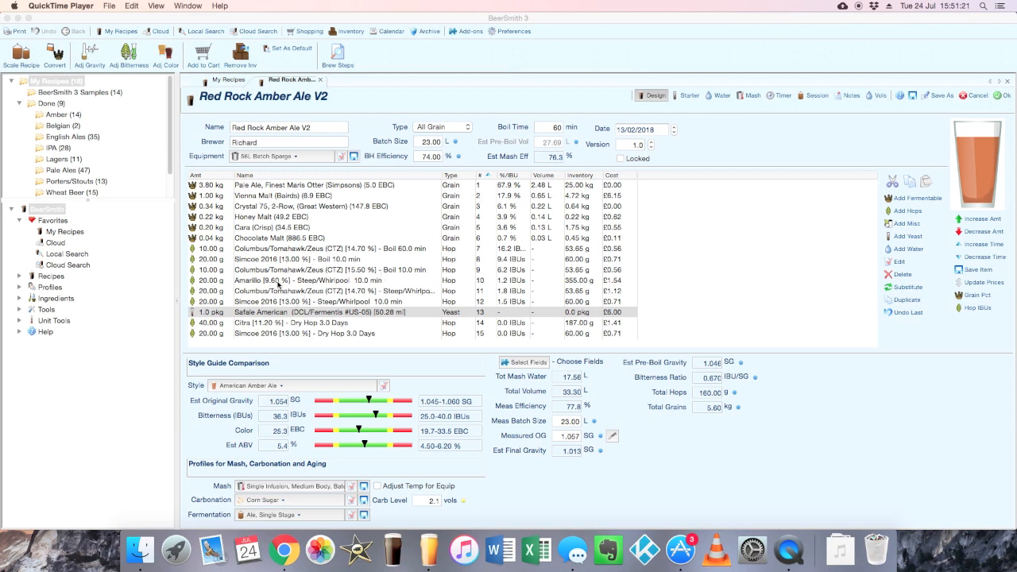
mouse_move(324, 252)
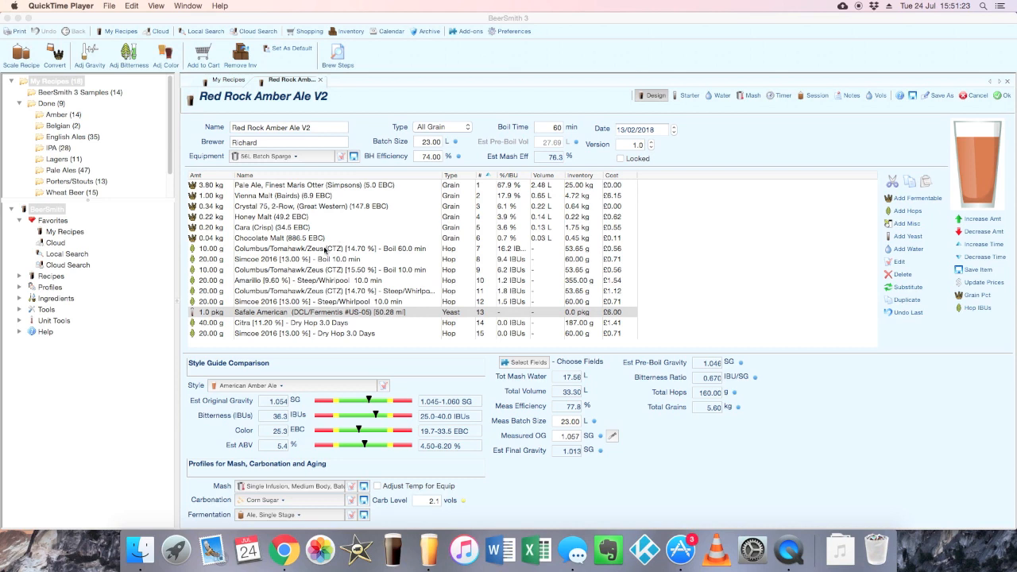
mouse_move(356, 198)
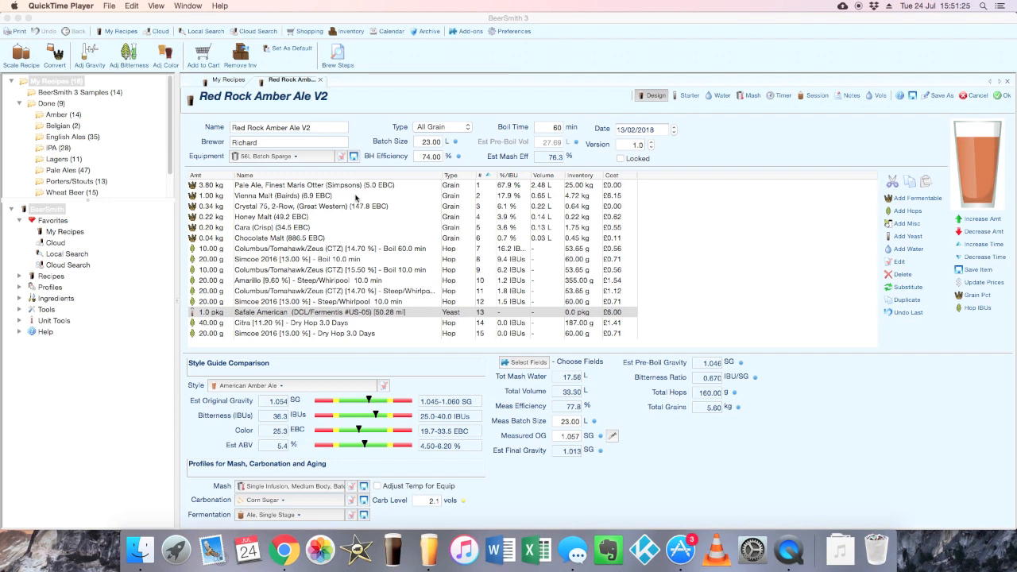
mouse_move(353, 198)
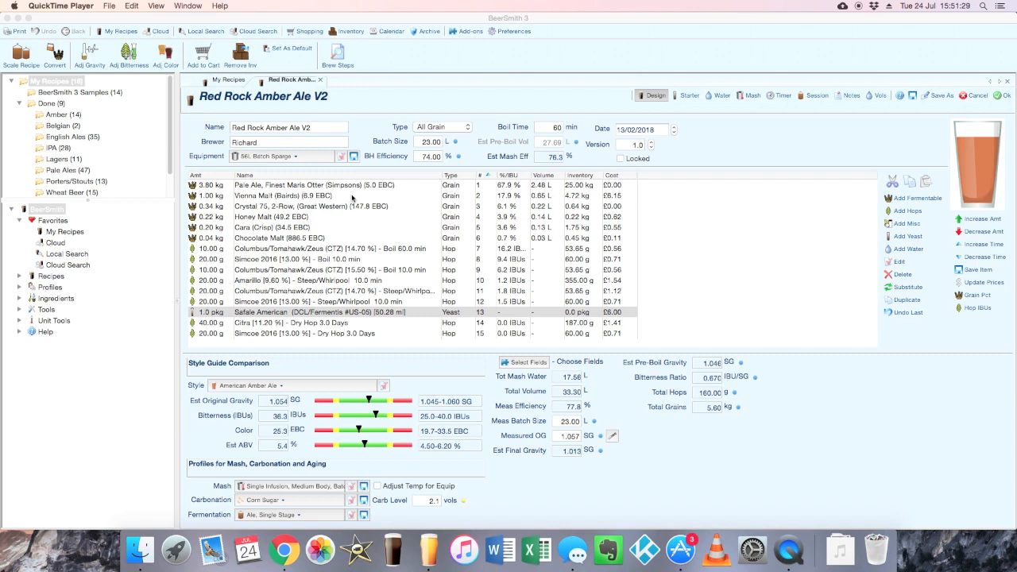
mouse_move(292, 215)
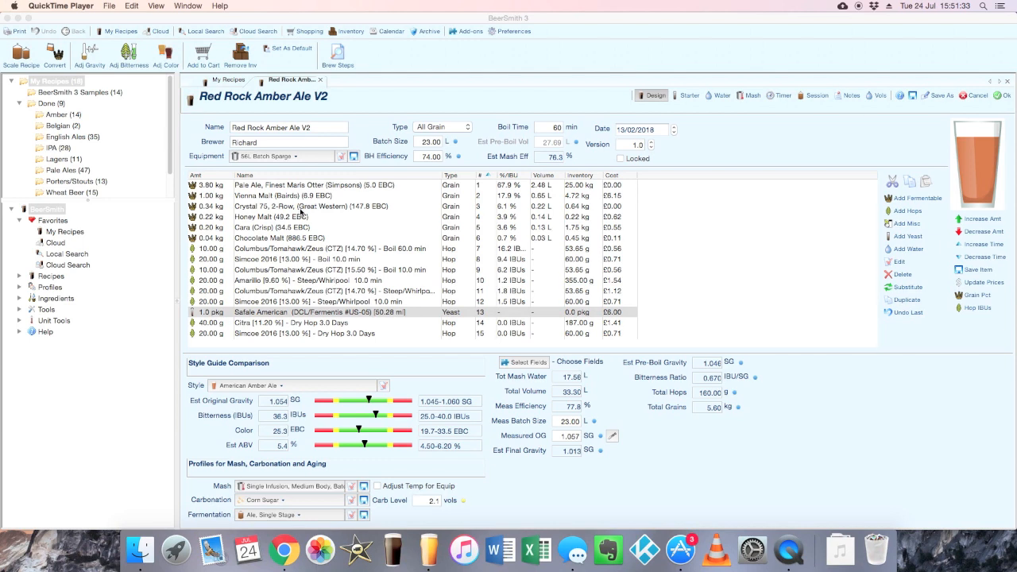
mouse_move(302, 212)
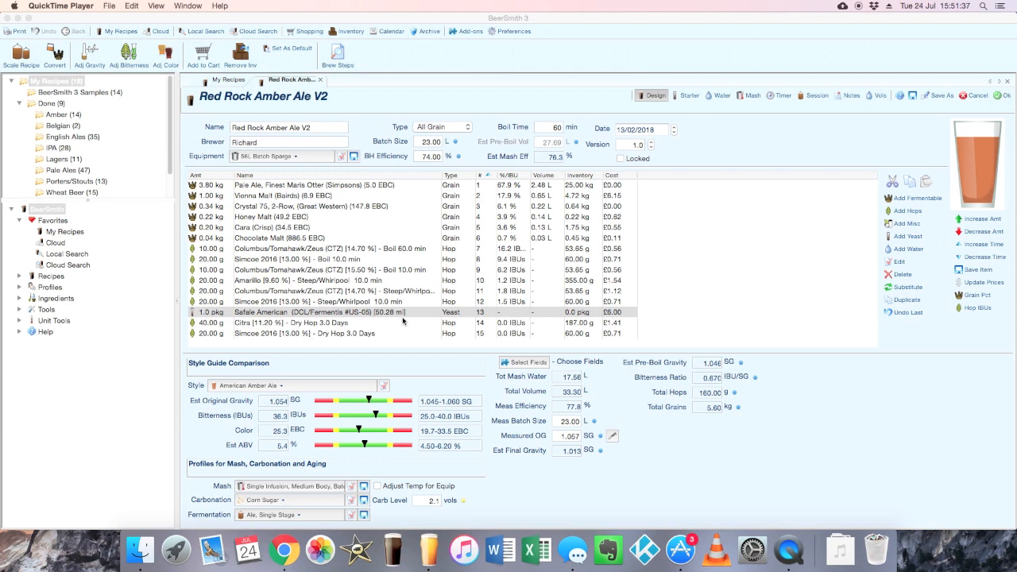
mouse_move(421, 289)
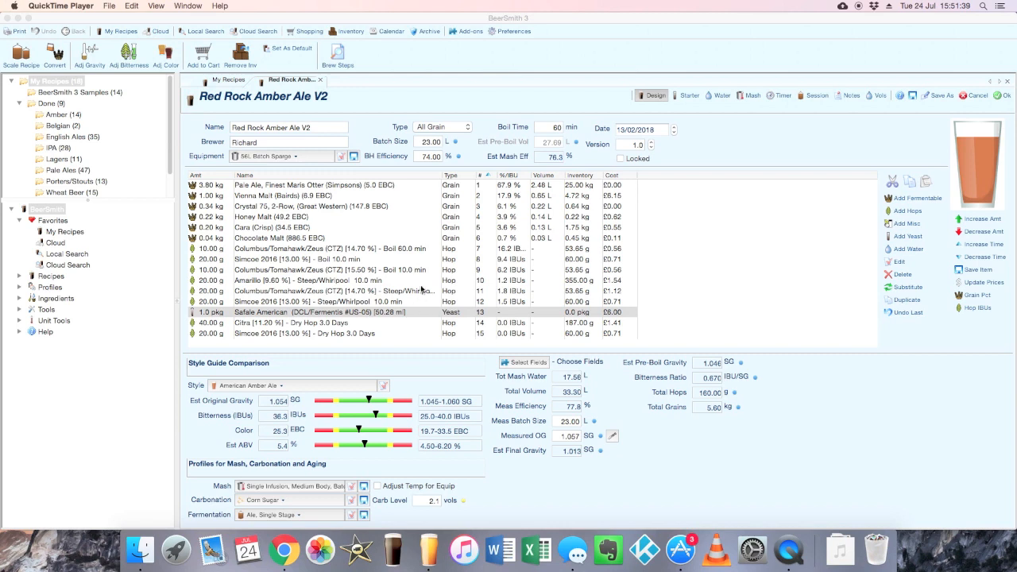
mouse_move(421, 290)
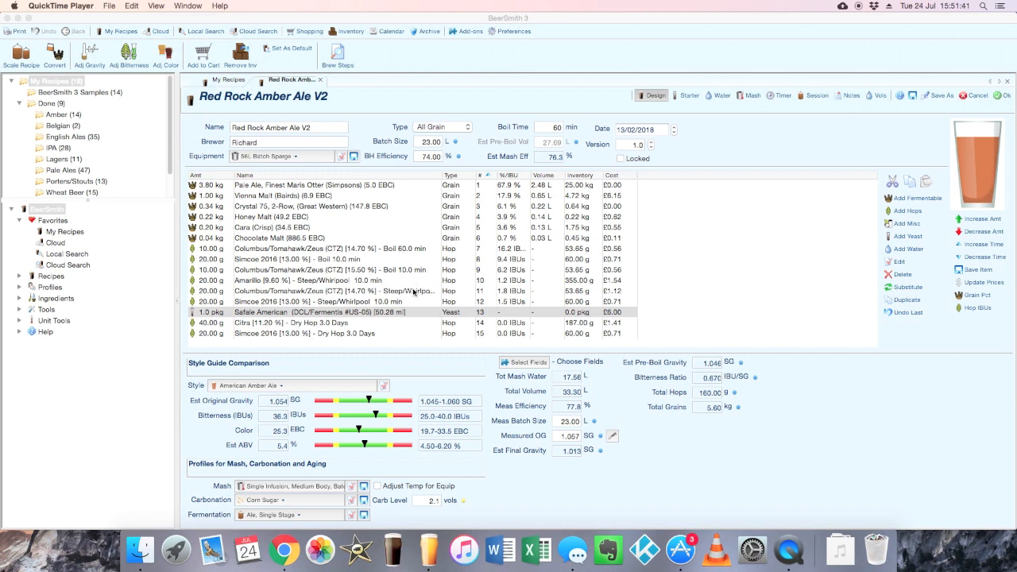
mouse_move(413, 292)
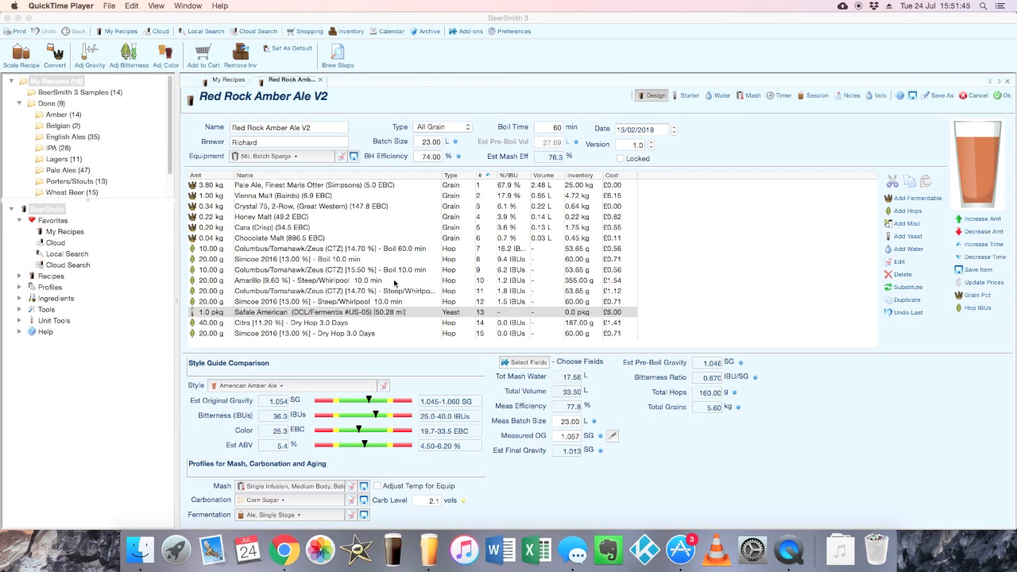
mouse_move(392, 284)
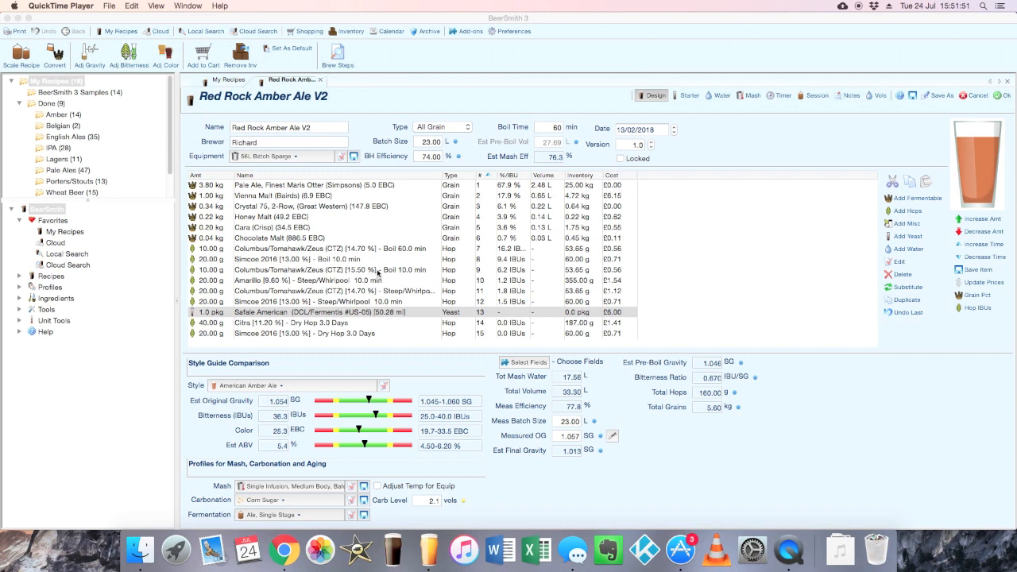
mouse_move(386, 273)
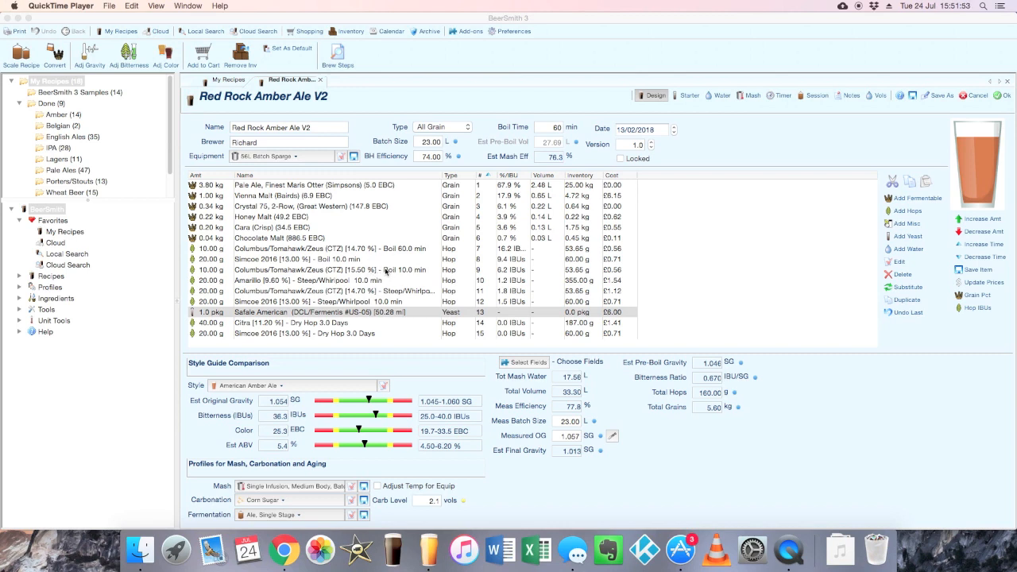
mouse_move(334, 239)
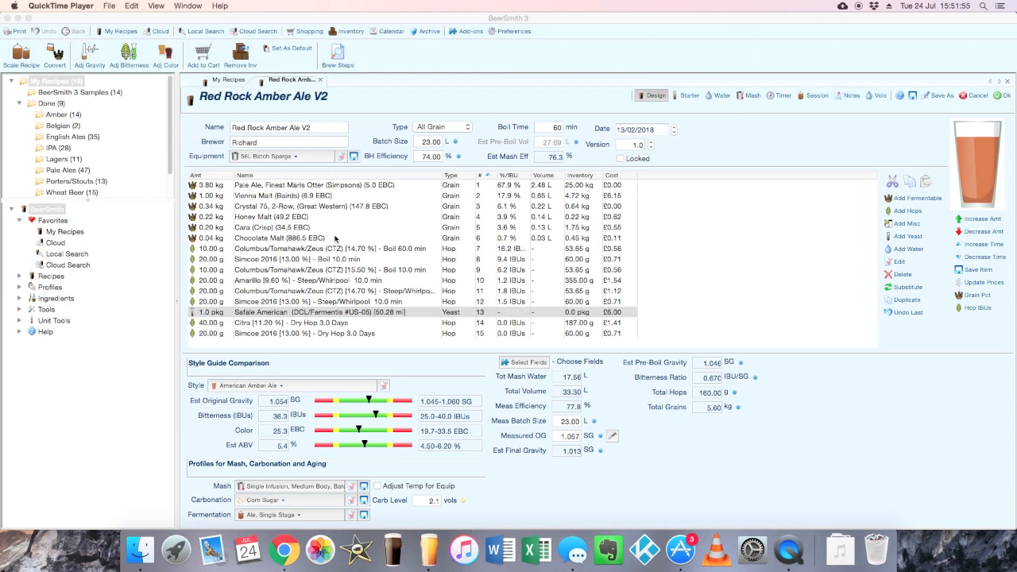
mouse_move(234, 268)
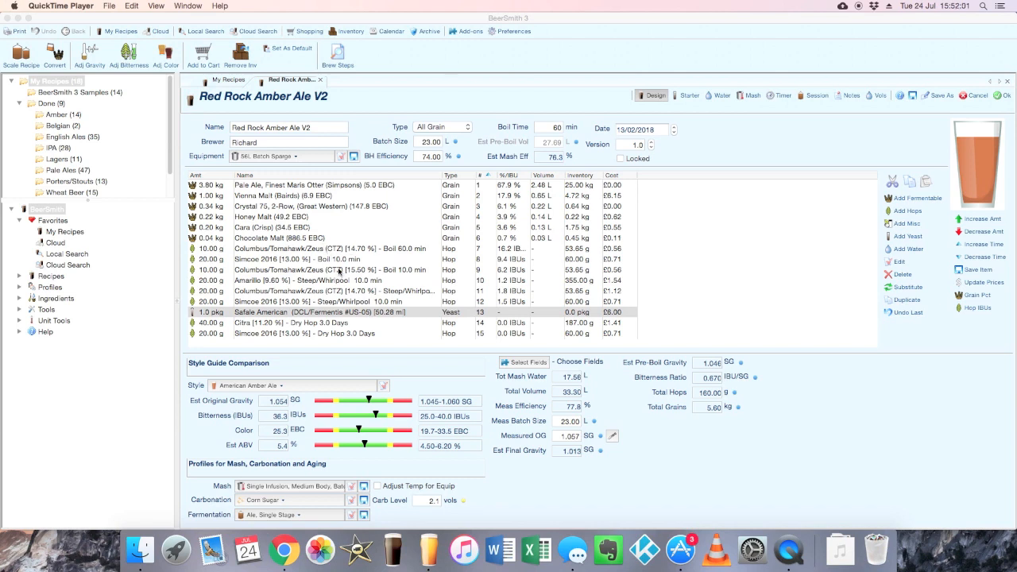
mouse_move(338, 272)
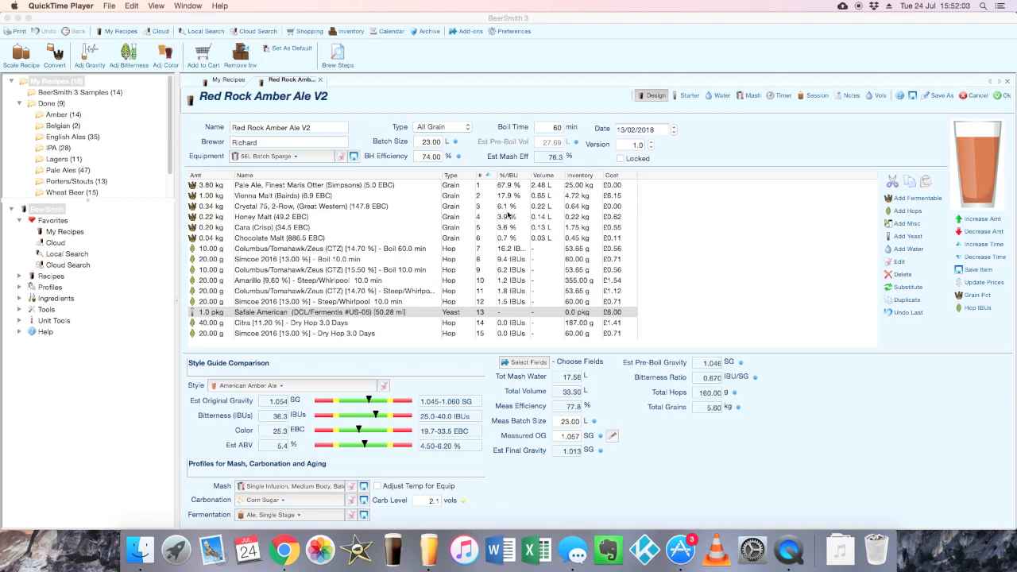
mouse_move(503, 212)
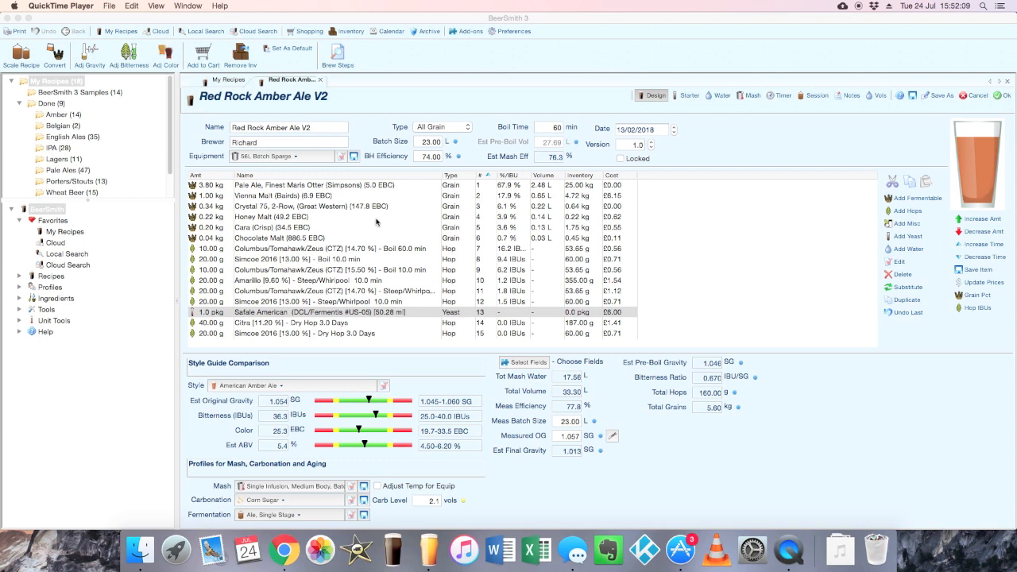
mouse_move(601, 211)
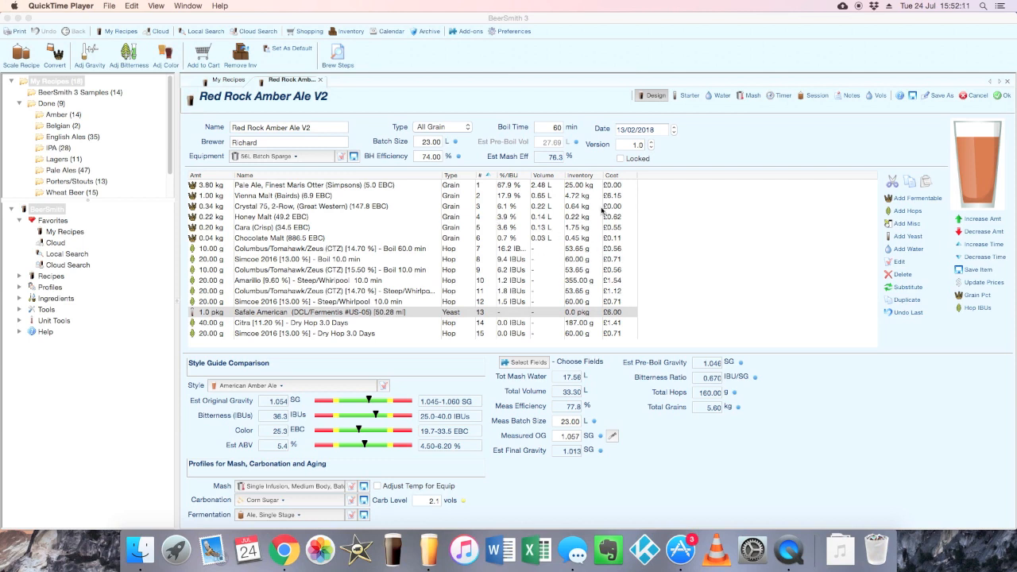
mouse_move(684, 142)
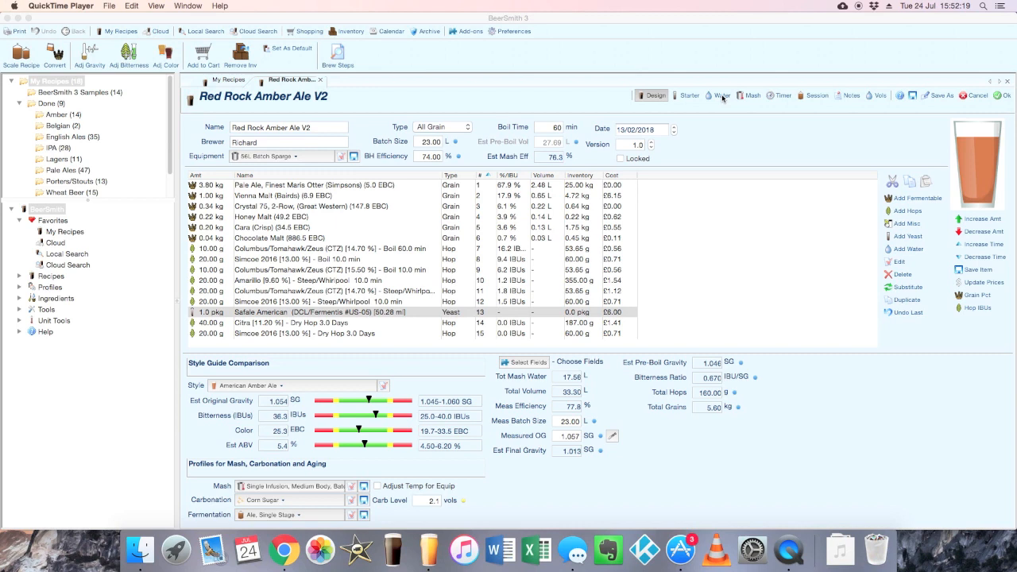
Show the Red Rock Amber Ale V2 water profile page
left_click(720, 95)
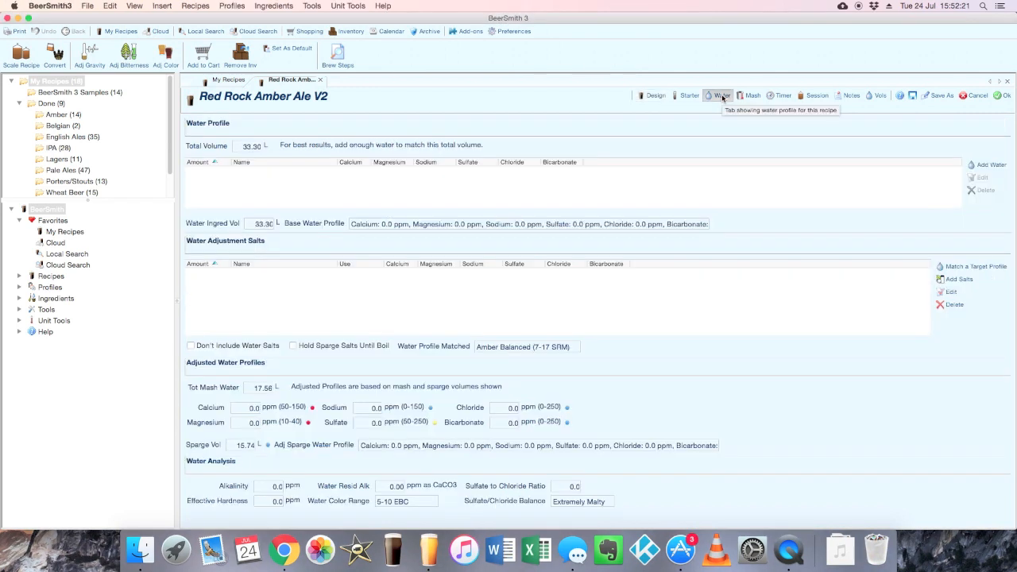
mouse_move(337, 353)
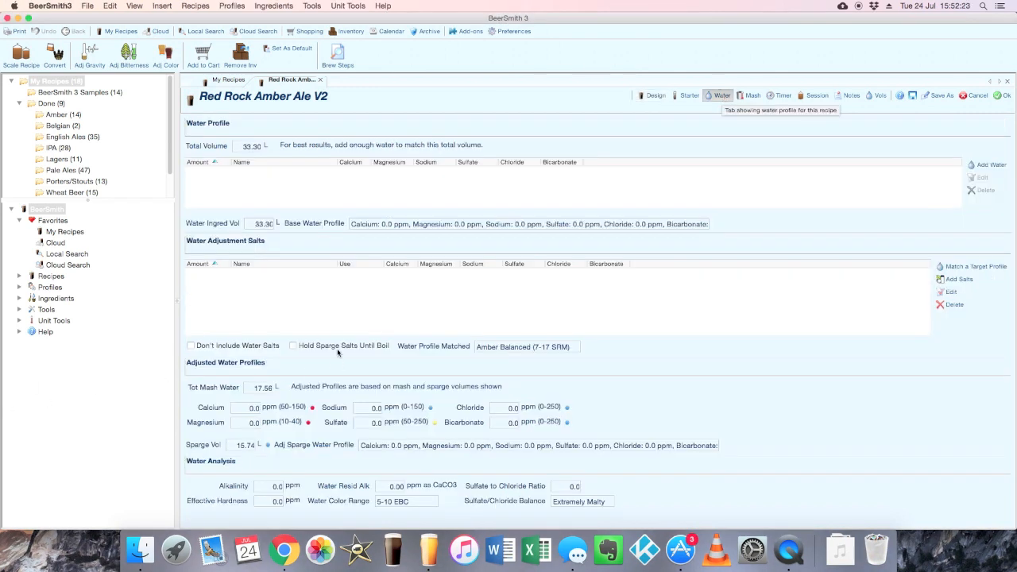
mouse_move(611, 197)
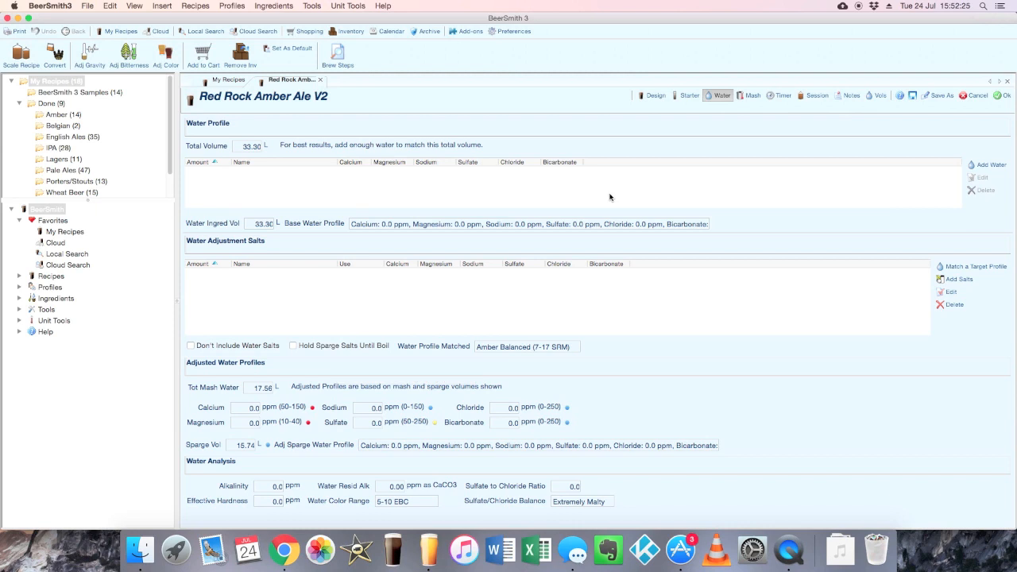
mouse_move(534, 182)
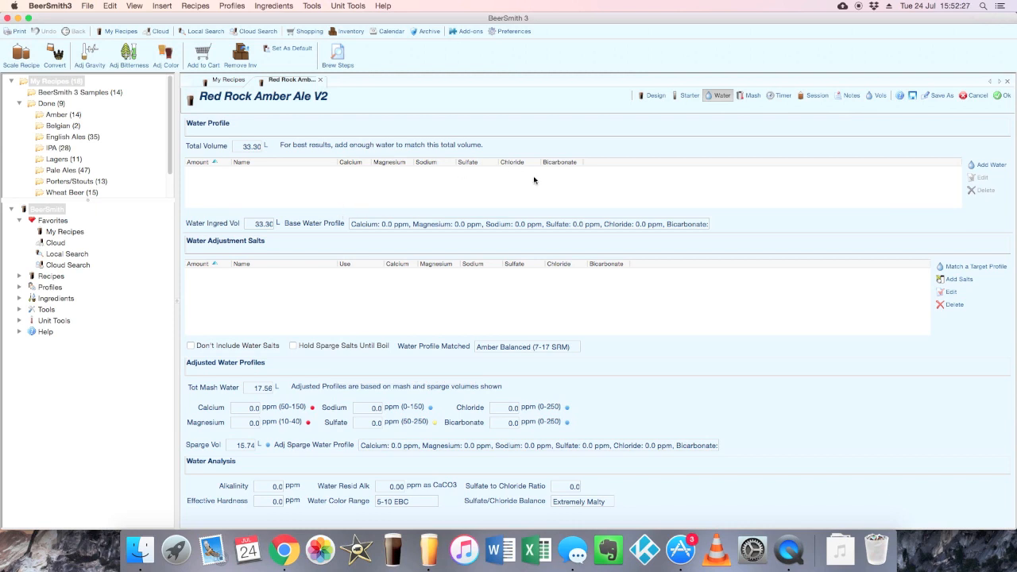
mouse_move(560, 178)
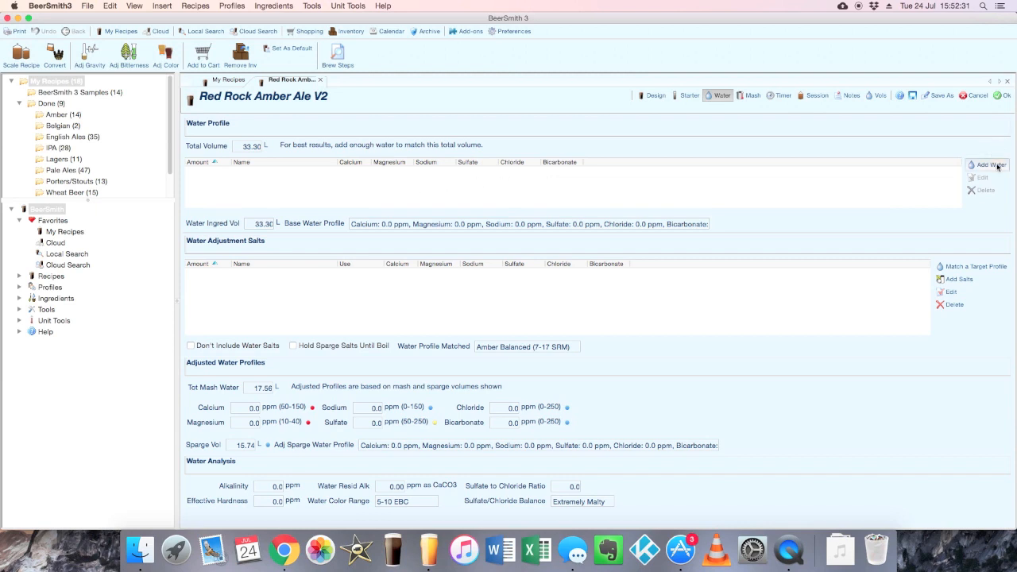
mouse_move(614, 246)
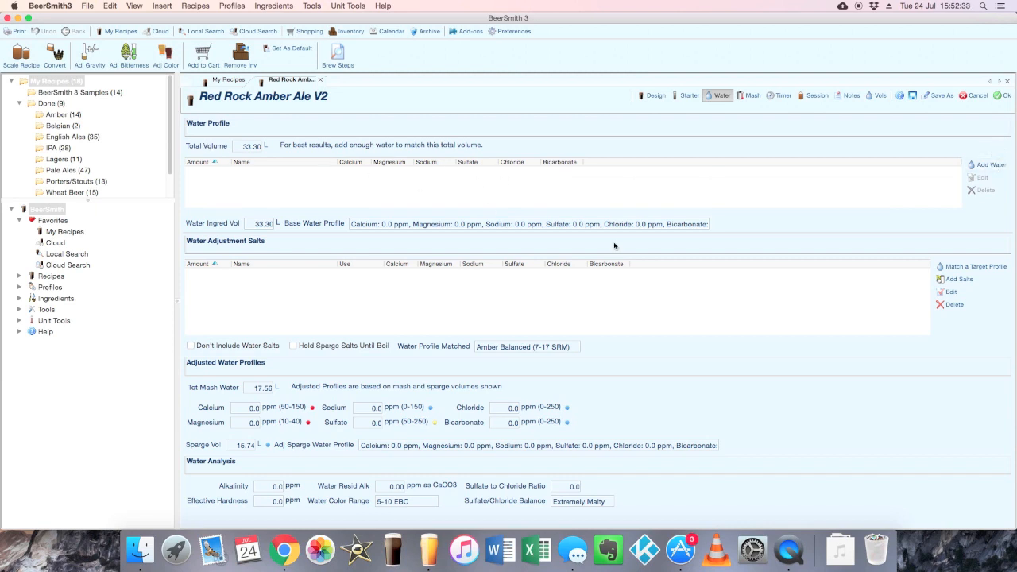
Browse the Add Water profile list, highlighting Distilled Water at 33.30 L
left_click(991, 165)
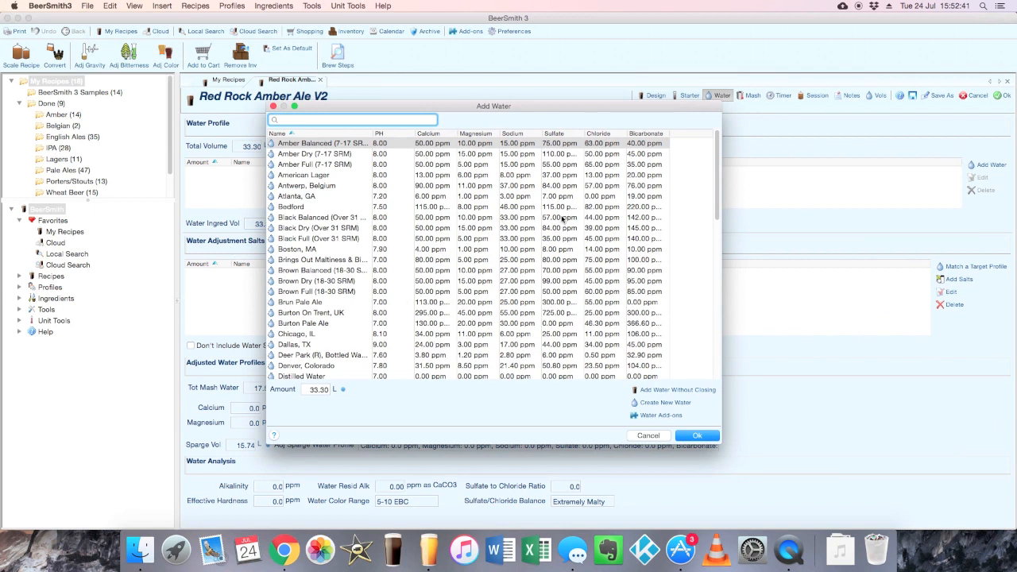
scroll("down", 3)
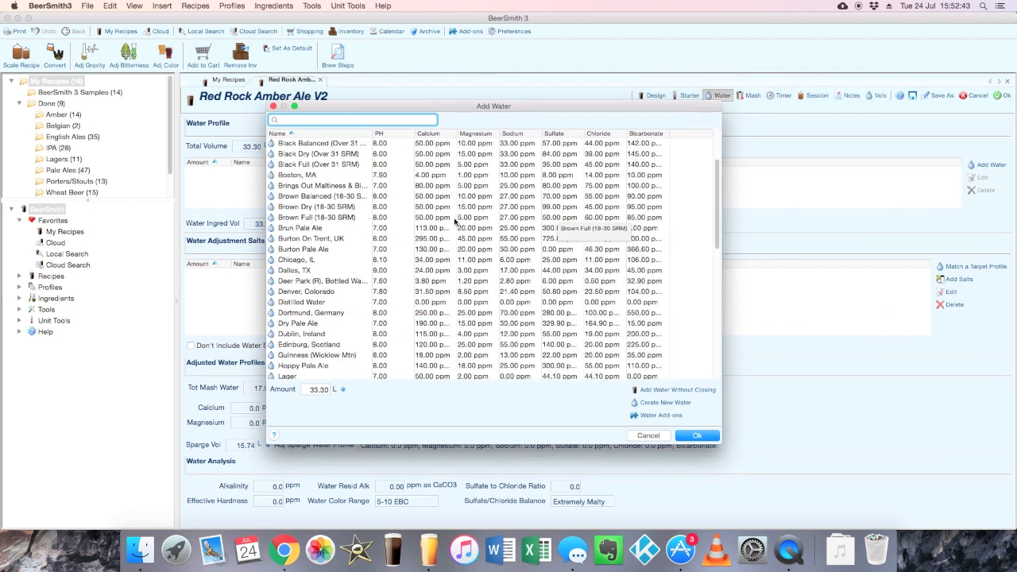
scroll("down", 3)
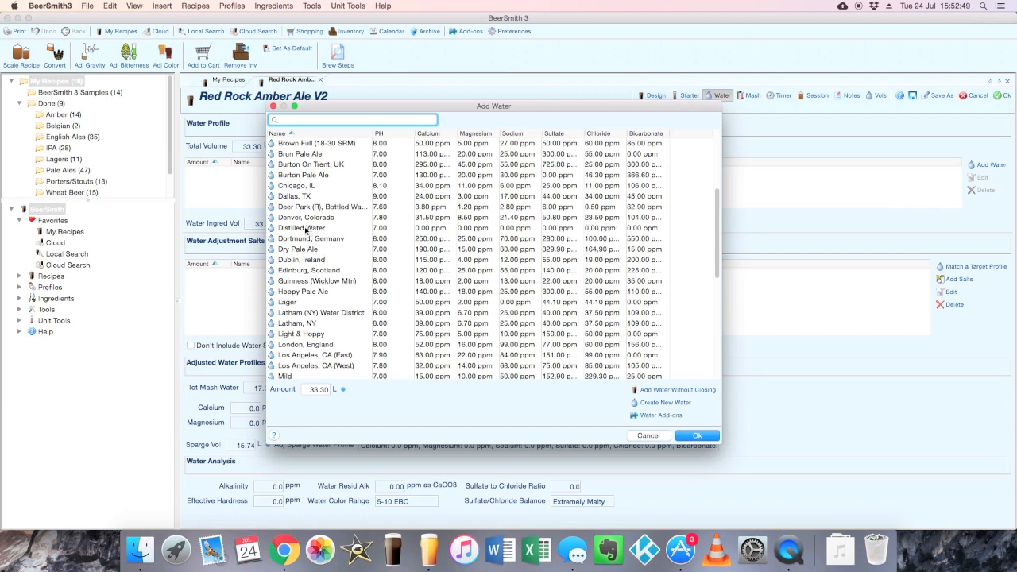
left_click(302, 228)
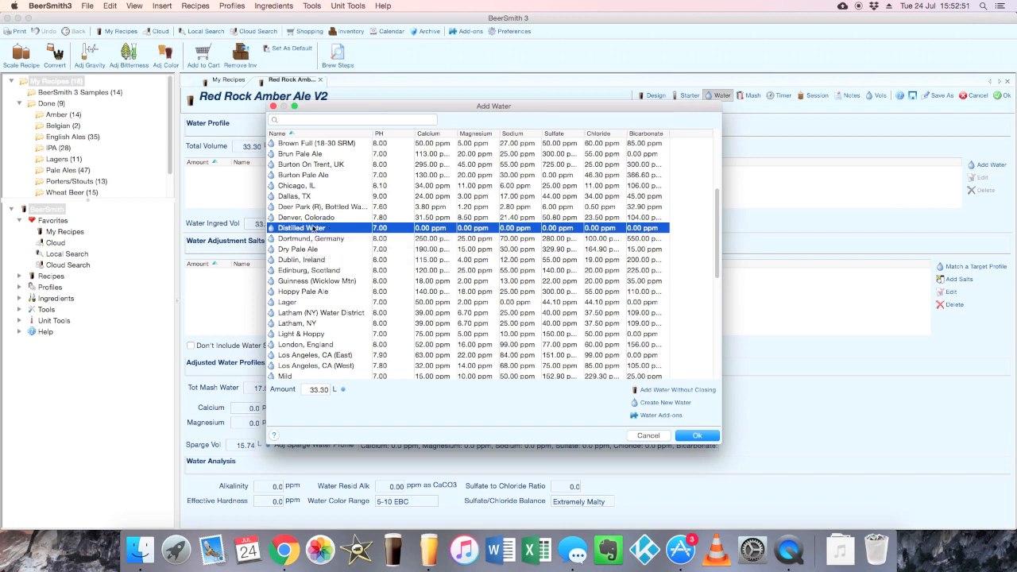
mouse_move(310, 228)
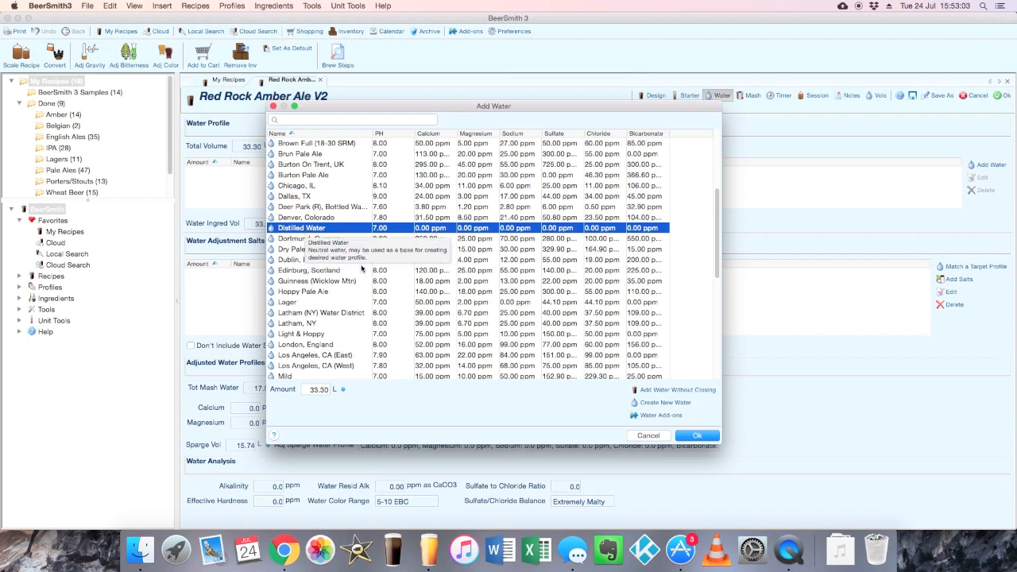
mouse_move(342, 280)
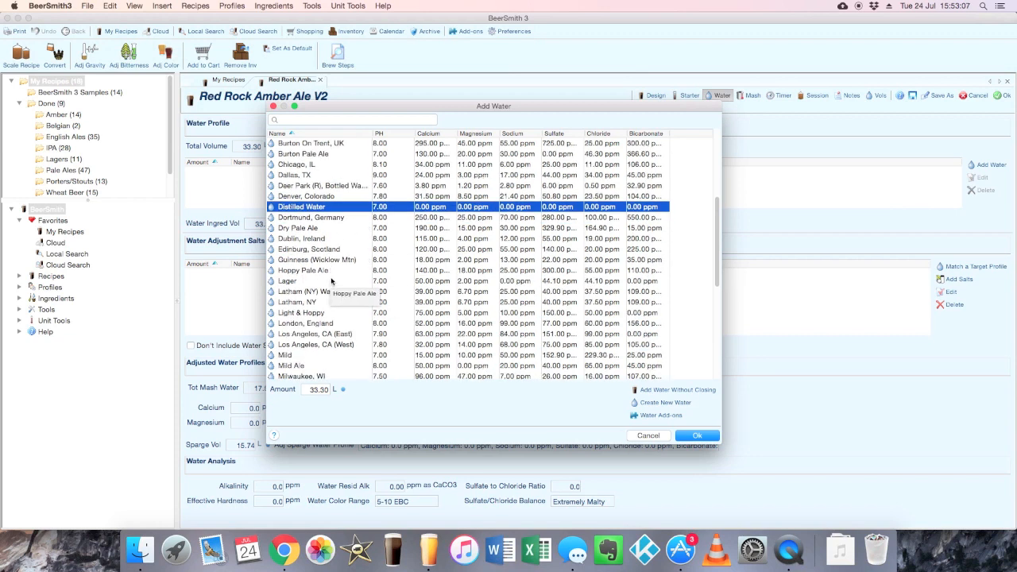
scroll("down", 3)
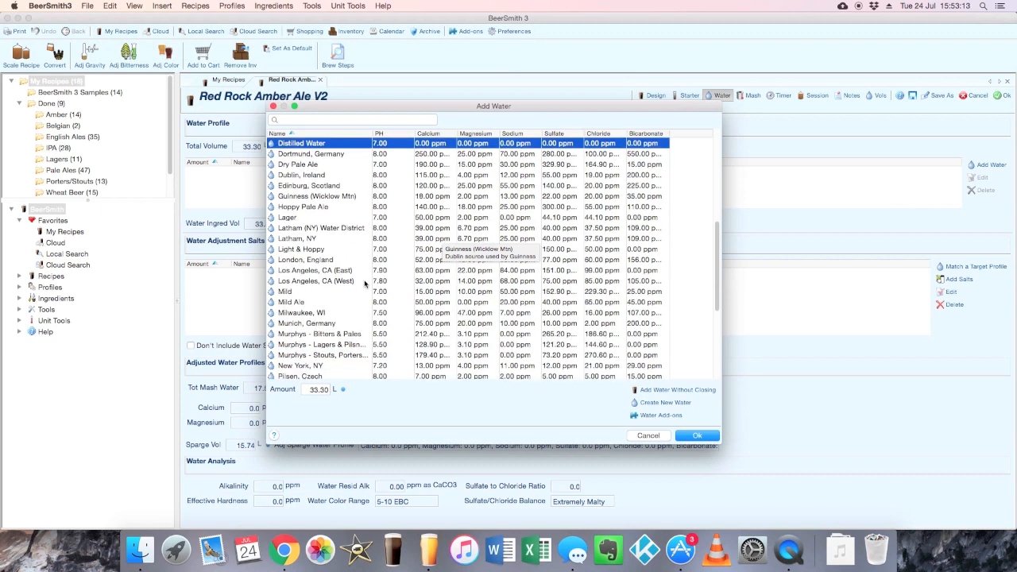
scroll("down", 3)
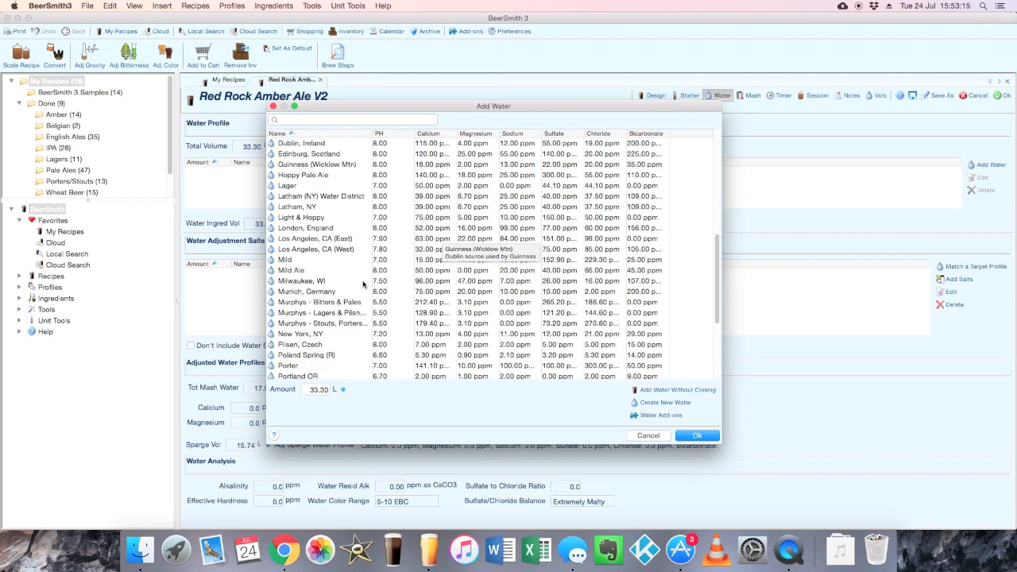
scroll("down", 3)
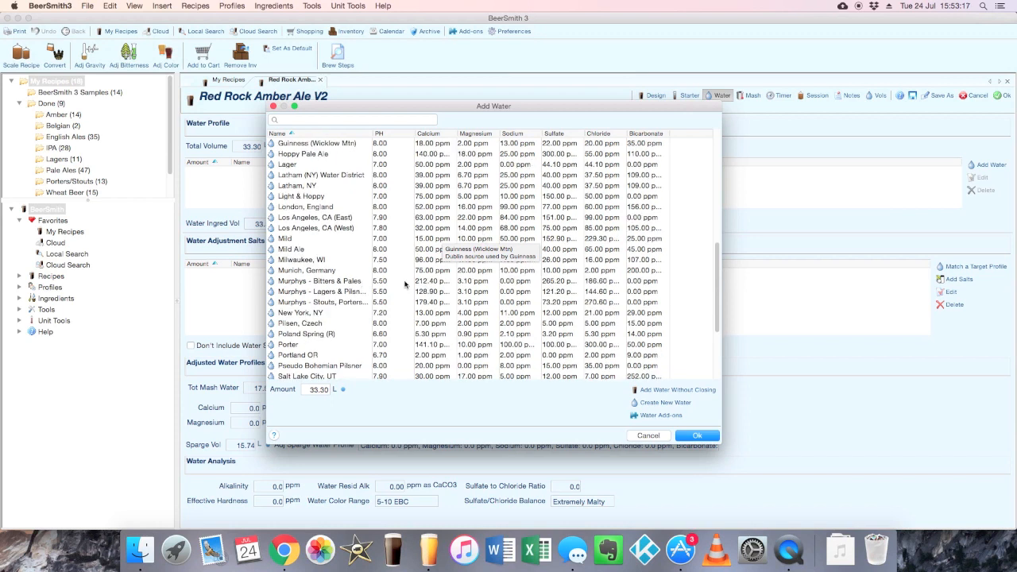
mouse_move(365, 274)
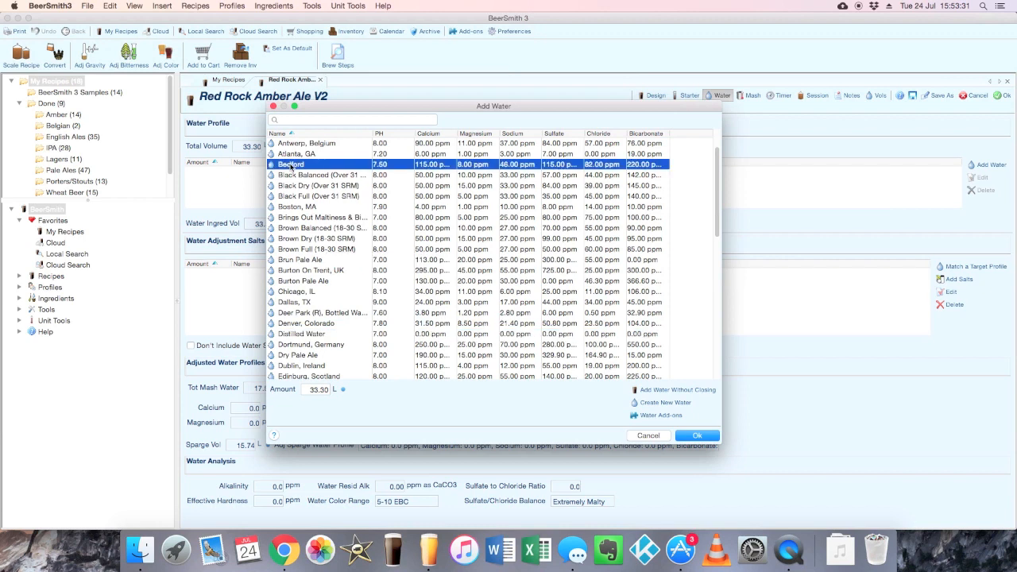
mouse_move(424, 241)
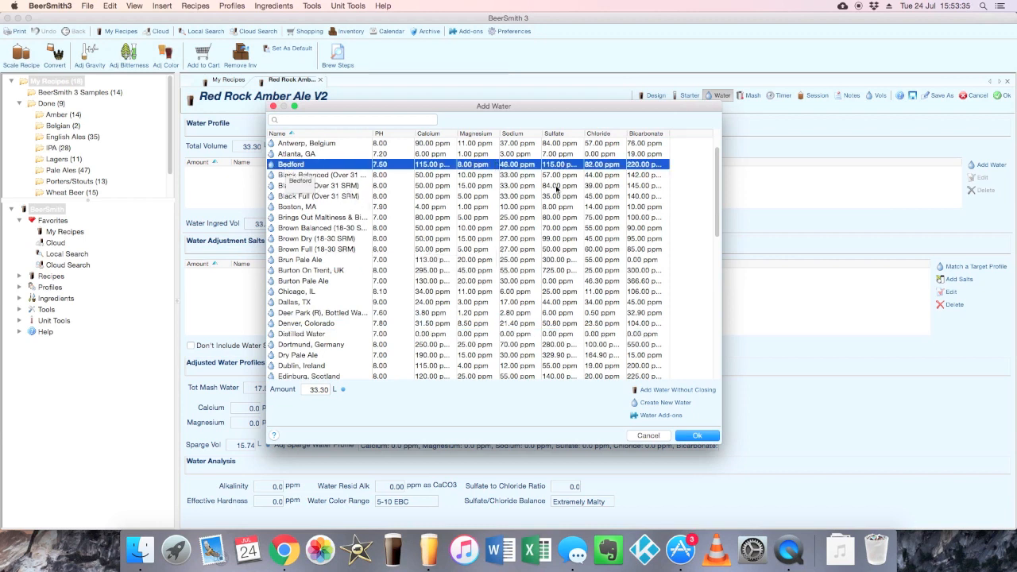
mouse_move(480, 232)
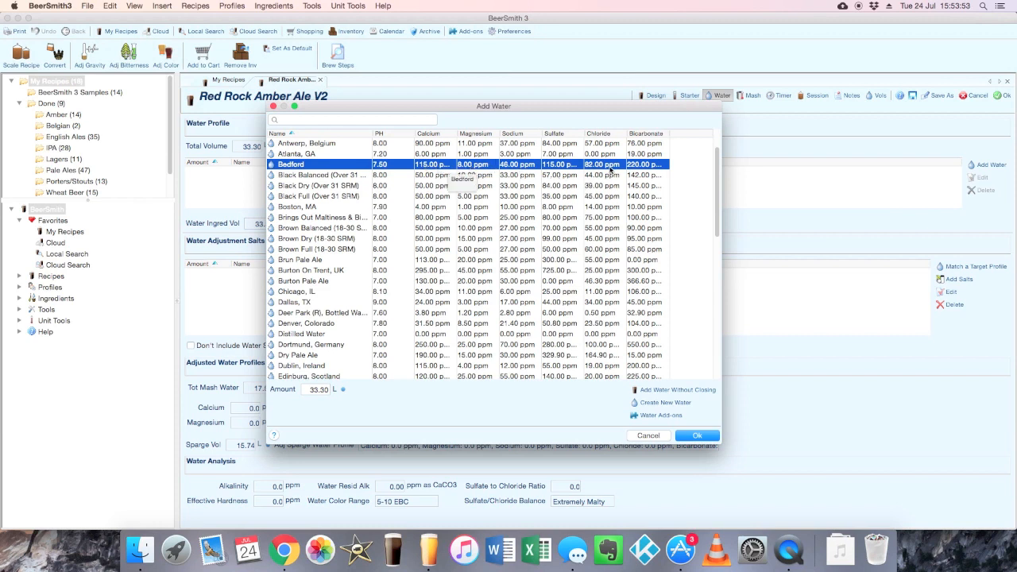
mouse_move(477, 168)
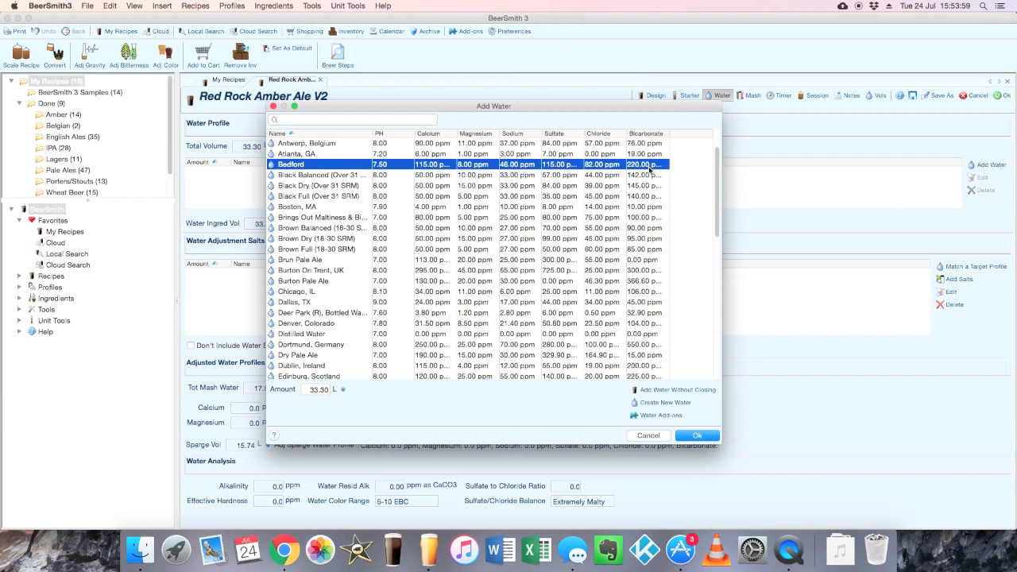
mouse_move(655, 173)
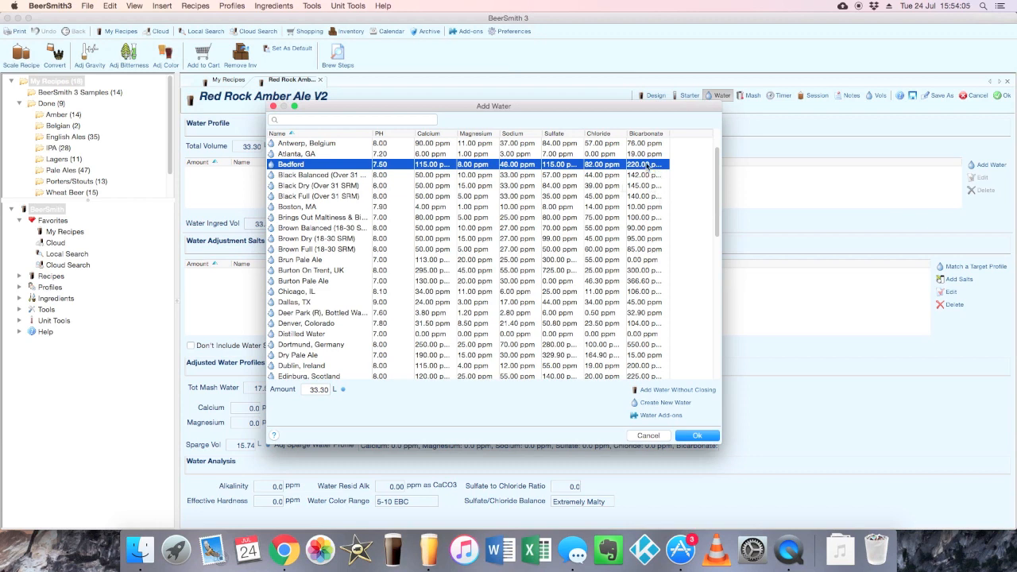
mouse_move(396, 253)
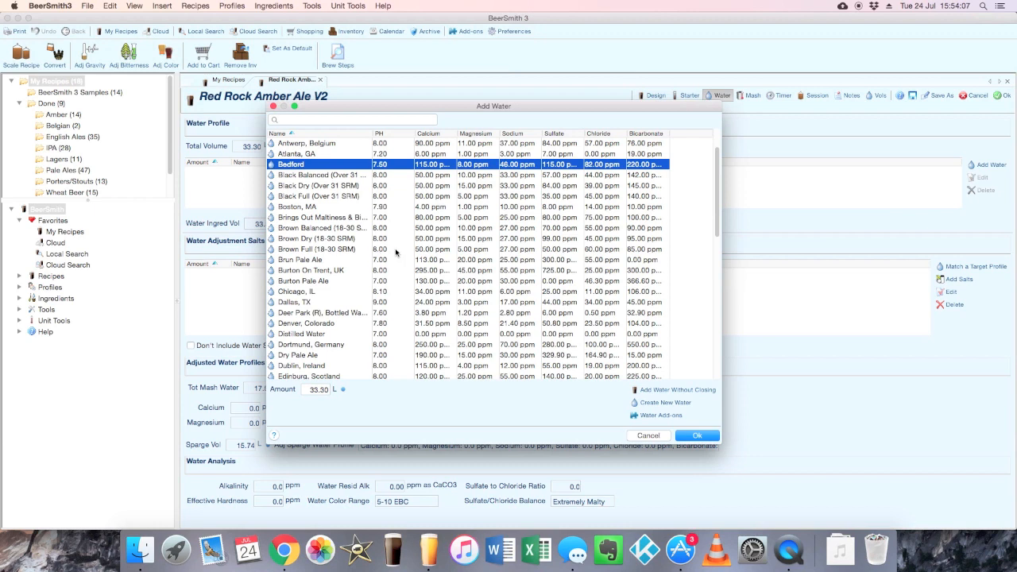
mouse_move(605, 166)
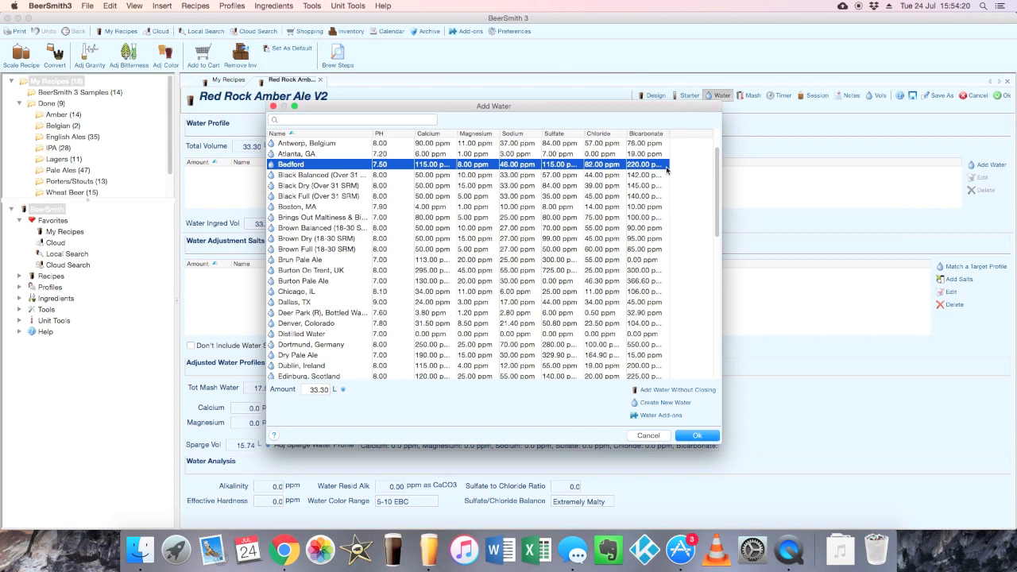
mouse_move(311, 341)
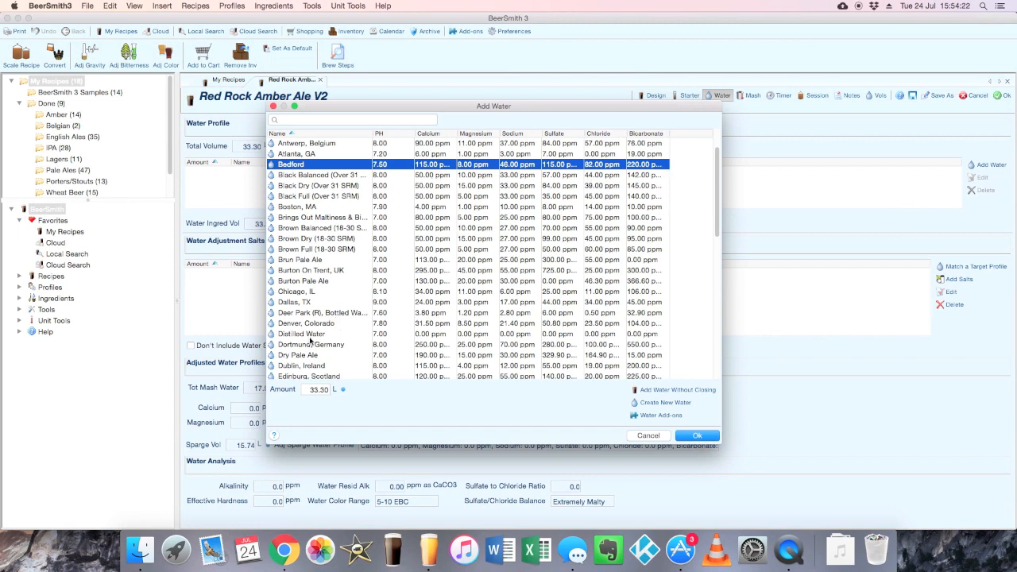
Add Distilled Water (33.30 L) as the recipe's base water
left_click(302, 333)
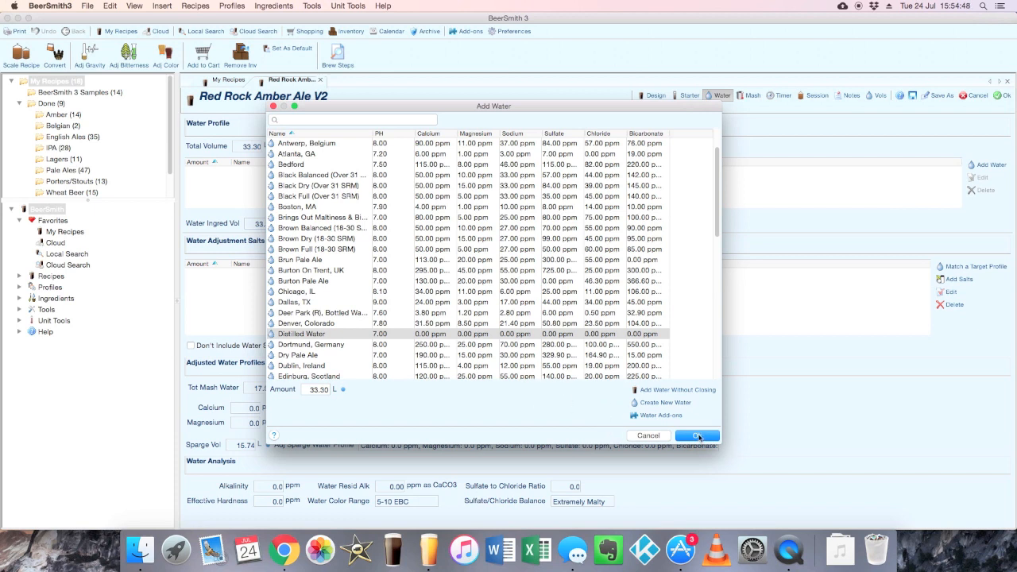
left_click(696, 435)
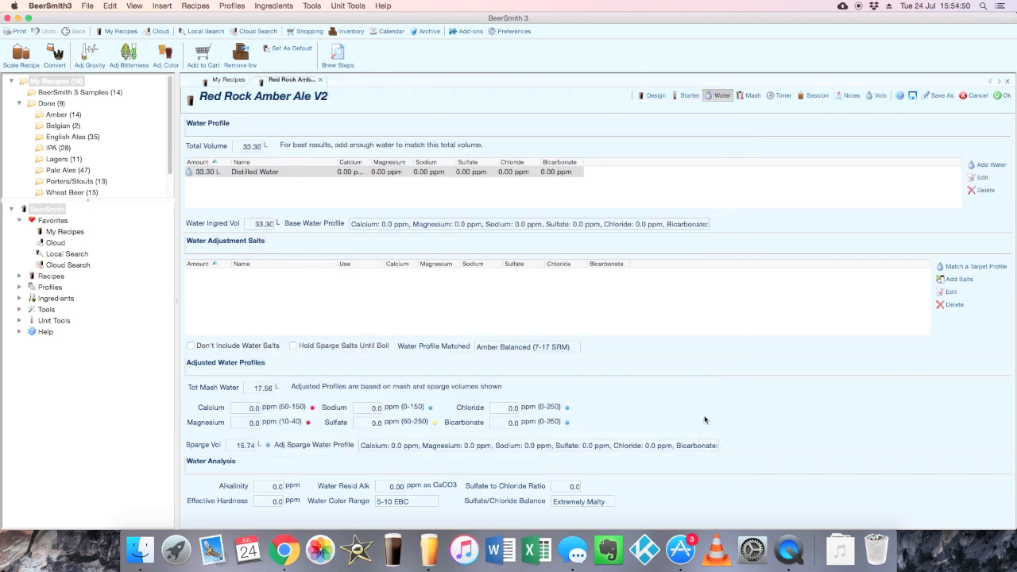
mouse_move(86, 171)
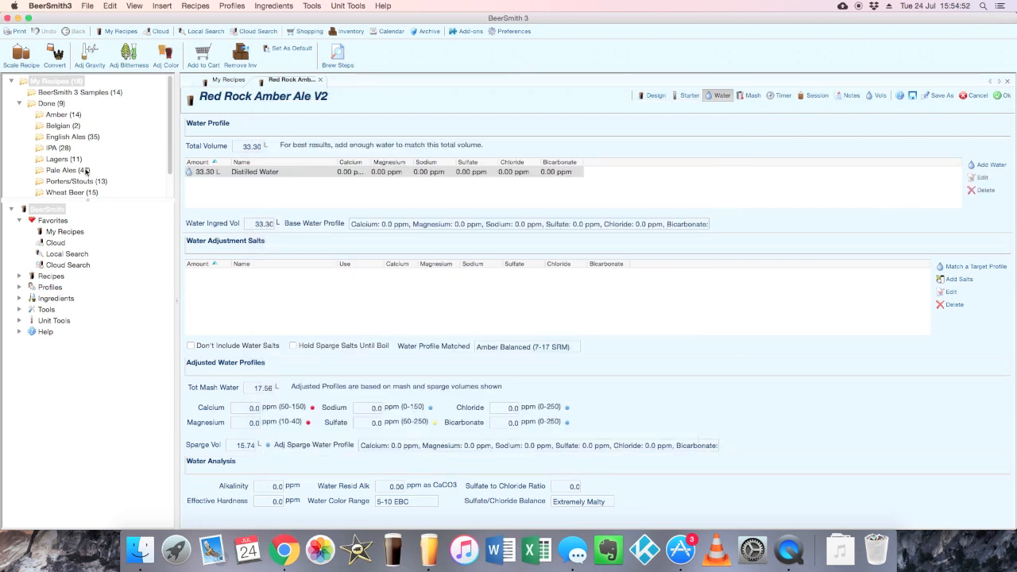
mouse_move(313, 165)
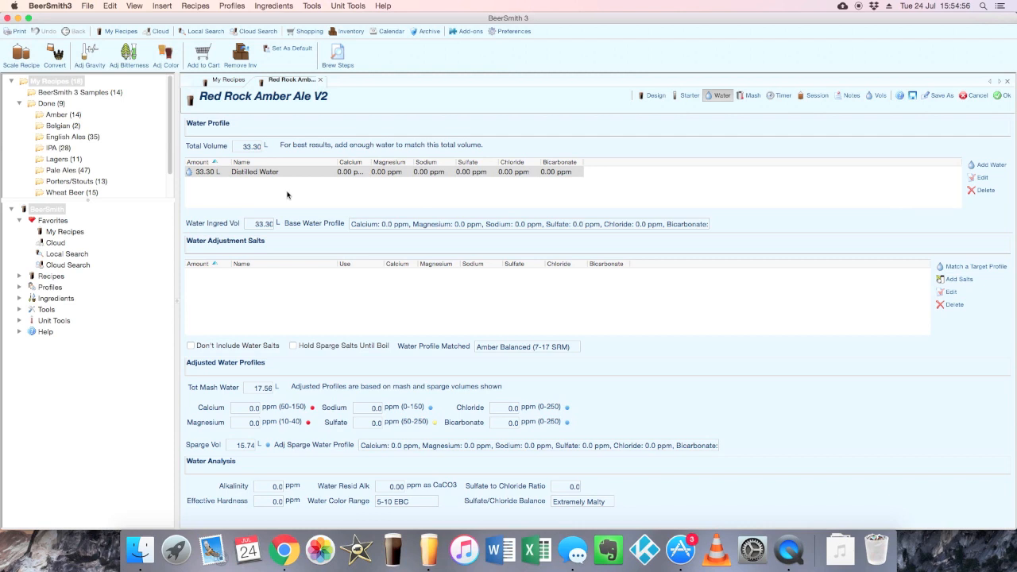
mouse_move(334, 333)
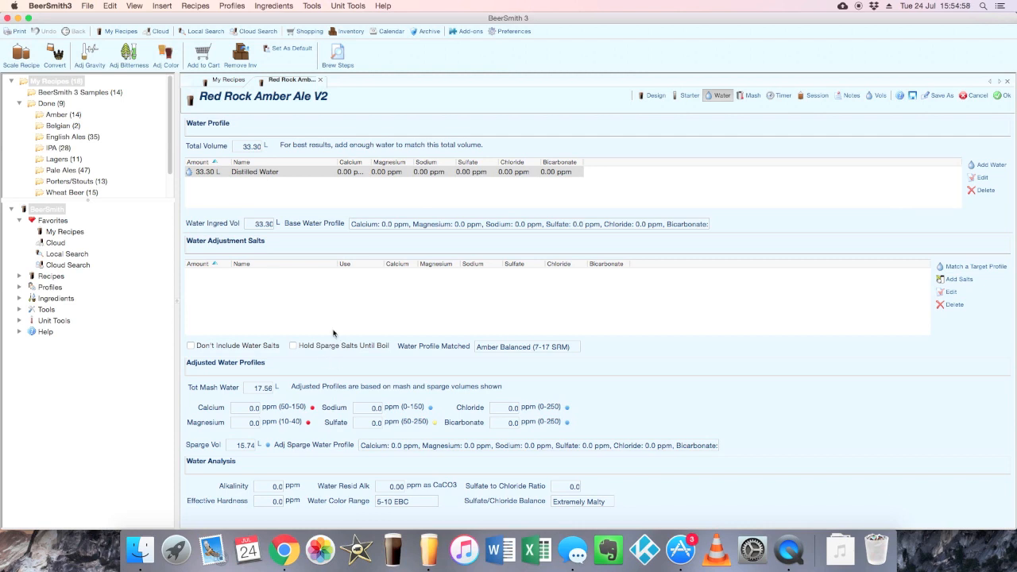
mouse_move(688, 289)
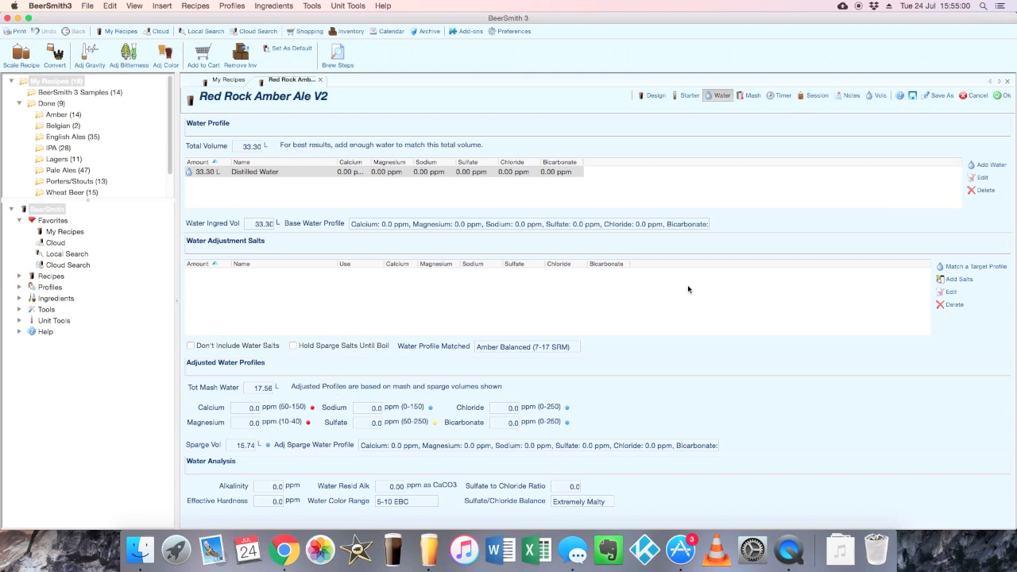
mouse_move(318, 316)
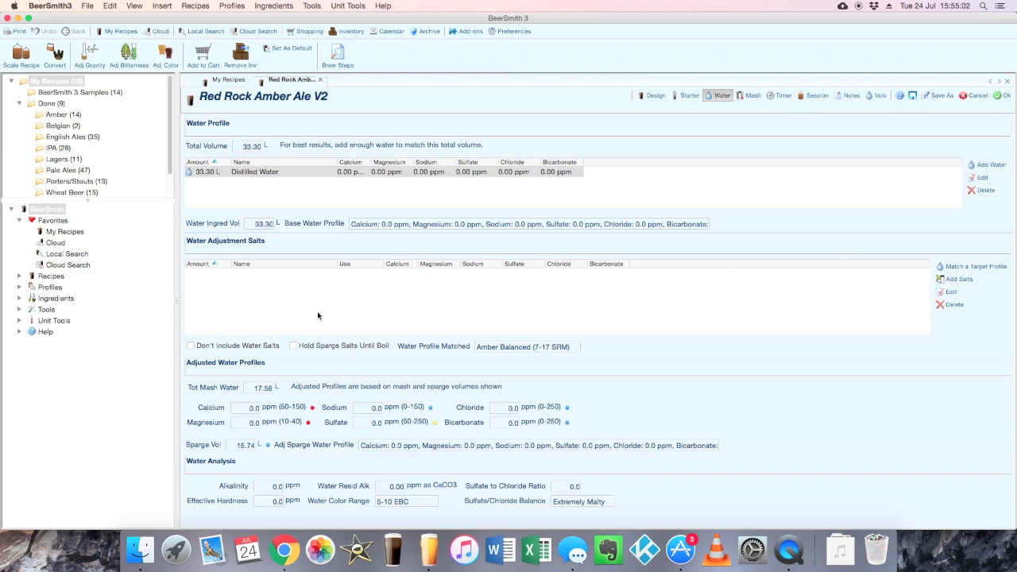
mouse_move(588, 277)
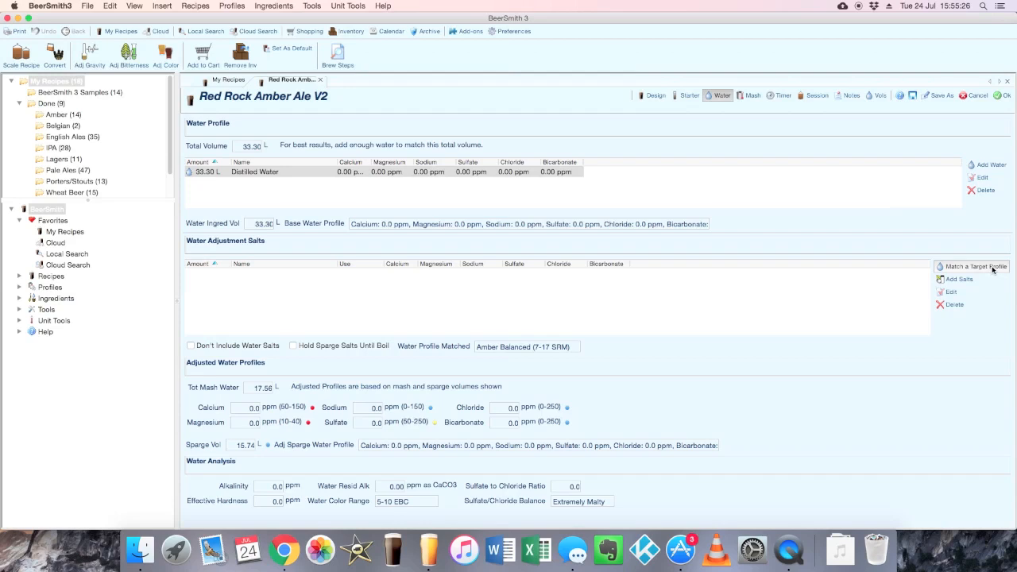
Open the target water profile list via Match a Target Profile
left_click(974, 266)
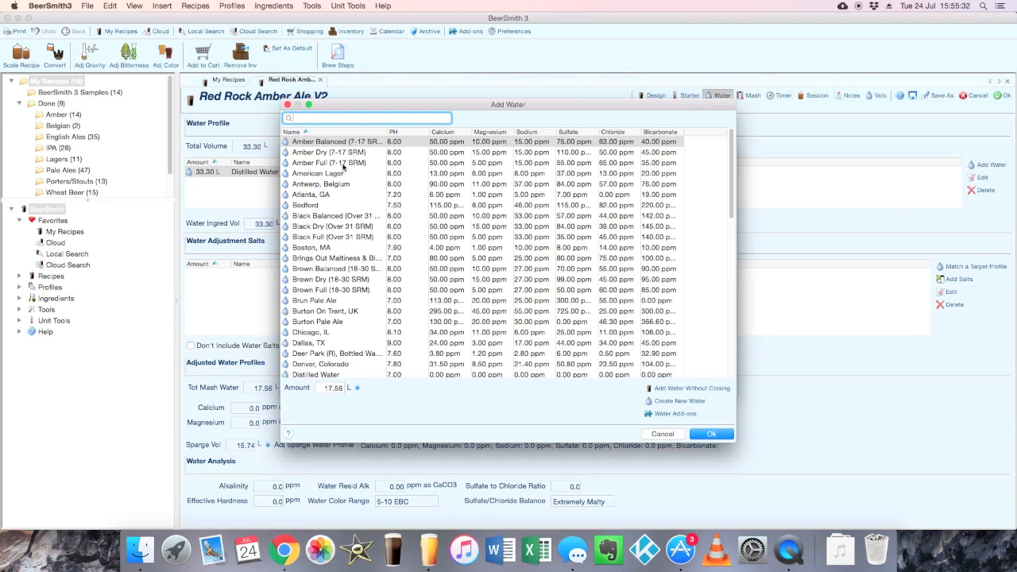
mouse_move(329, 163)
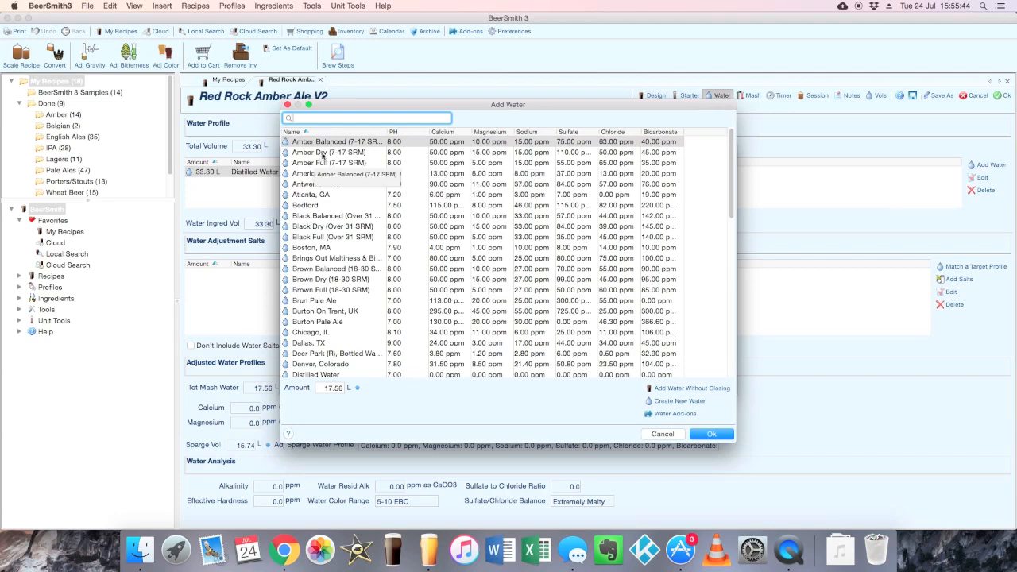
mouse_move(328, 163)
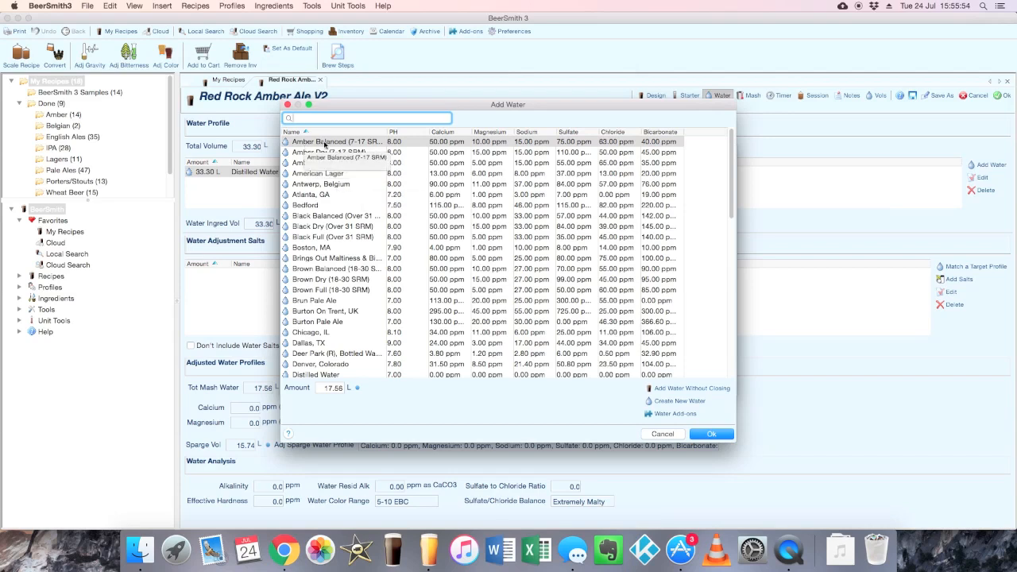
Choose Amber Balanced (7-17 SRM) as the target water profile
left_click(333, 141)
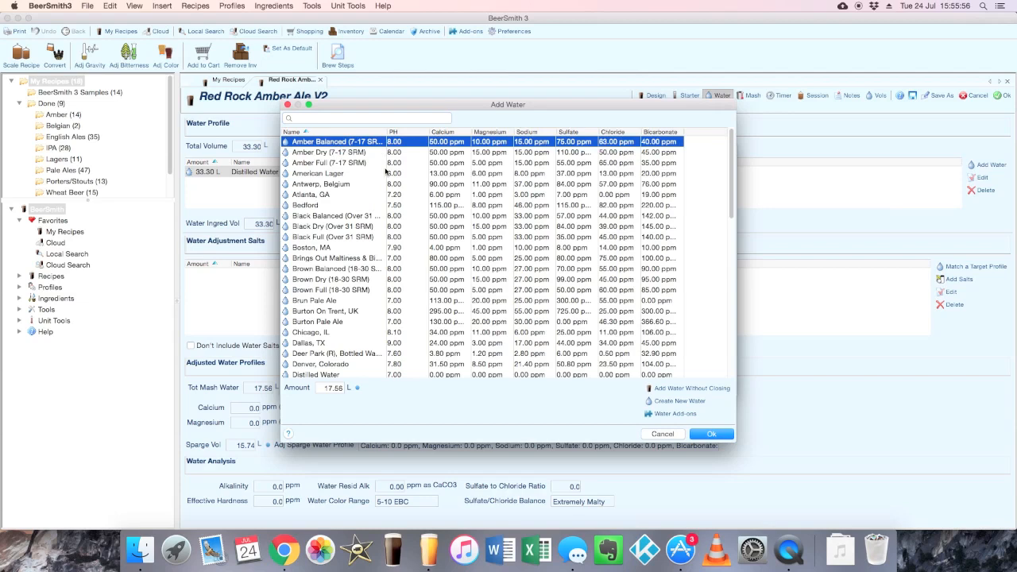
mouse_move(312, 177)
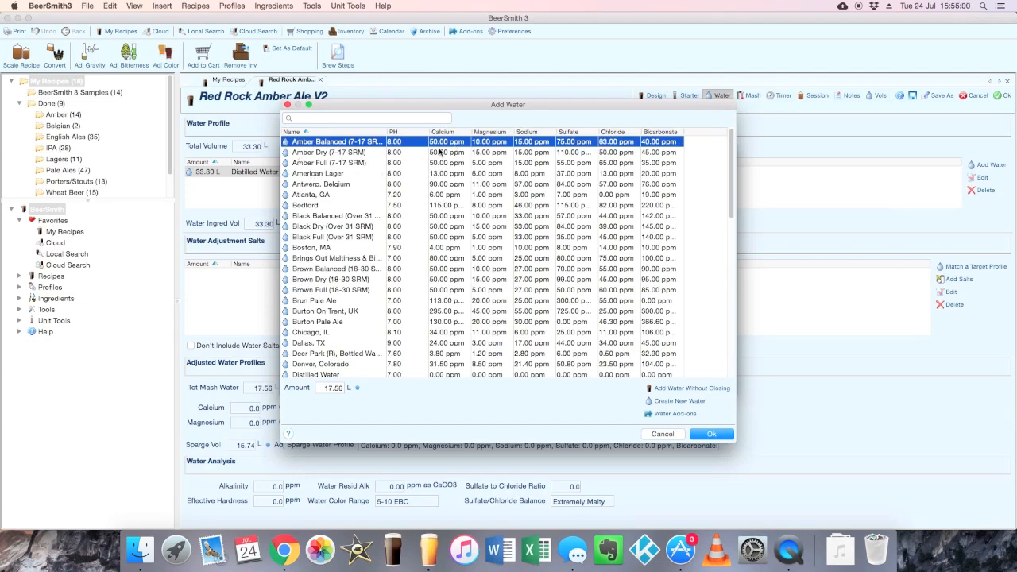
mouse_move(685, 159)
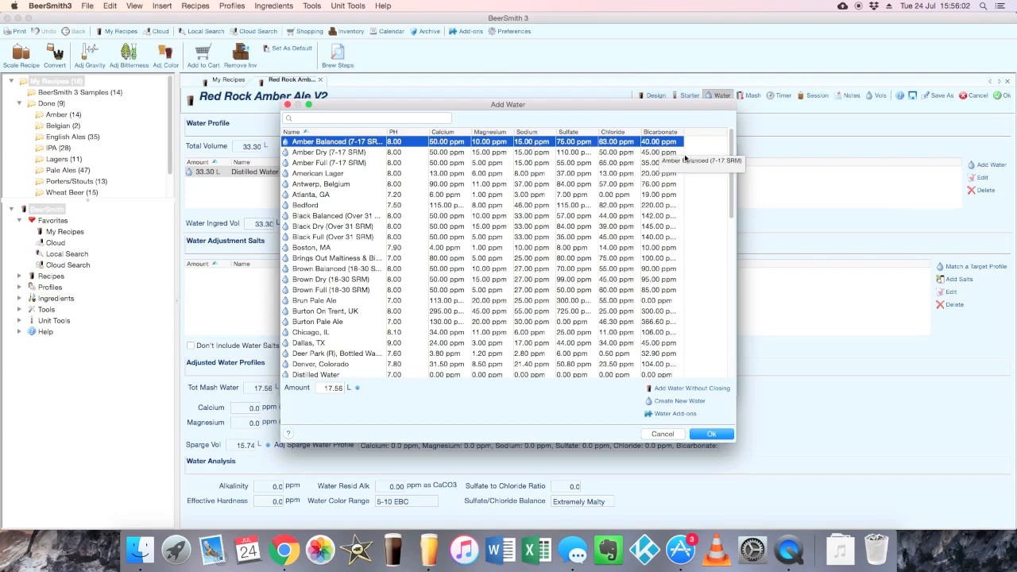
mouse_move(406, 148)
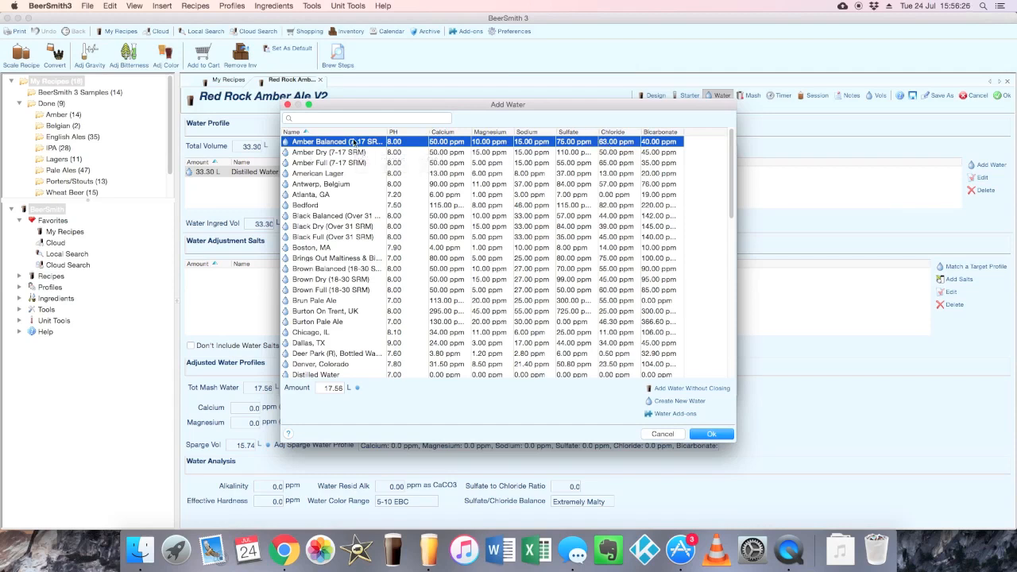
mouse_move(405, 173)
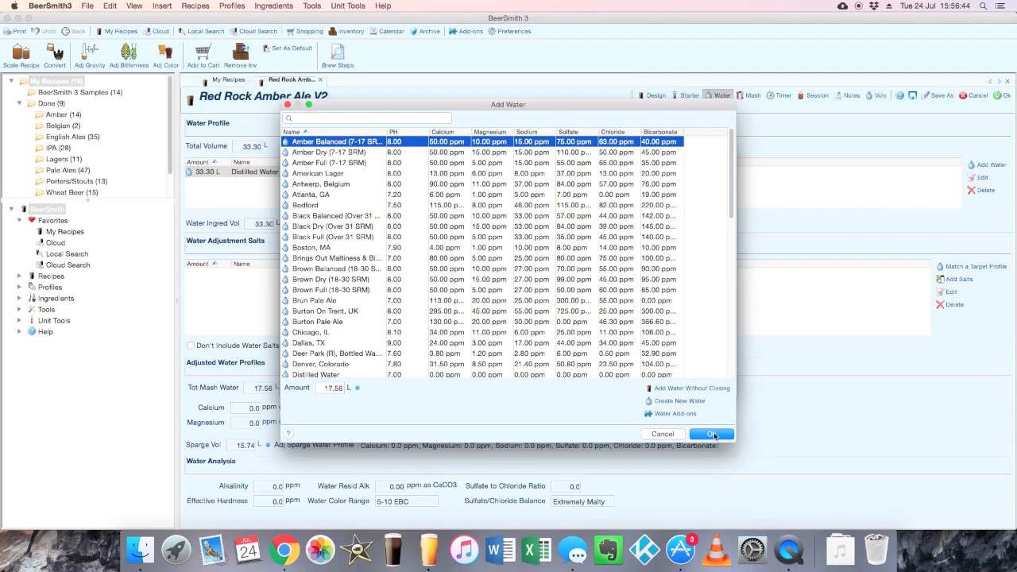
left_click(711, 434)
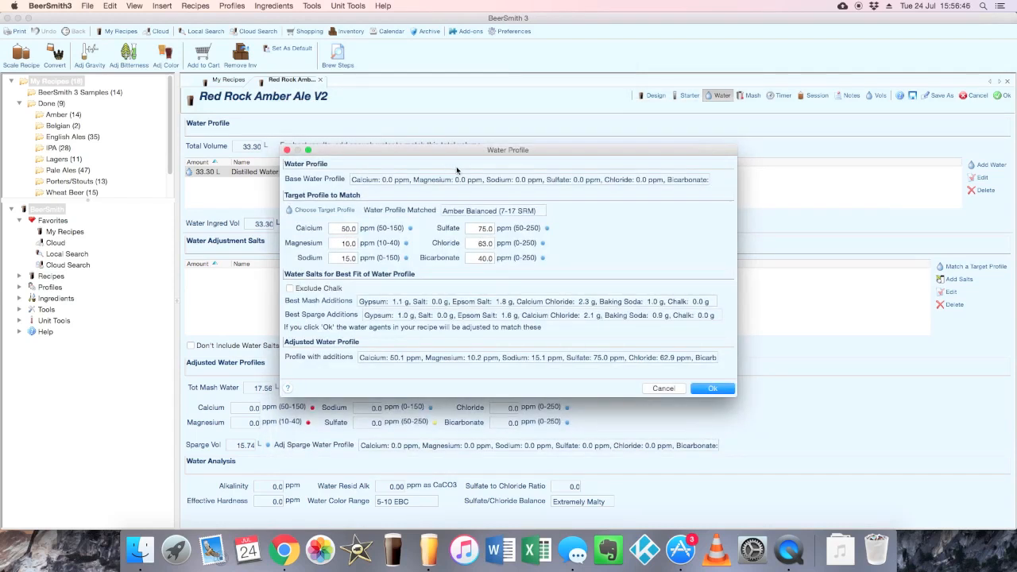
mouse_move(546, 257)
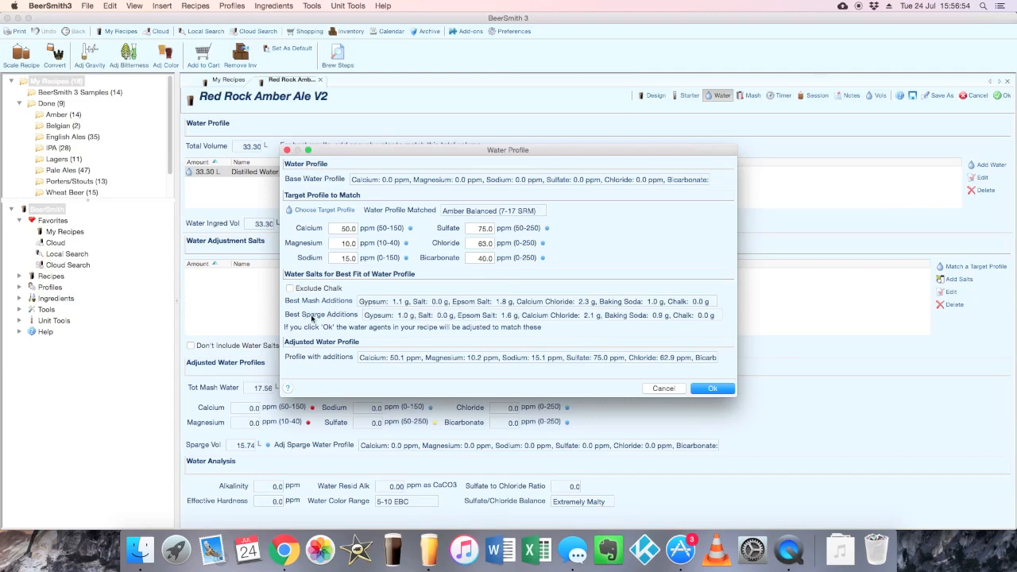
mouse_move(690, 323)
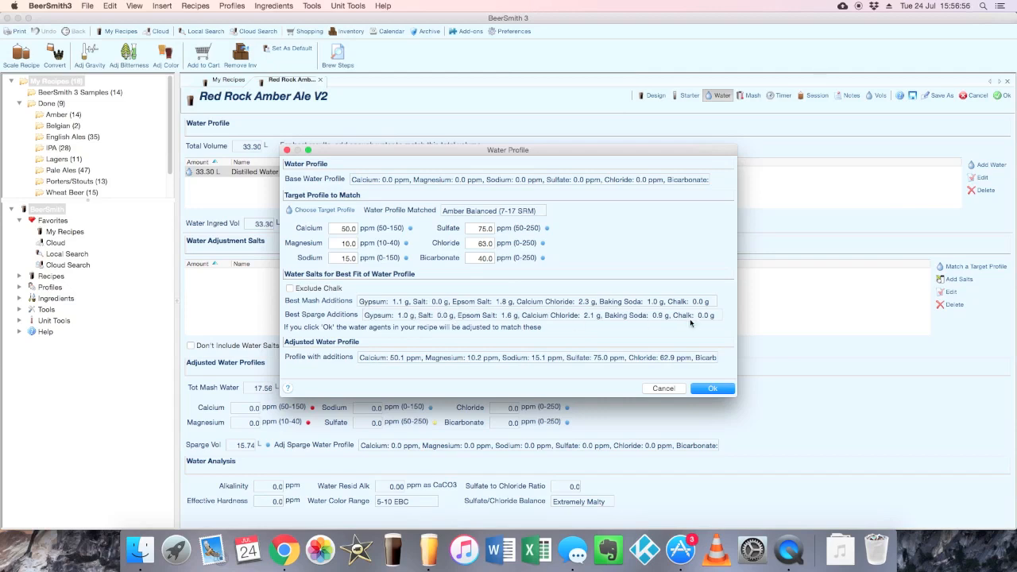
mouse_move(681, 323)
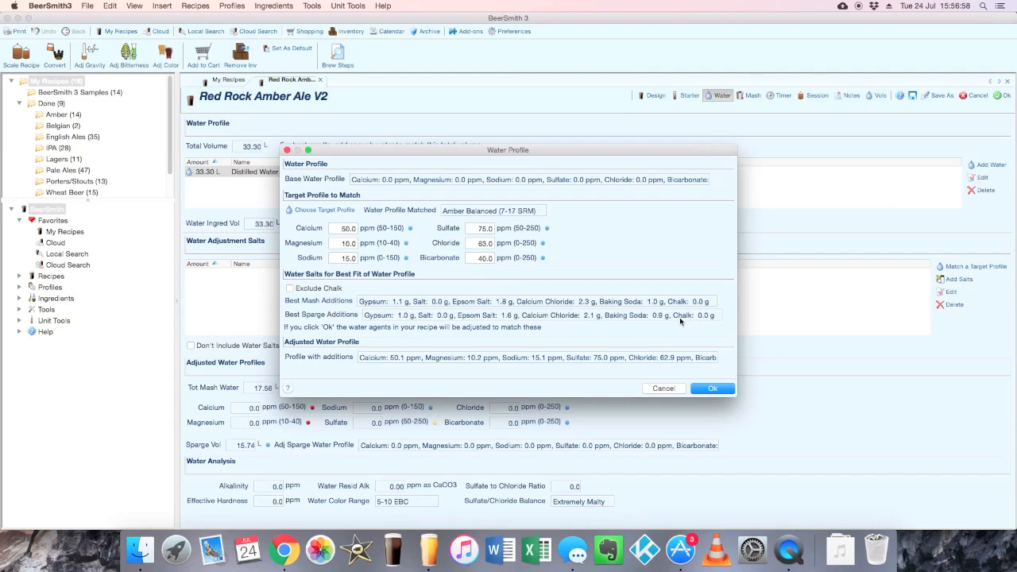
mouse_move(449, 313)
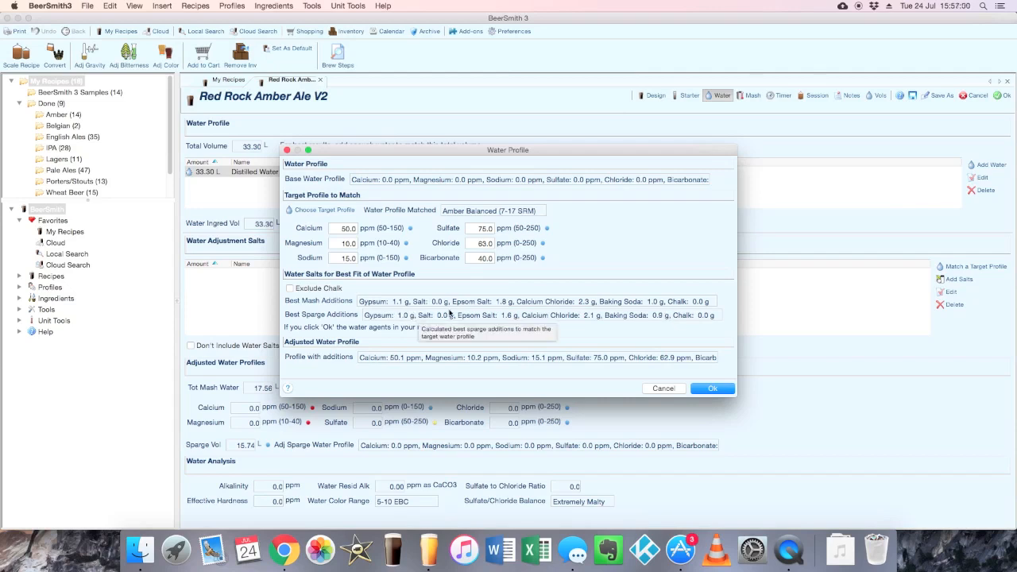
mouse_move(580, 376)
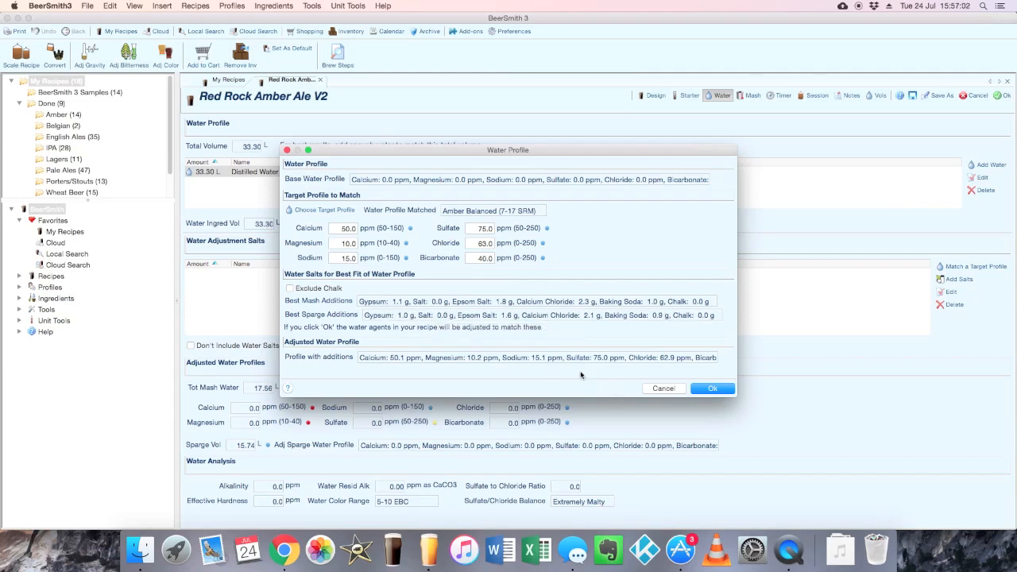
mouse_move(442, 356)
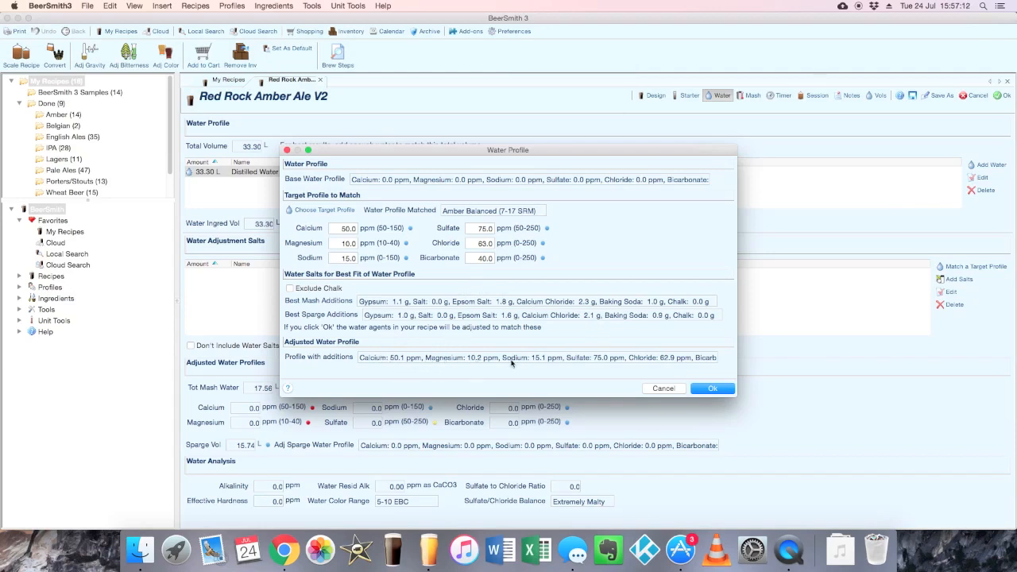
mouse_move(540, 362)
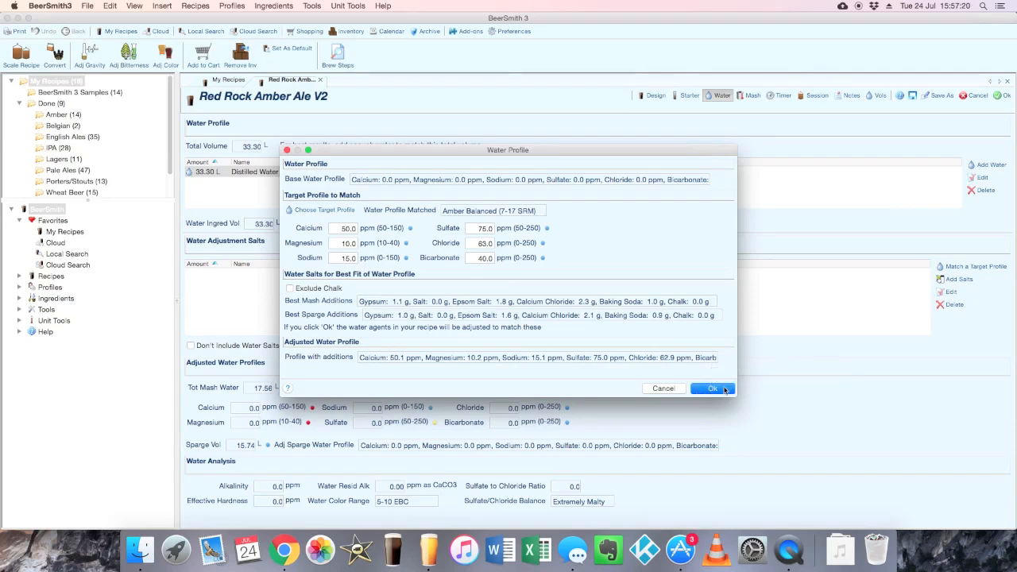
Accept the calculated Amber Balanced mash and sparge salt additions
left_click(712, 389)
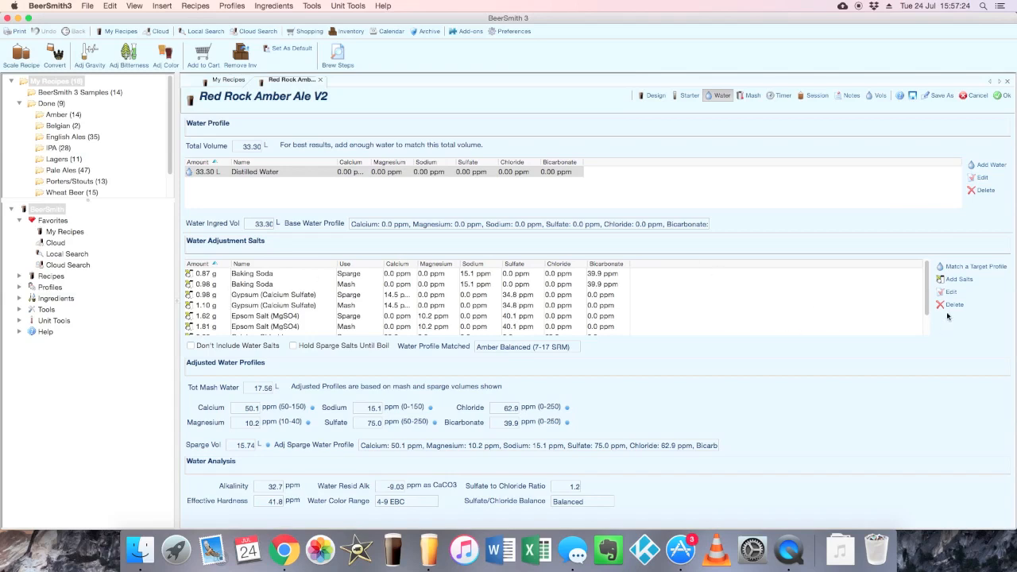
Scroll through the added water salts in the recipe
scroll("down", 3)
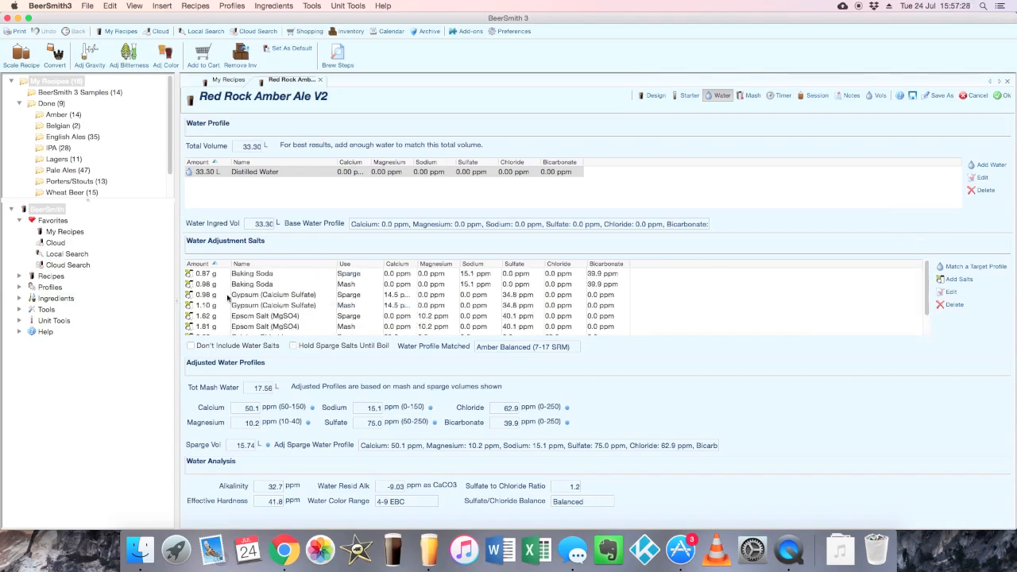
mouse_move(850, 137)
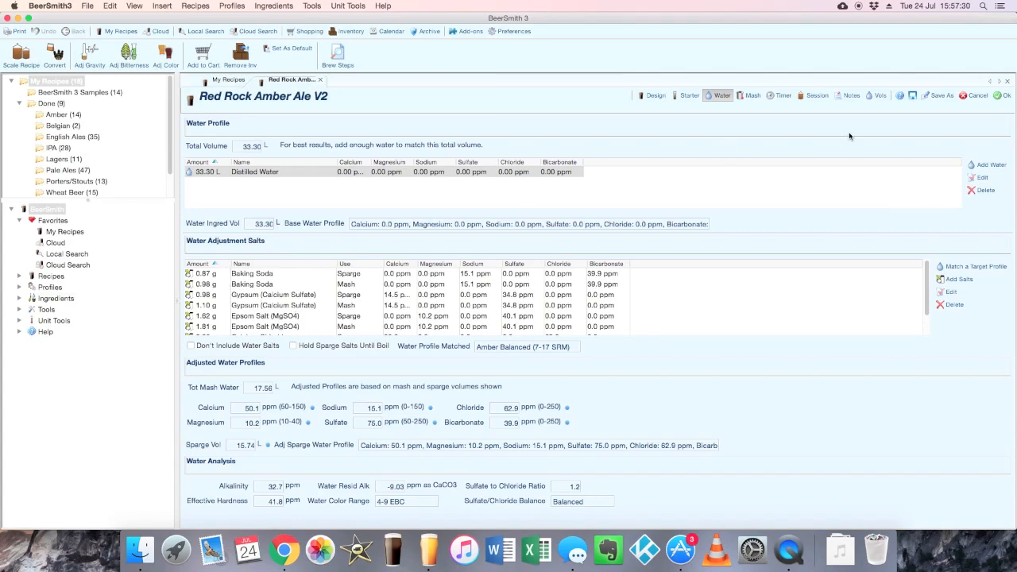
left_click(655, 95)
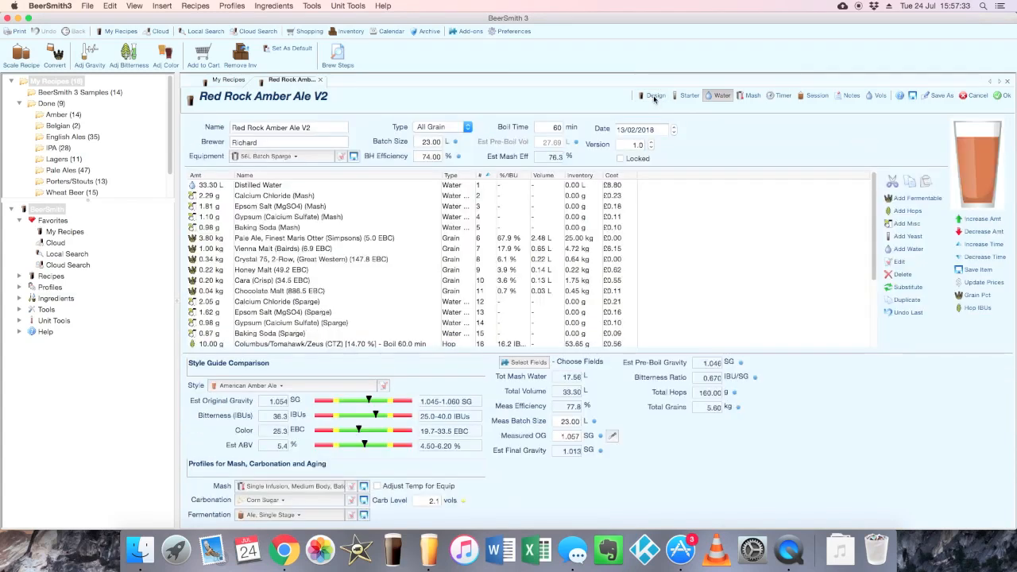
left_click(655, 95)
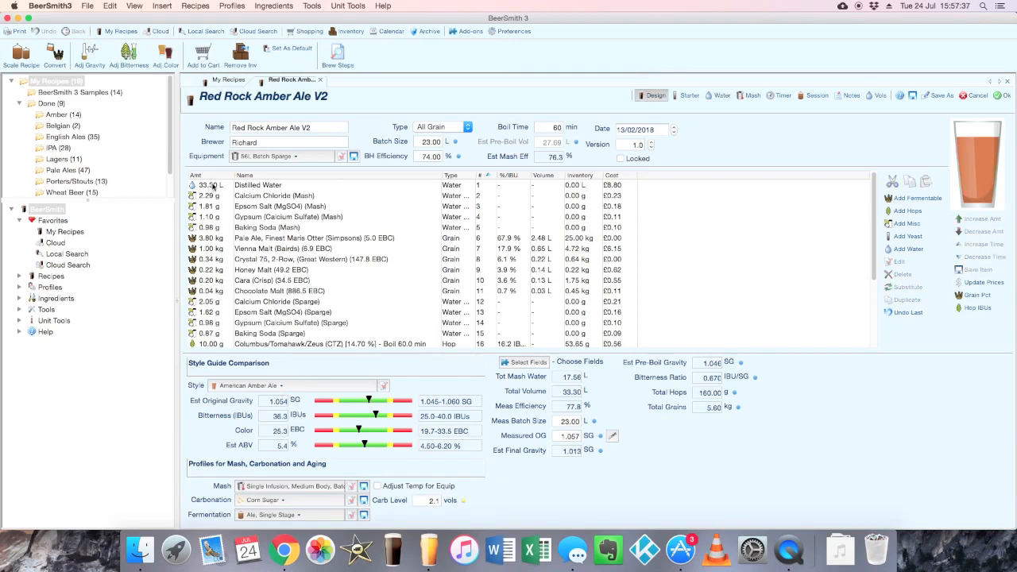
left_click(274, 196)
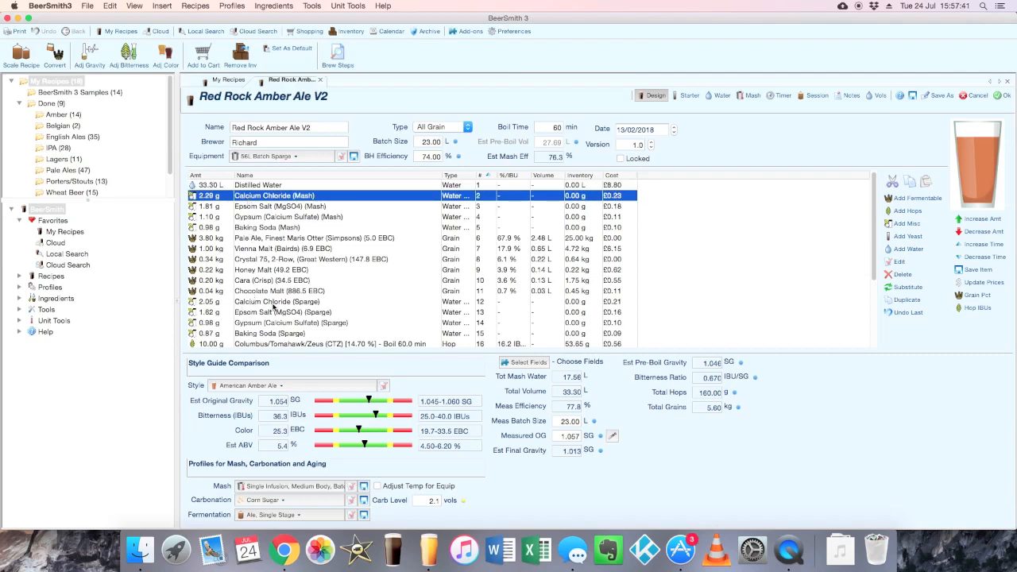
mouse_move(467, 182)
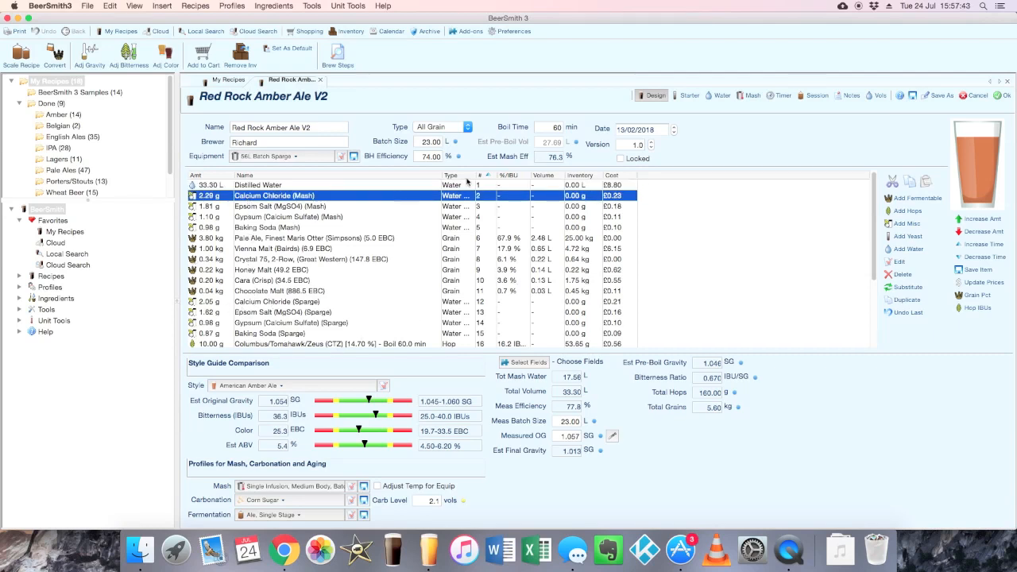
left_click(720, 96)
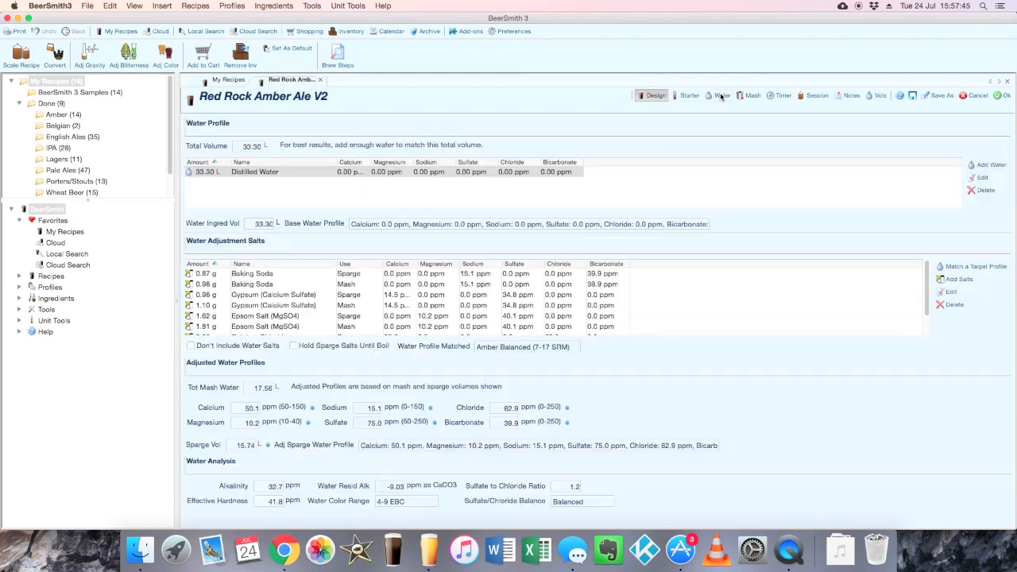
left_click(720, 95)
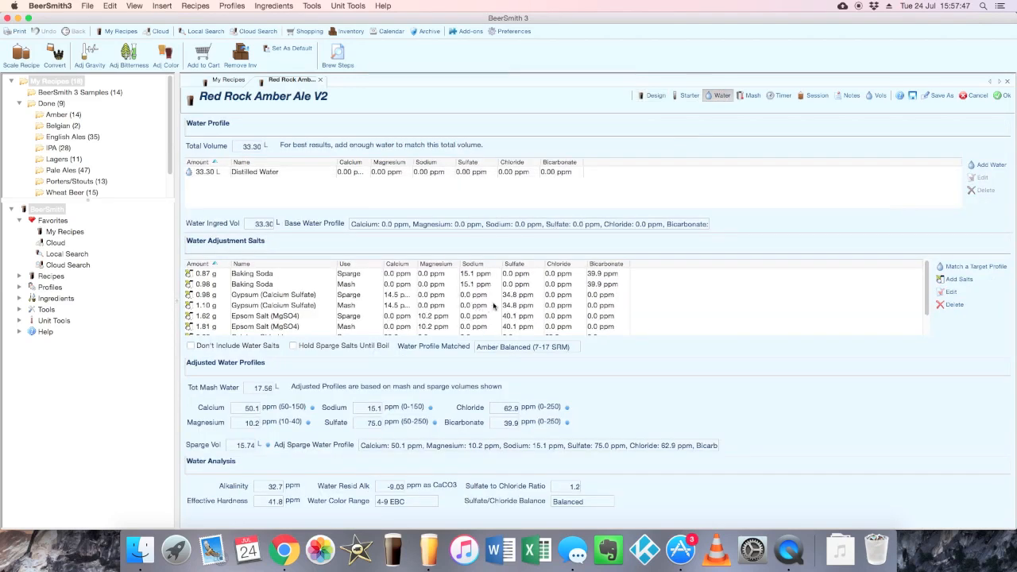
mouse_move(492, 305)
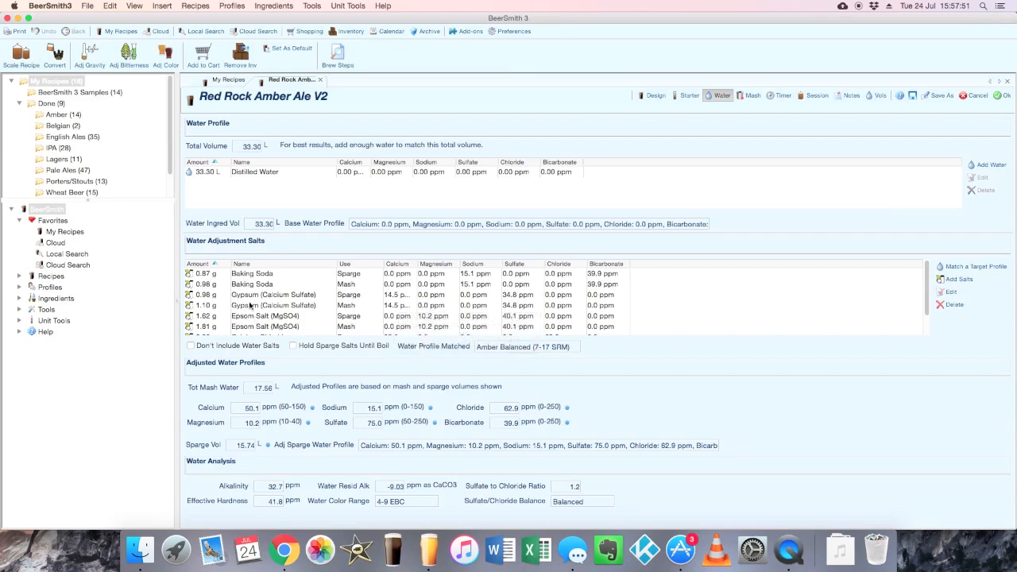
mouse_move(499, 305)
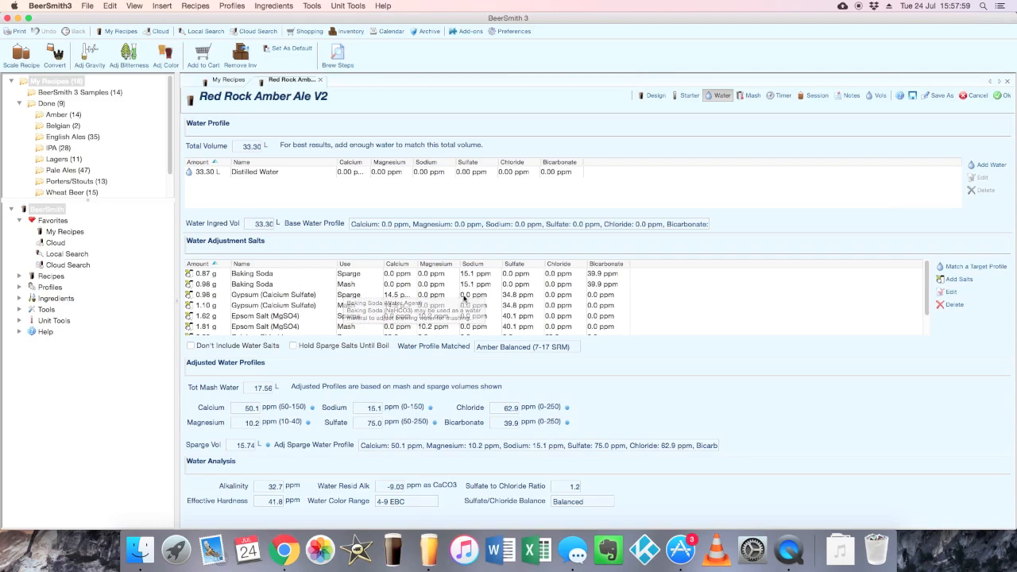
mouse_move(406, 294)
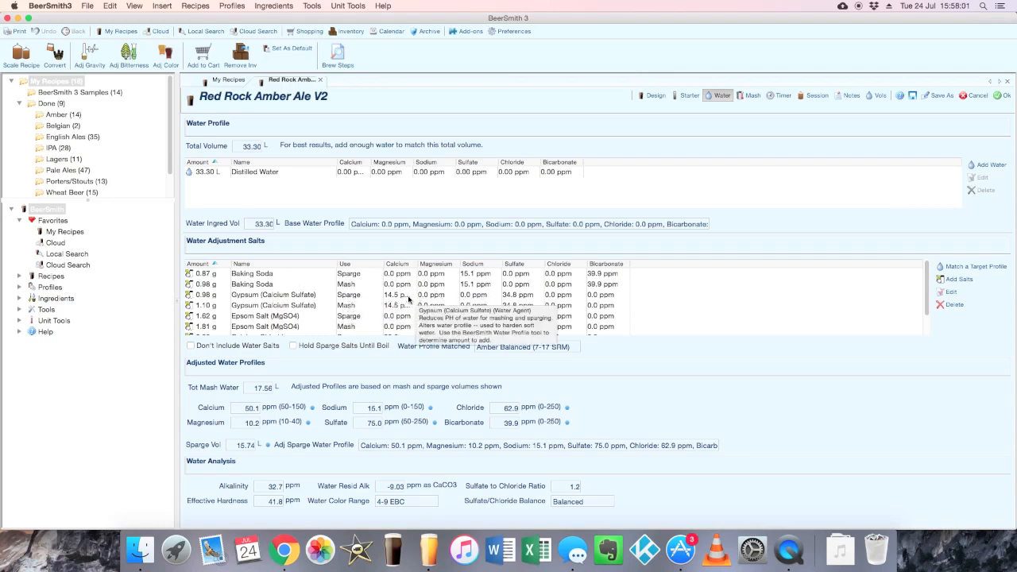
mouse_move(407, 300)
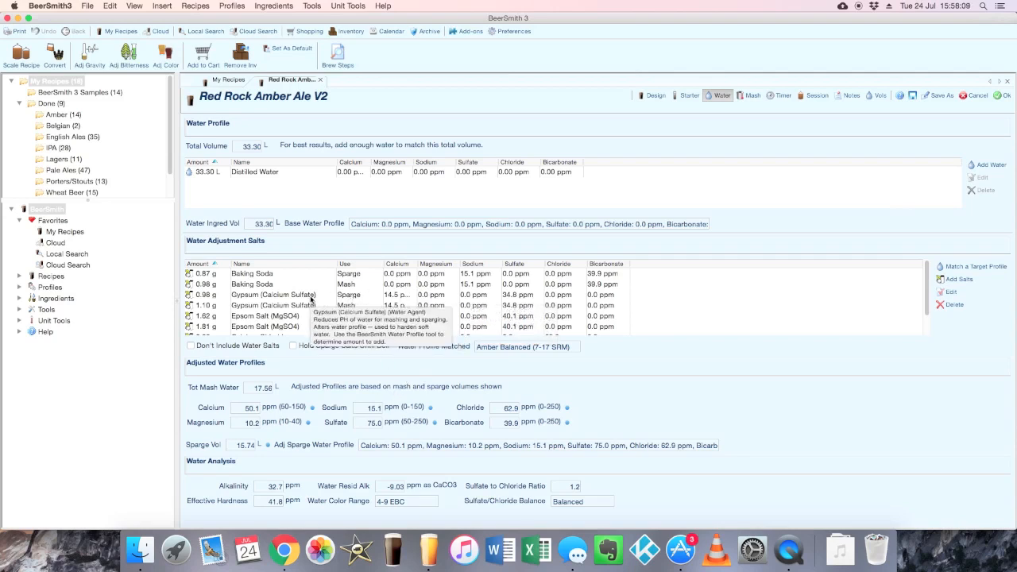
mouse_move(405, 284)
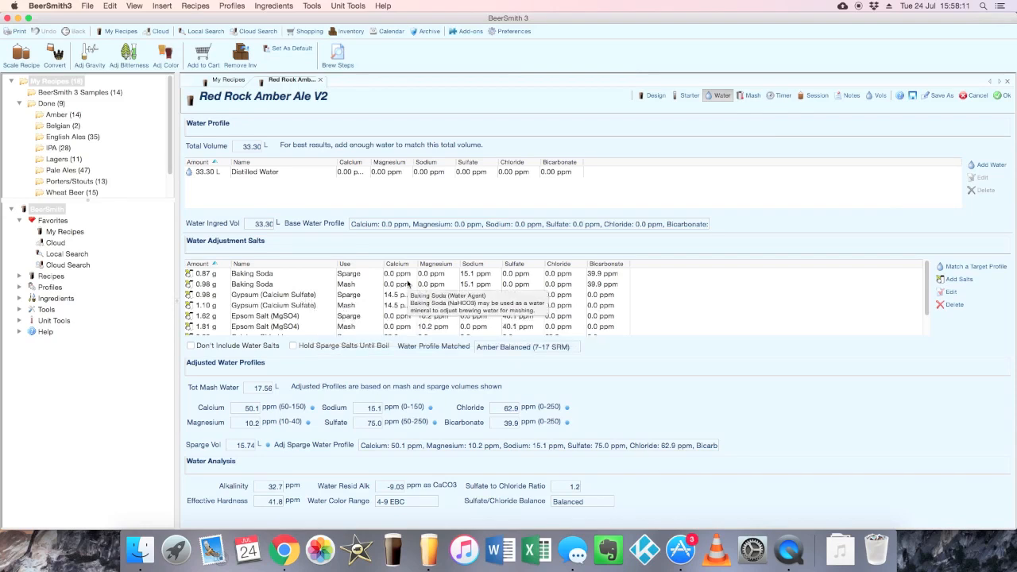
mouse_move(286, 295)
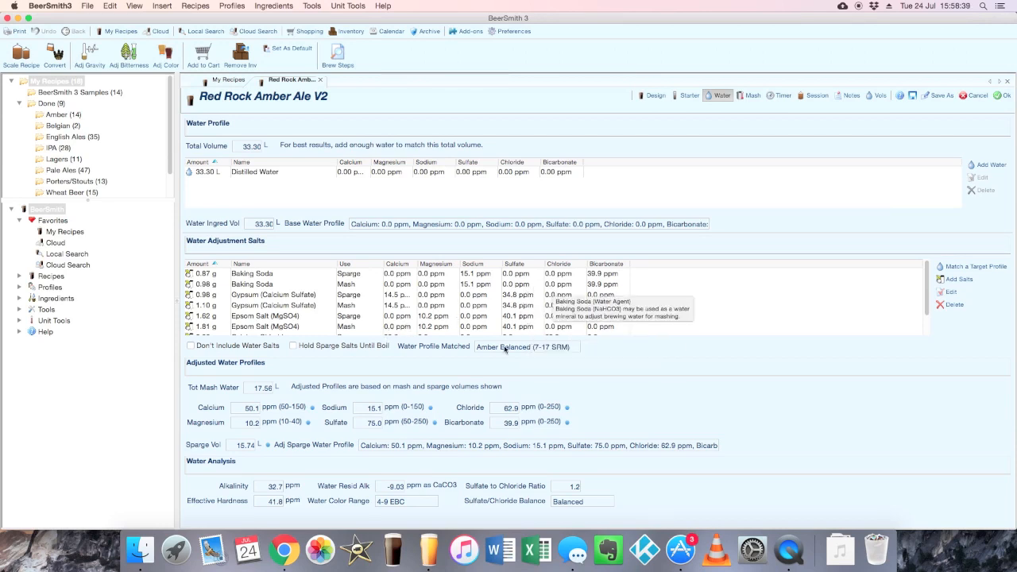
mouse_move(358, 280)
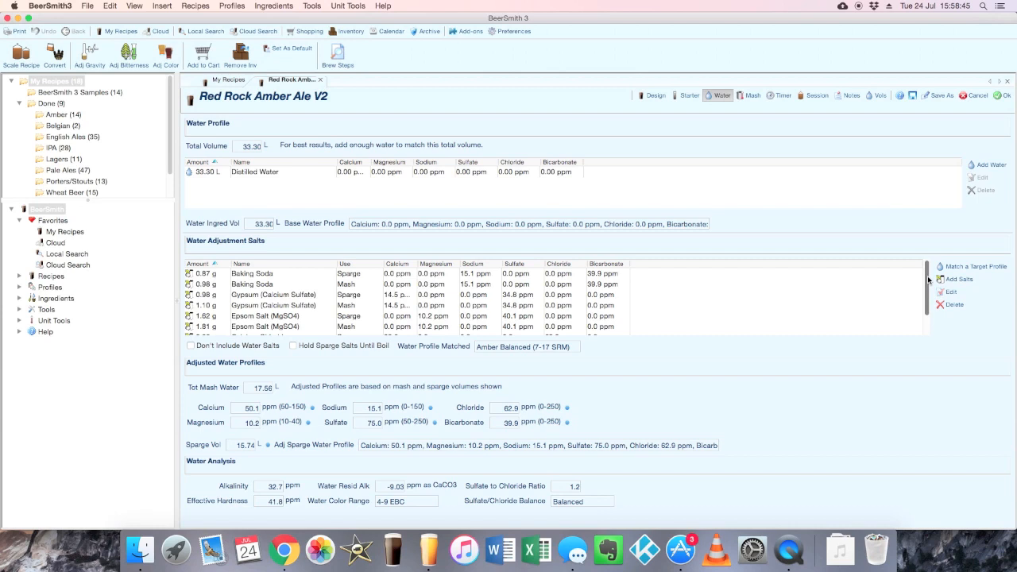
mouse_move(588, 383)
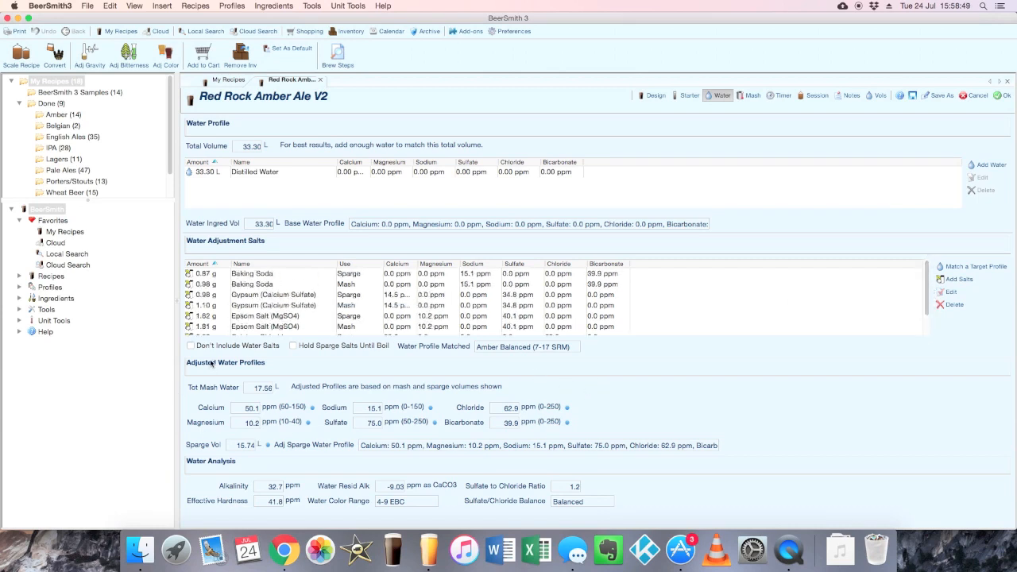
mouse_move(274, 410)
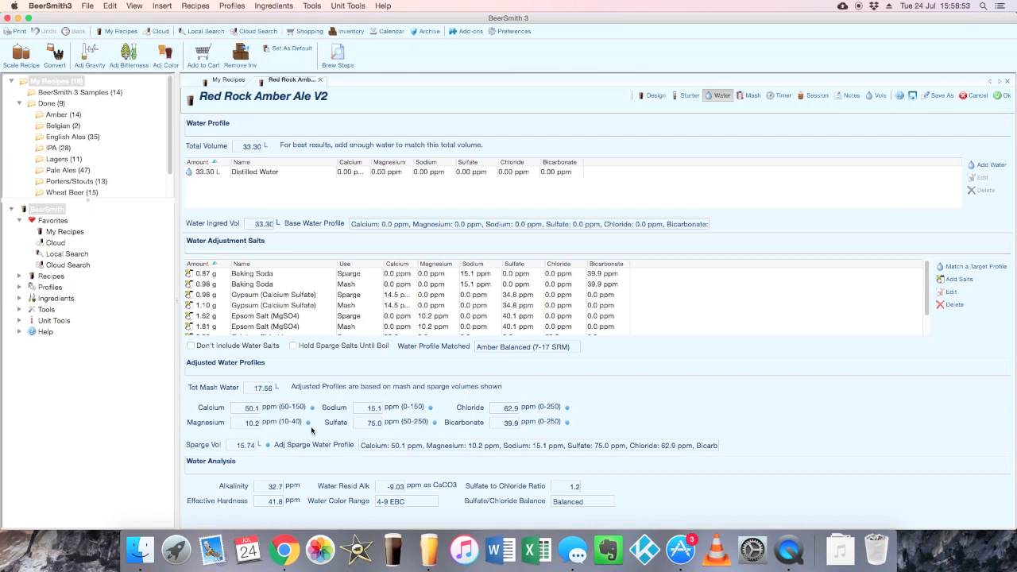
mouse_move(383, 430)
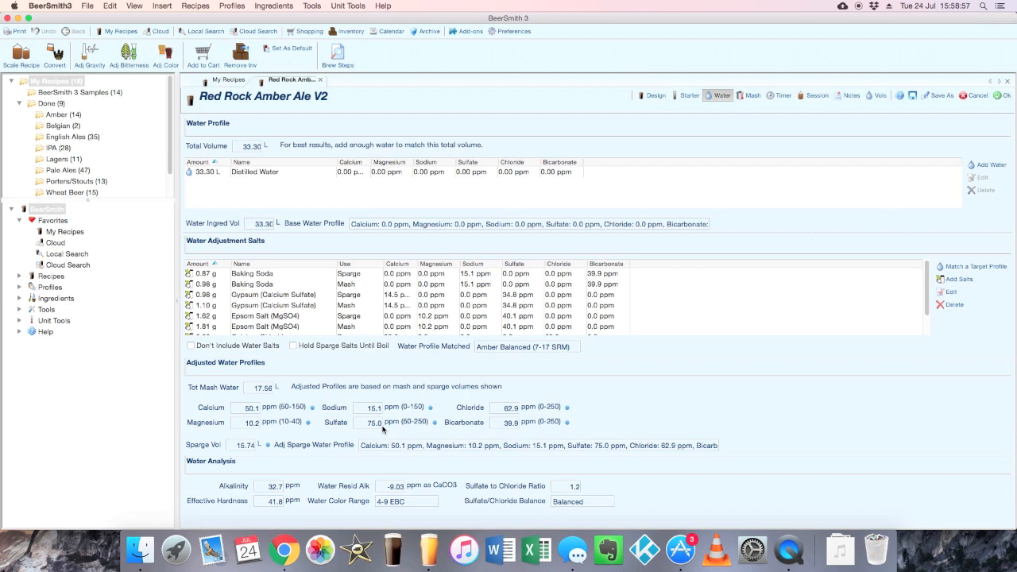
mouse_move(401, 429)
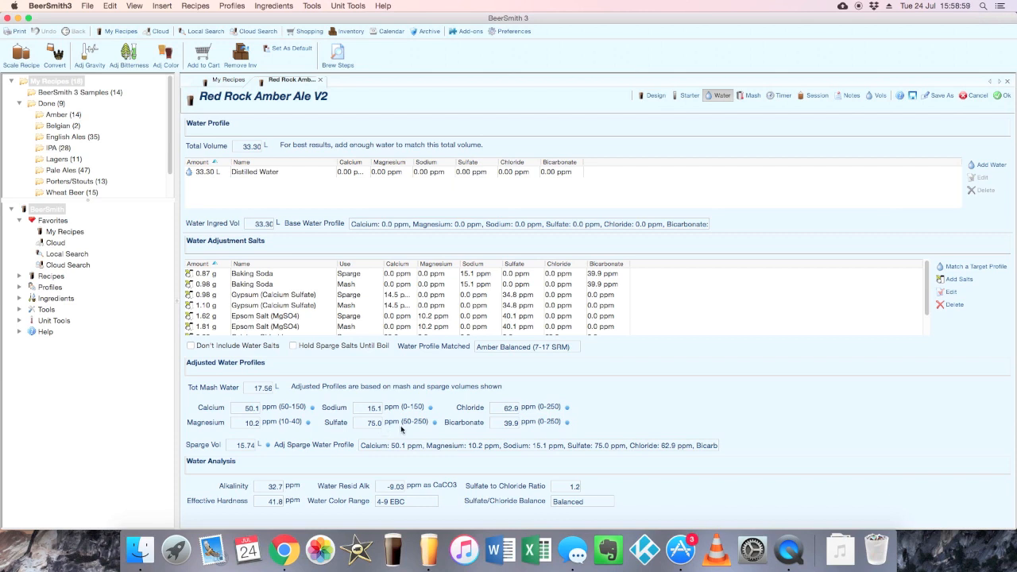
mouse_move(430, 424)
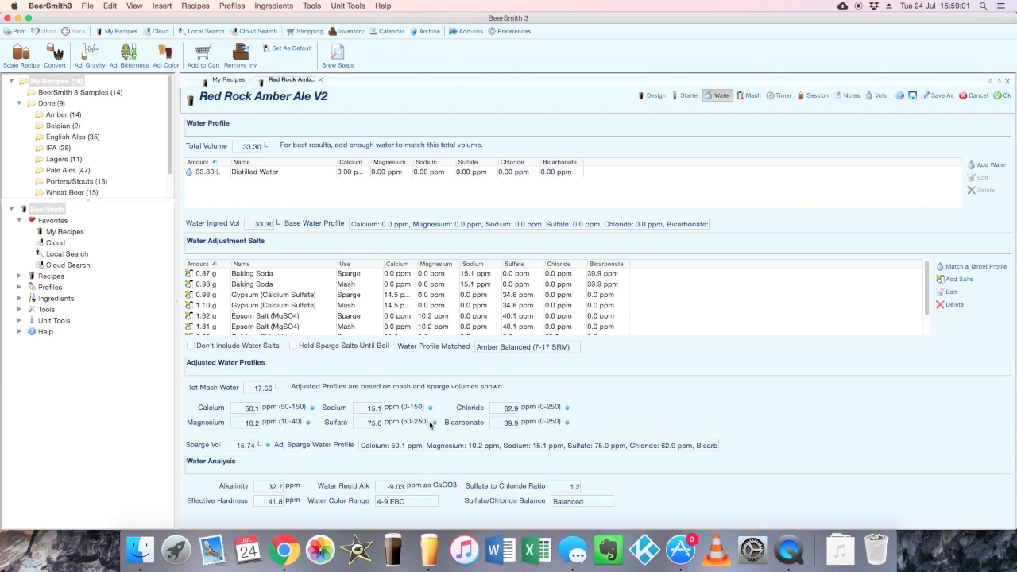
mouse_move(445, 422)
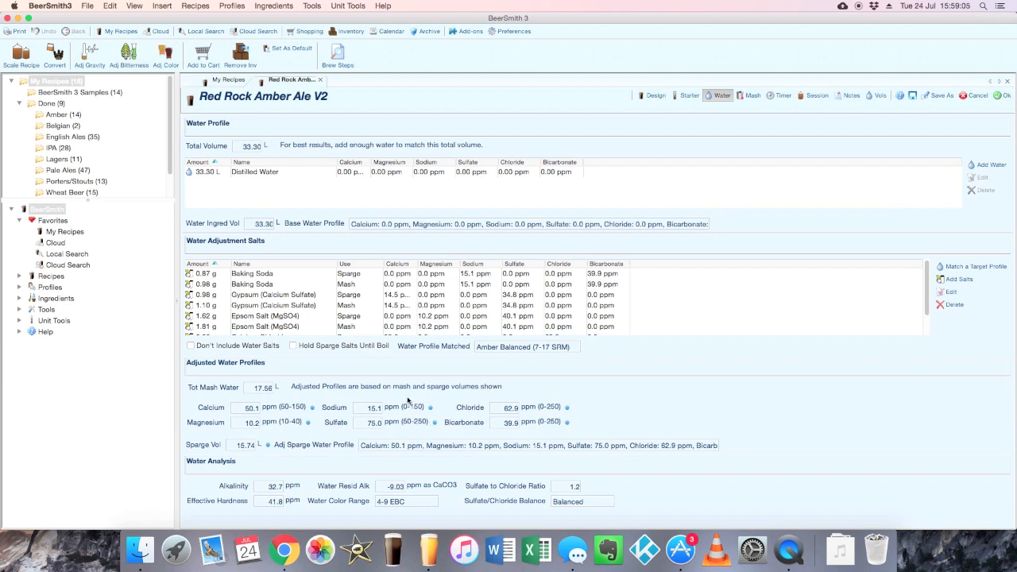
mouse_move(373, 392)
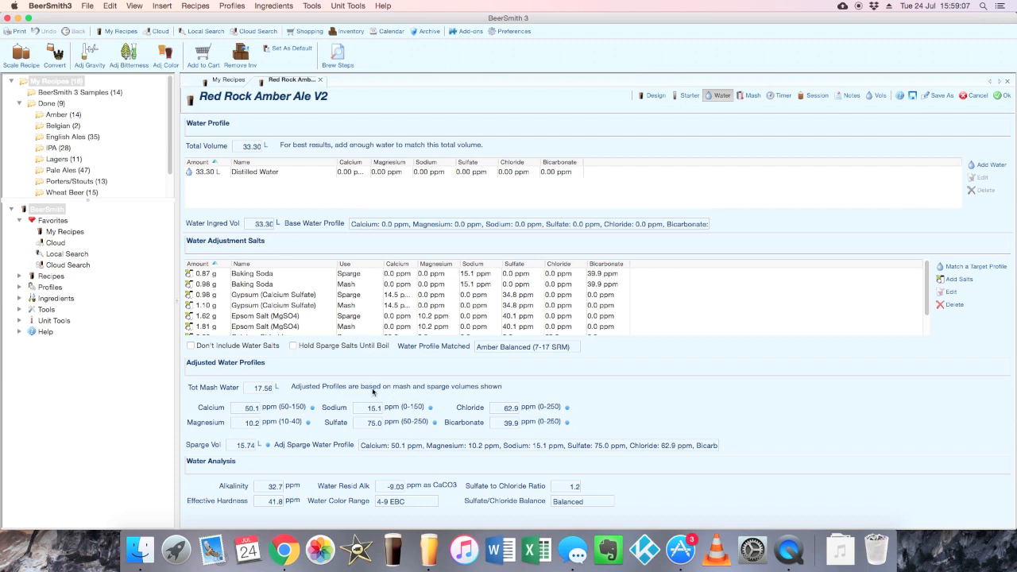
mouse_move(382, 513)
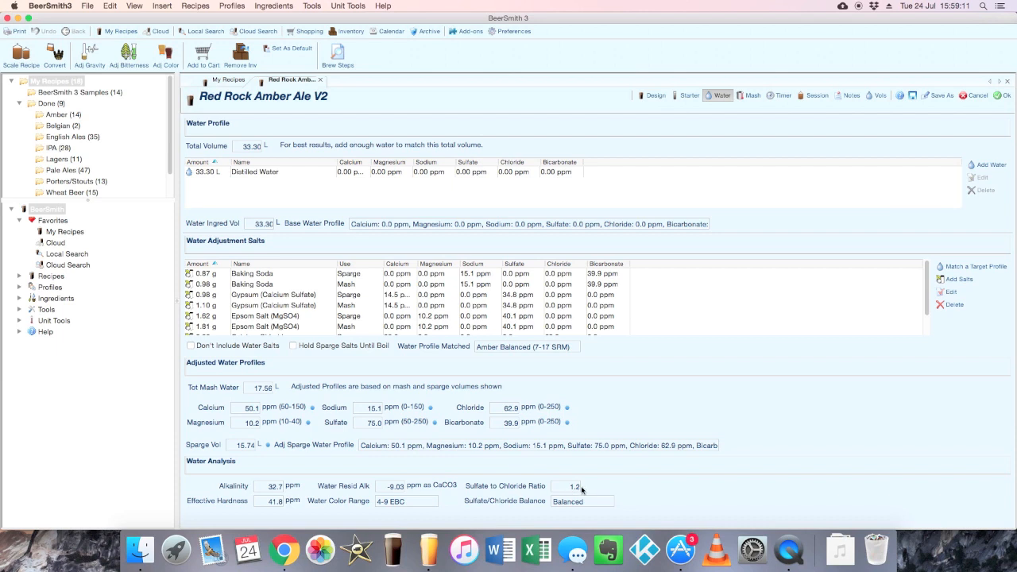
mouse_move(506, 510)
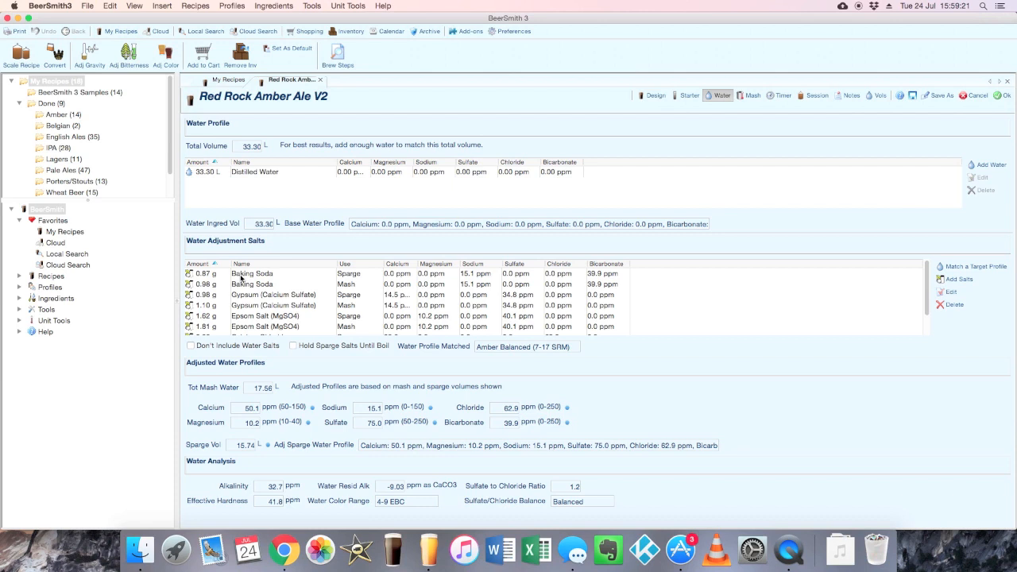
Select the sparge Baking Soda addition for removal
left_click(251, 273)
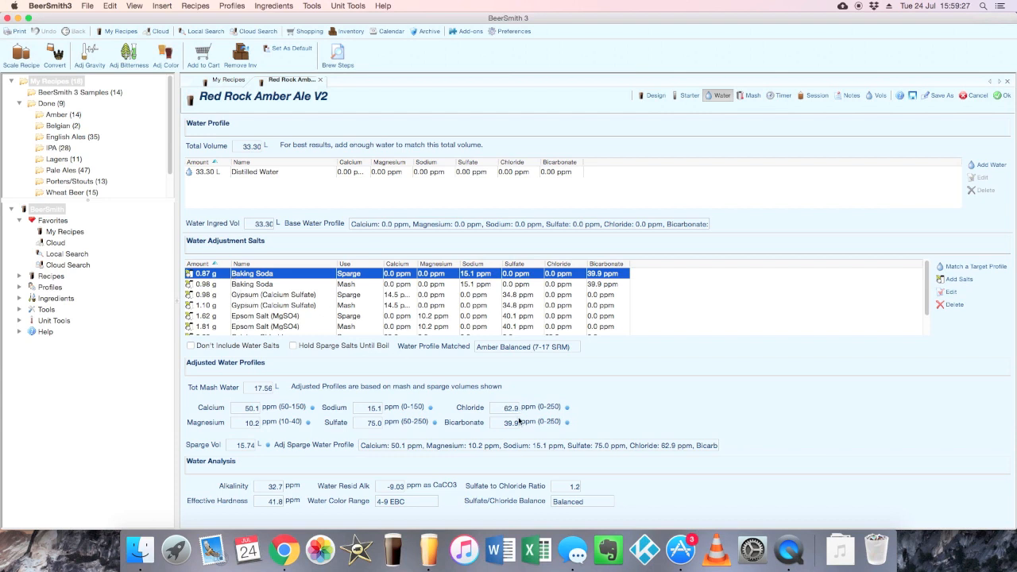
mouse_move(488, 430)
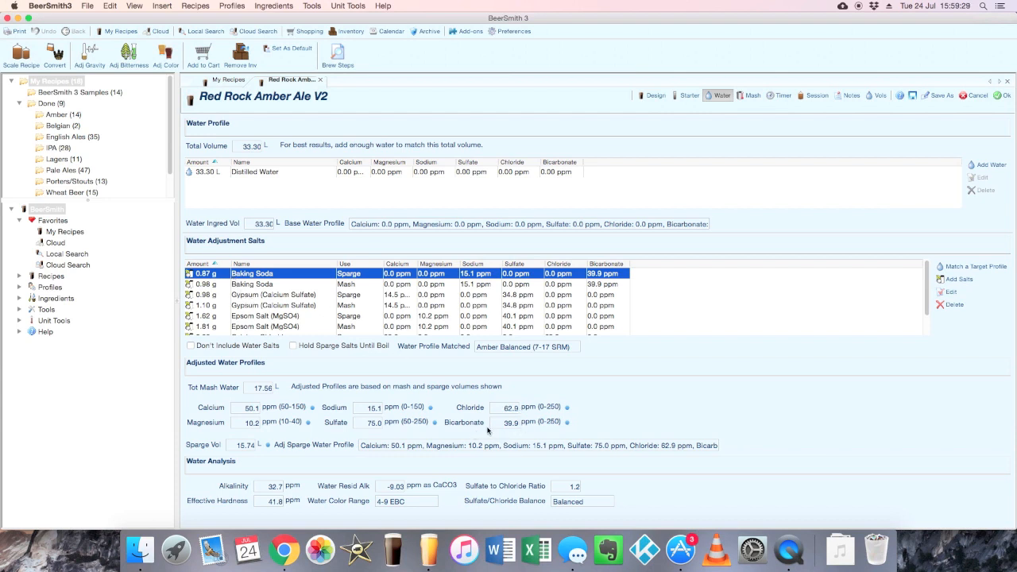
mouse_move(219, 294)
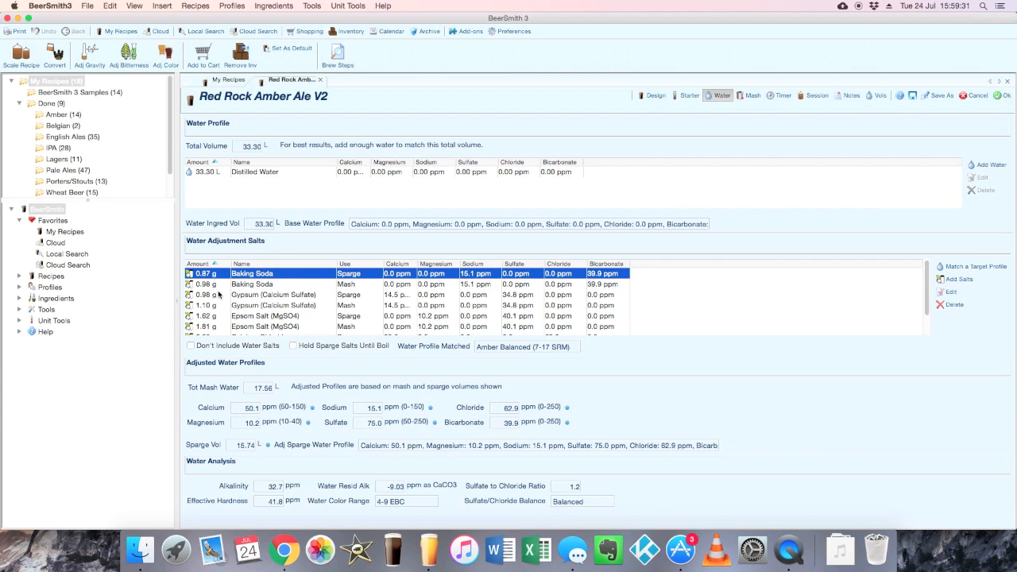
mouse_move(367, 403)
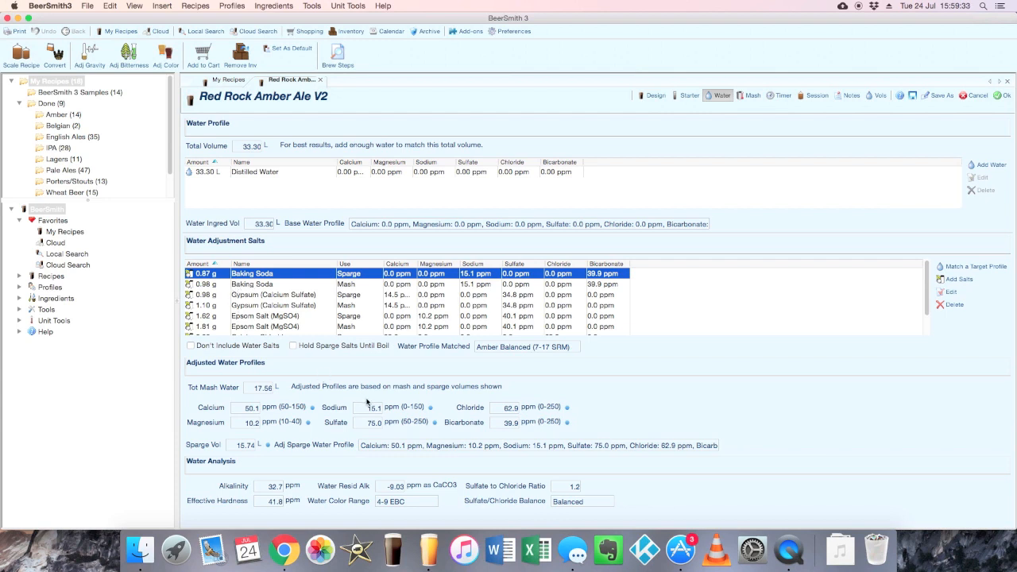
mouse_move(891, 335)
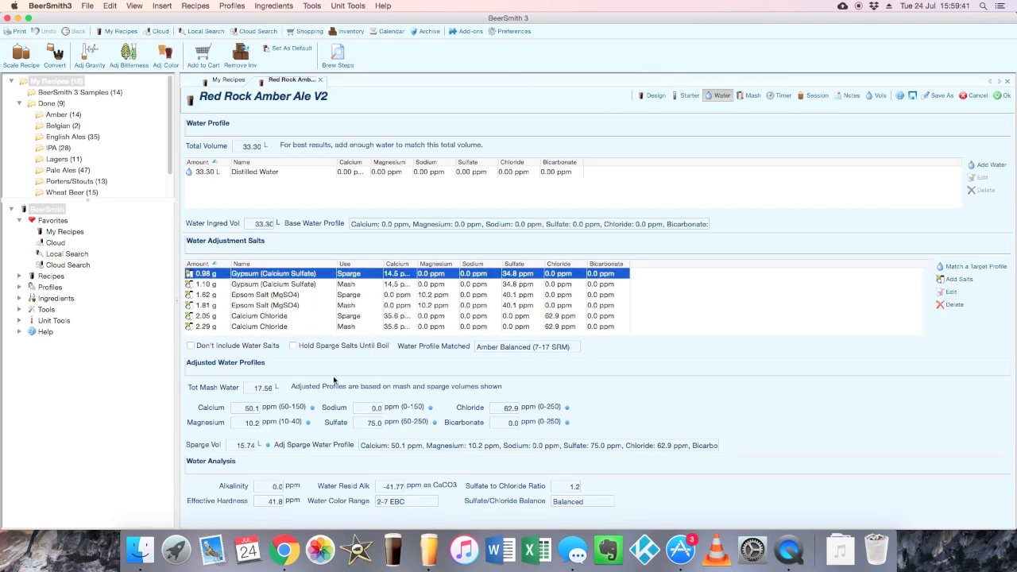
mouse_move(516, 431)
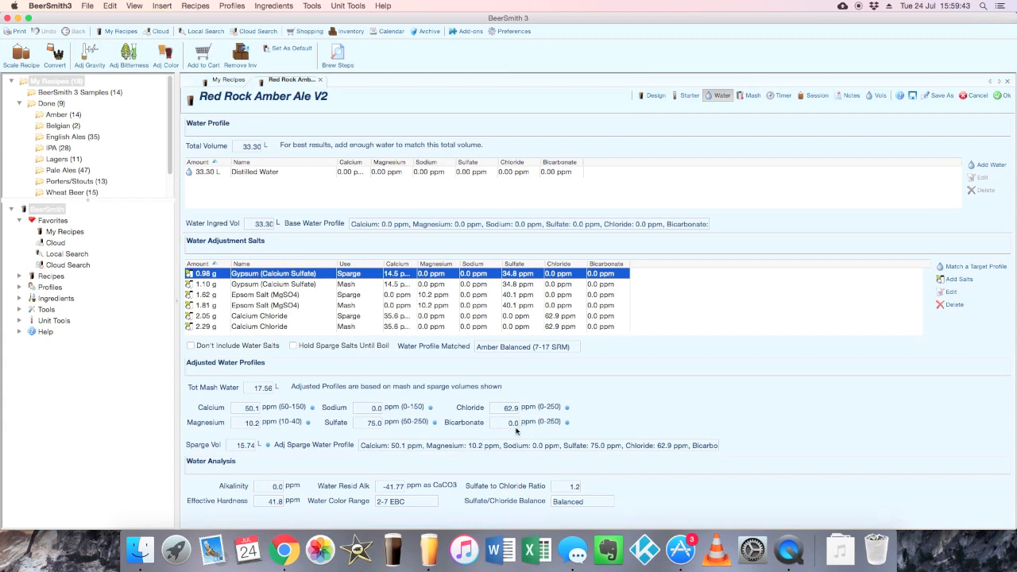
mouse_move(268, 294)
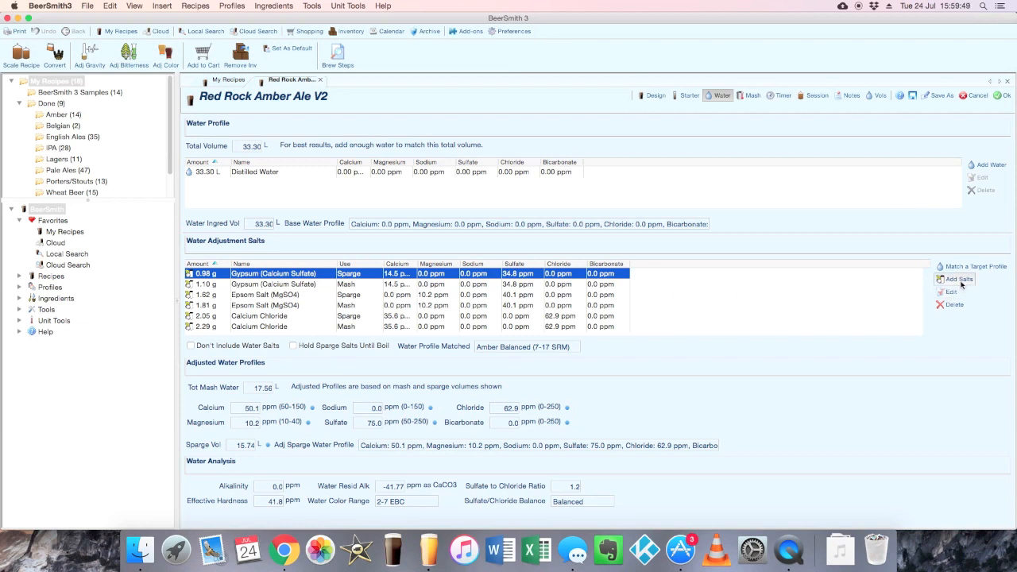
Add 1.00 g of Salt to the mash water
left_click(958, 279)
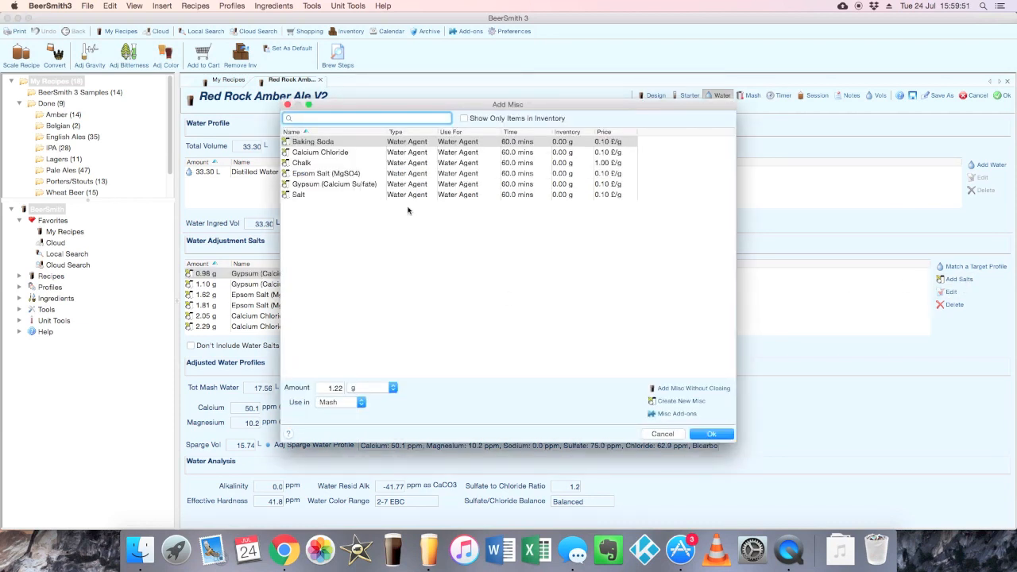
left_click(298, 194)
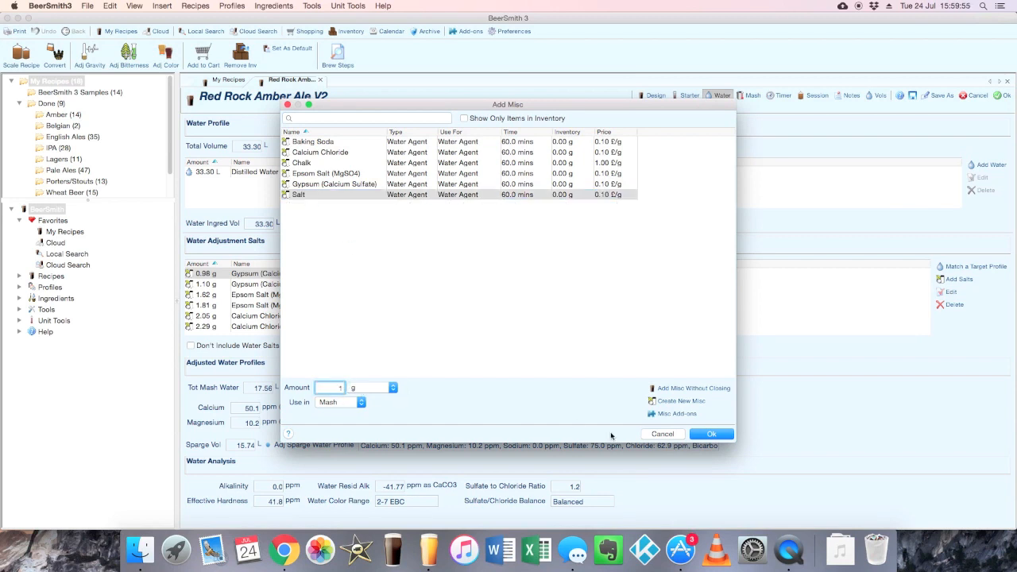
left_click(662, 434)
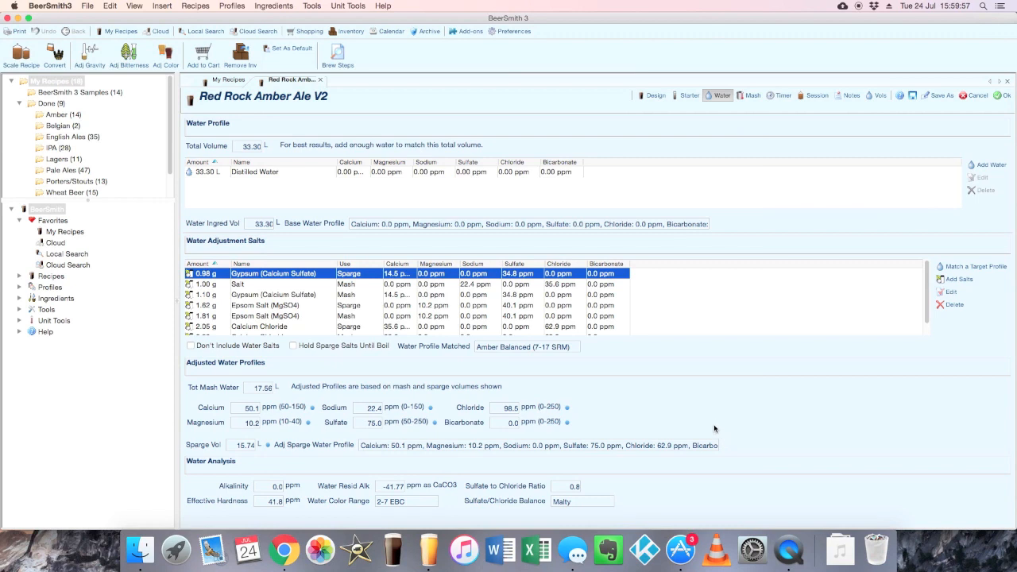
mouse_move(279, 349)
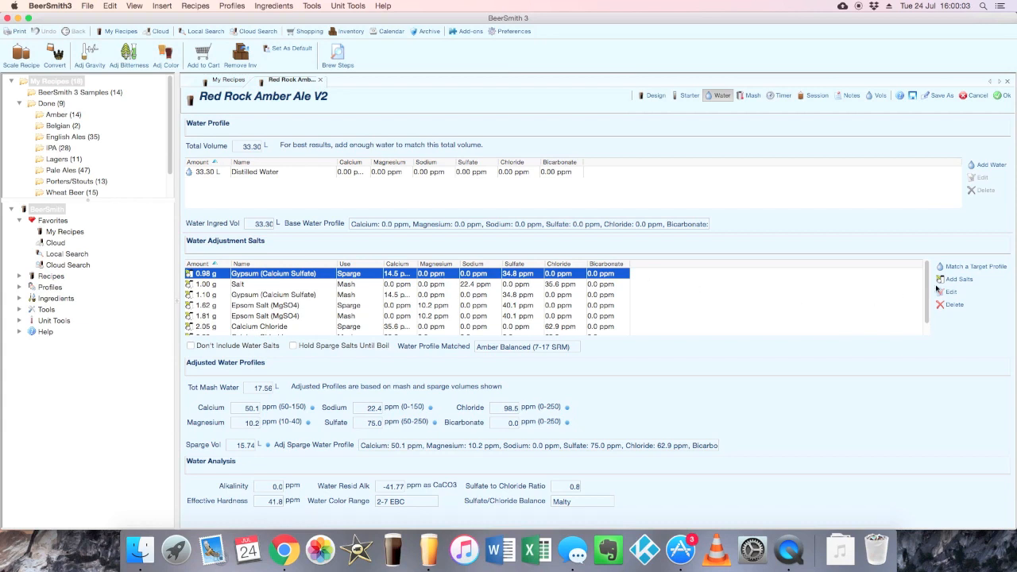
Add 1.00 g of Salt used in the sparge water
left_click(959, 279)
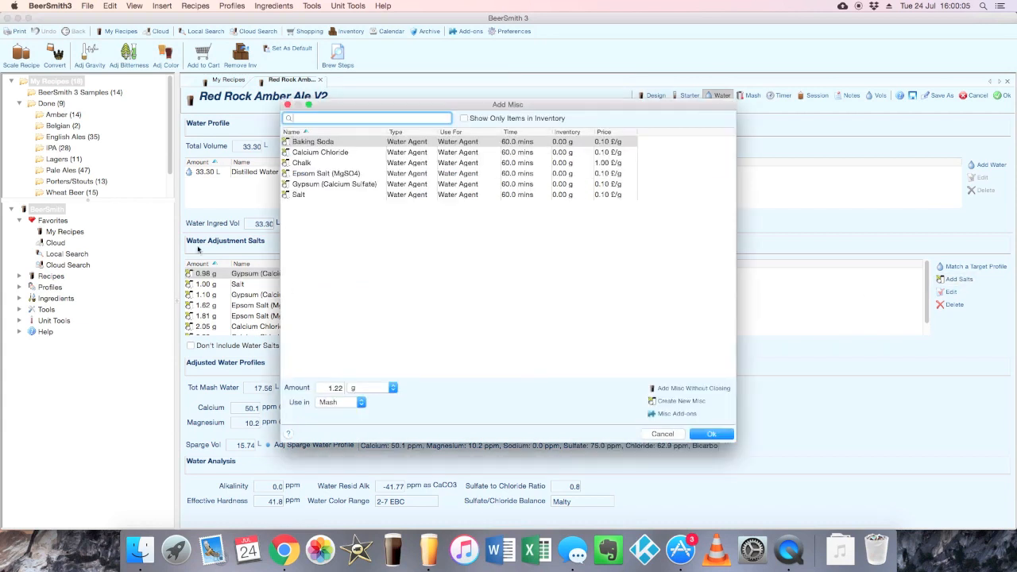
left_click(298, 195)
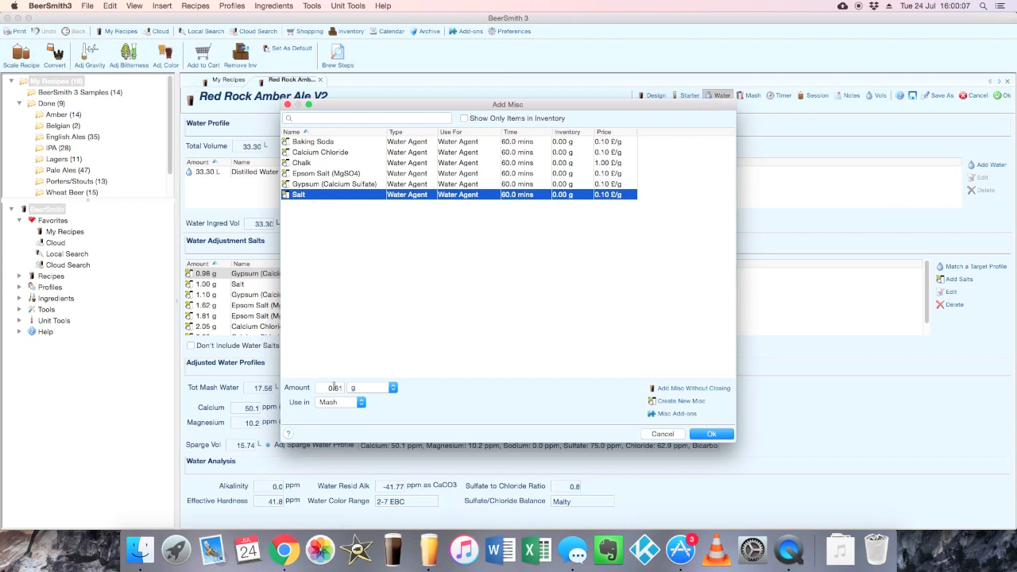
left_click(340, 402)
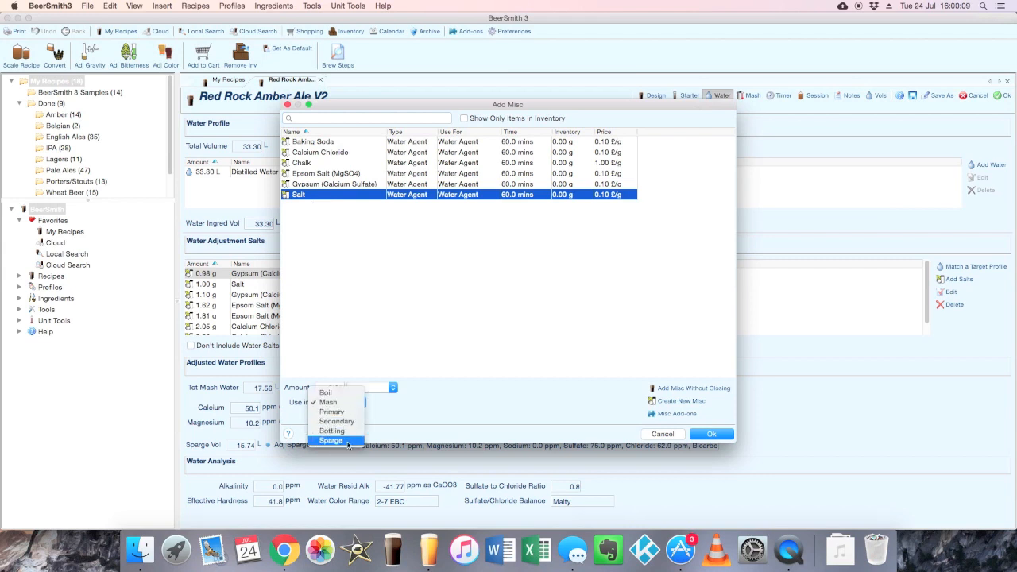
left_click(331, 440)
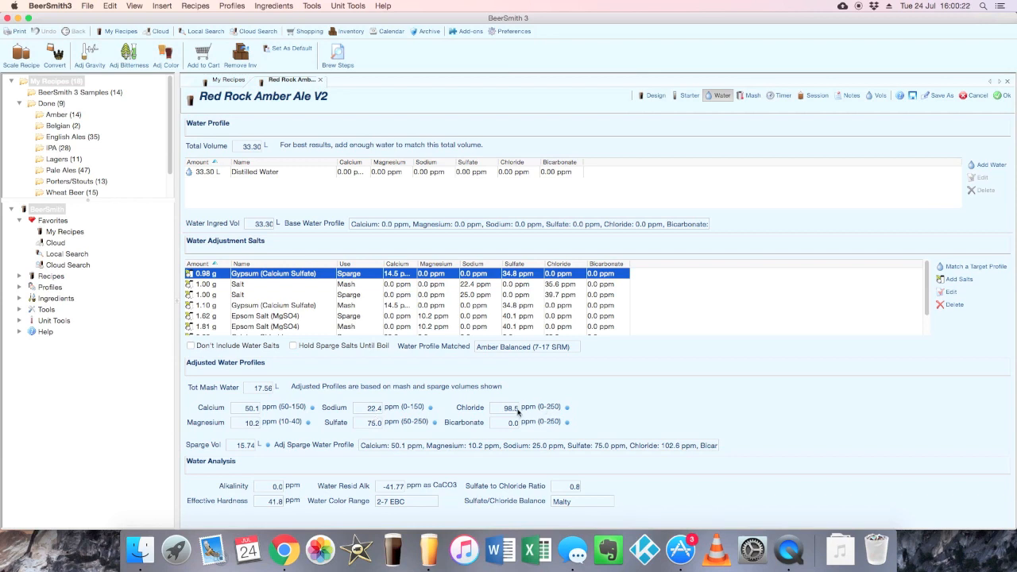
mouse_move(517, 412)
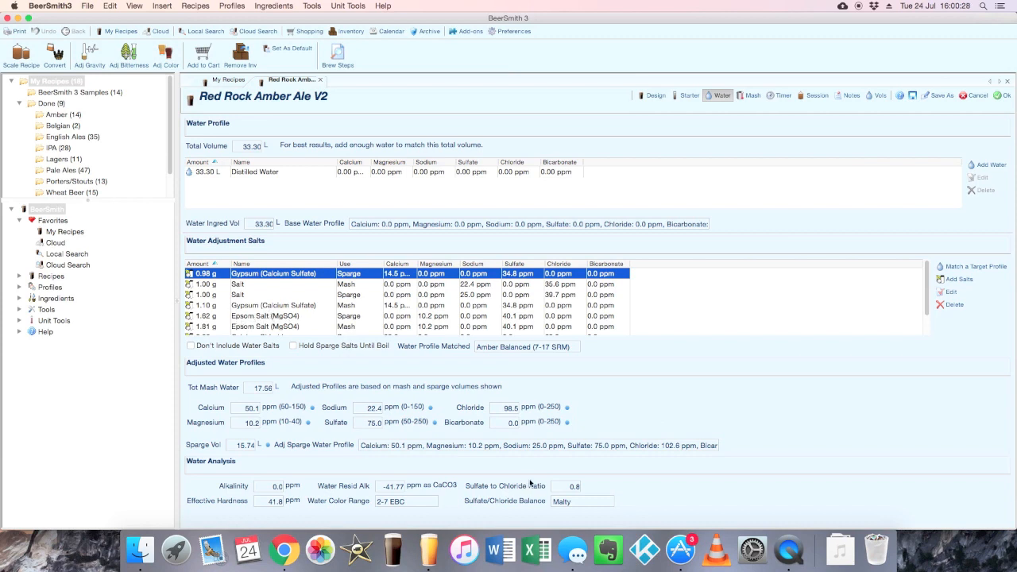
mouse_move(367, 408)
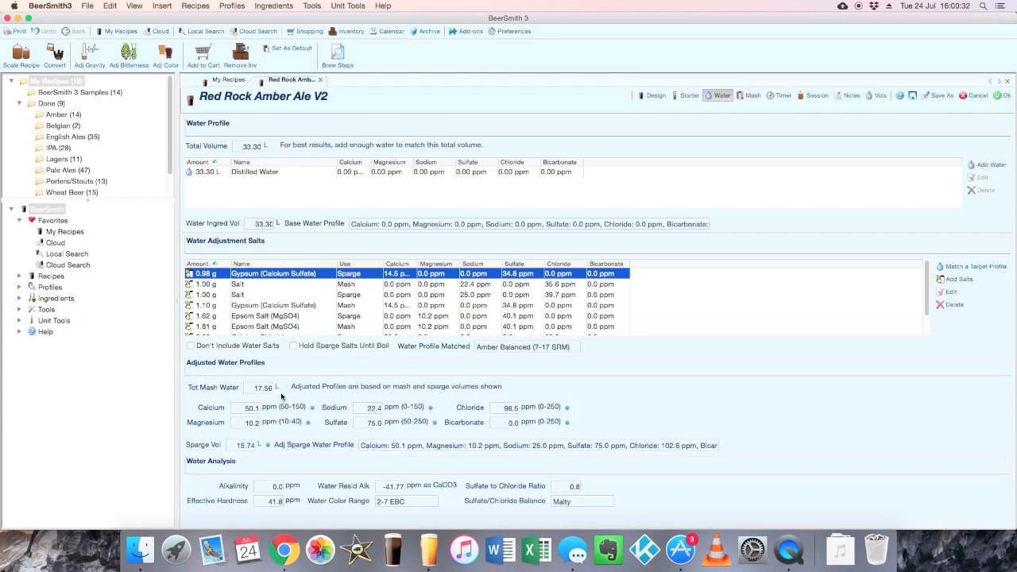
mouse_move(510, 429)
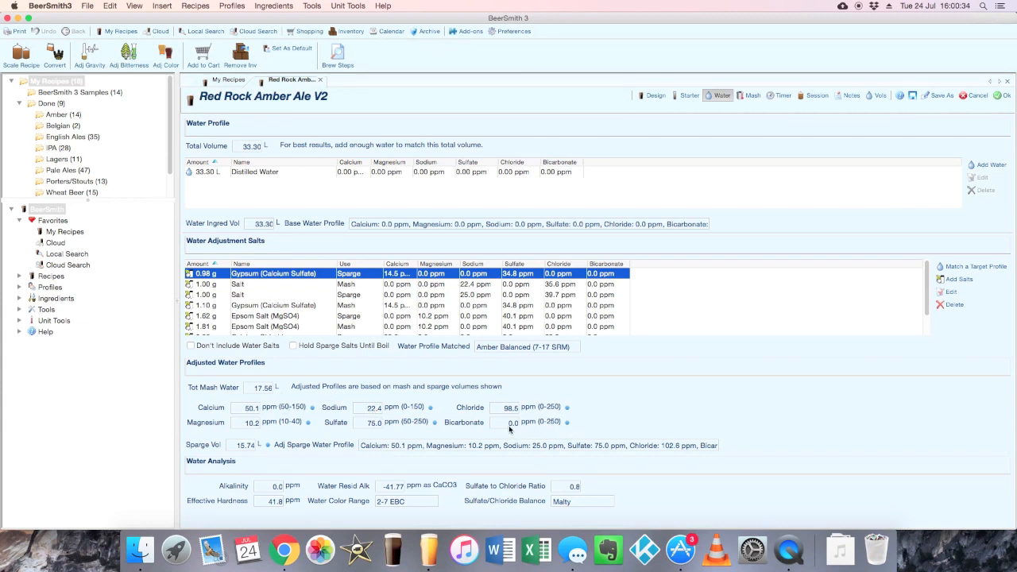
mouse_move(453, 370)
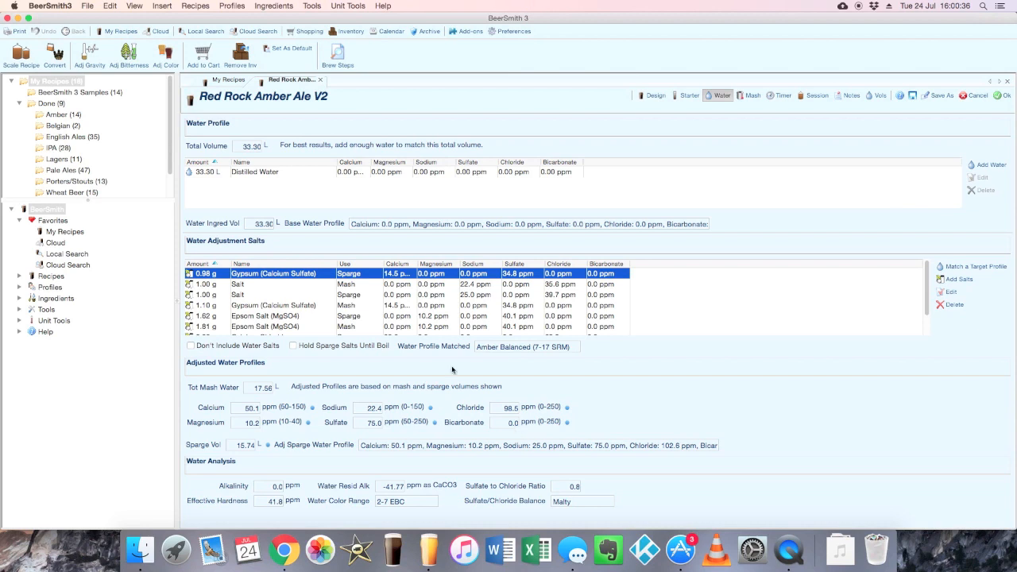
mouse_move(388, 366)
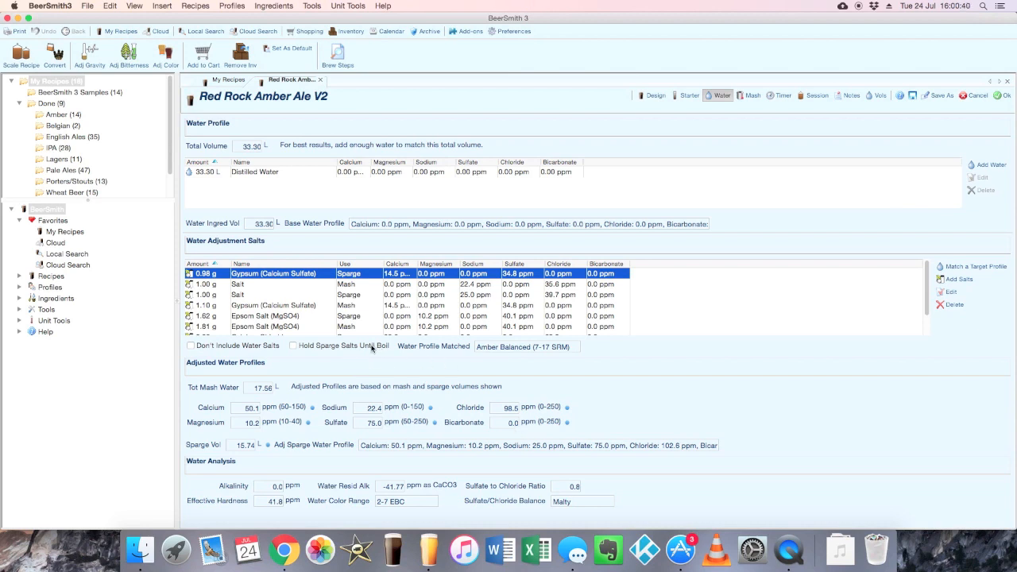
mouse_move(415, 332)
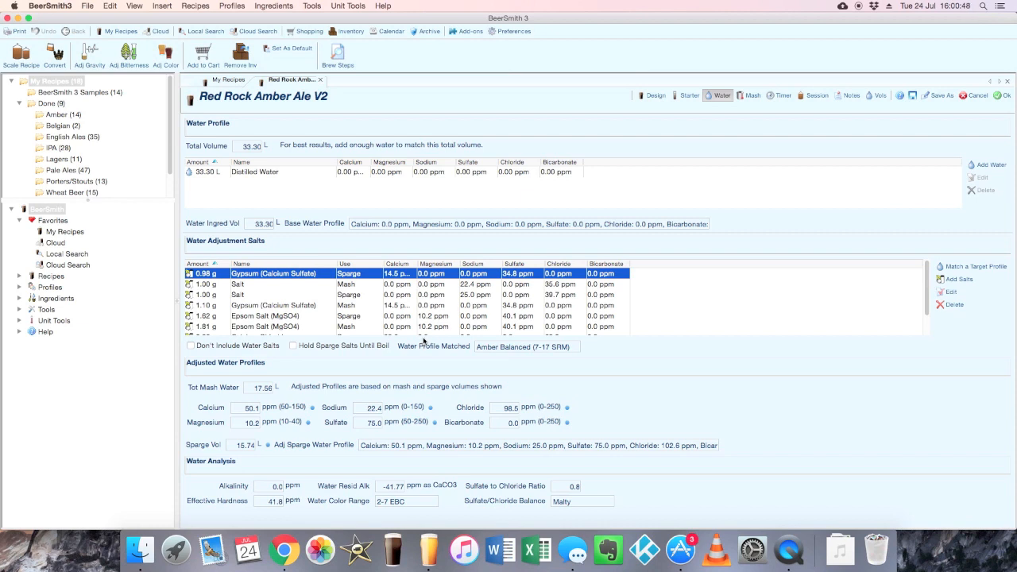
mouse_move(421, 340)
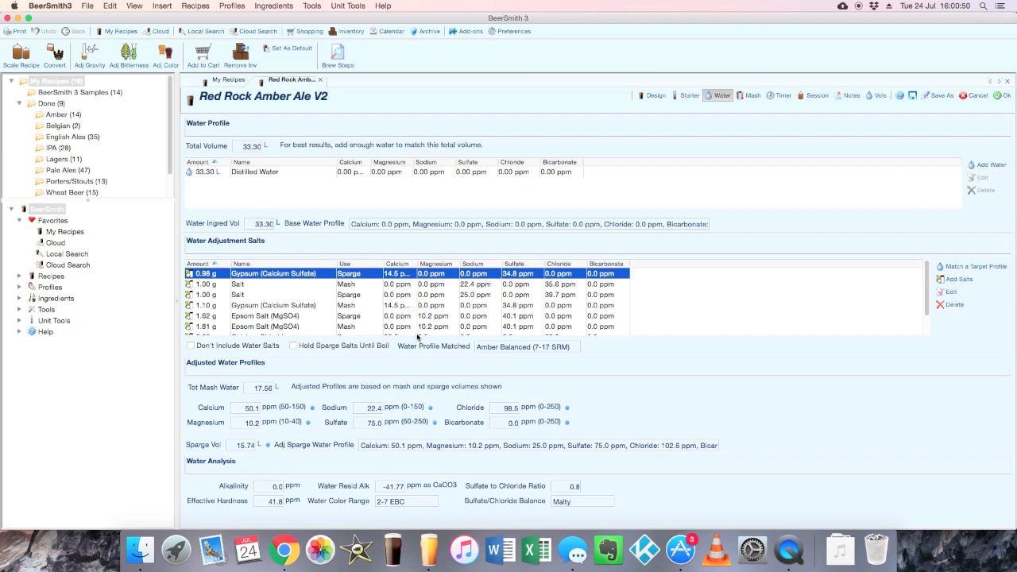
mouse_move(625, 228)
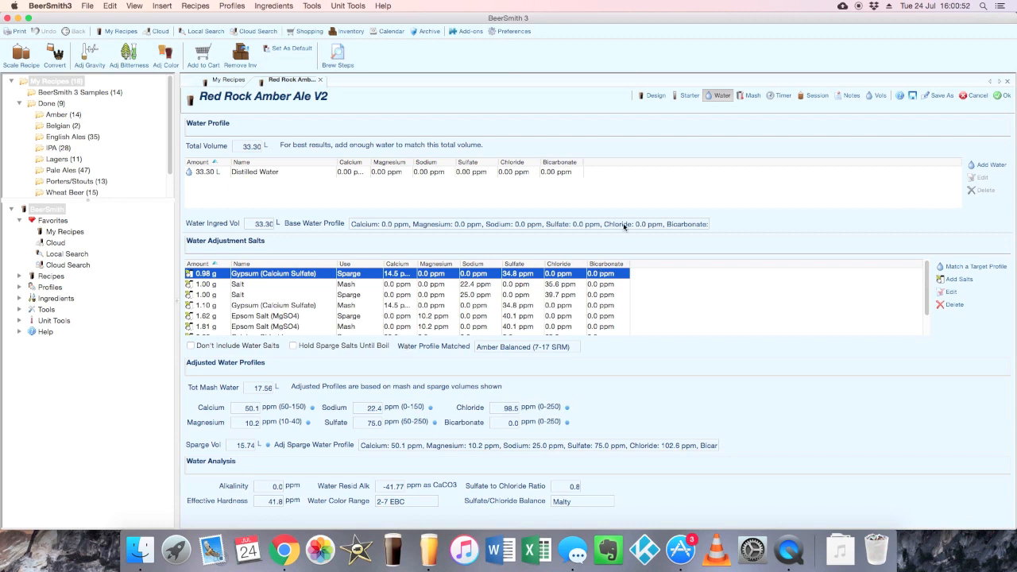
mouse_move(625, 232)
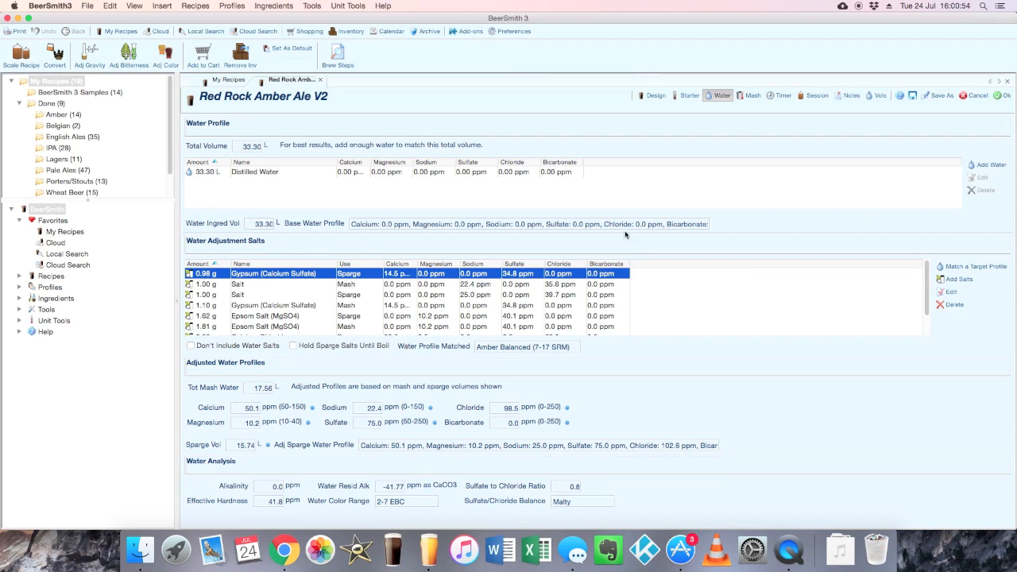
mouse_move(747, 104)
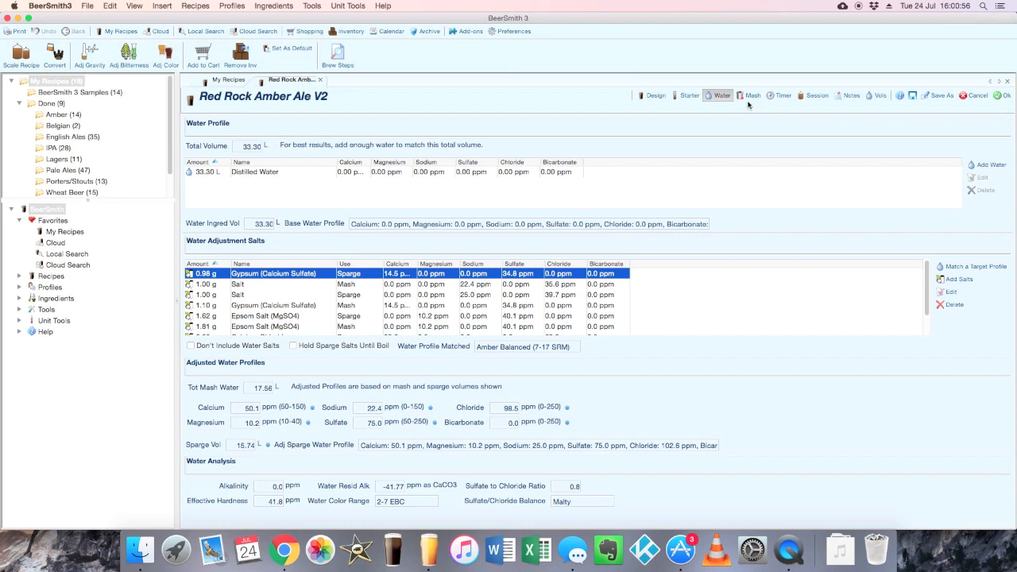
Show the recipe's Mash page with the 68 C single-infusion mash and pH adjustments
left_click(751, 96)
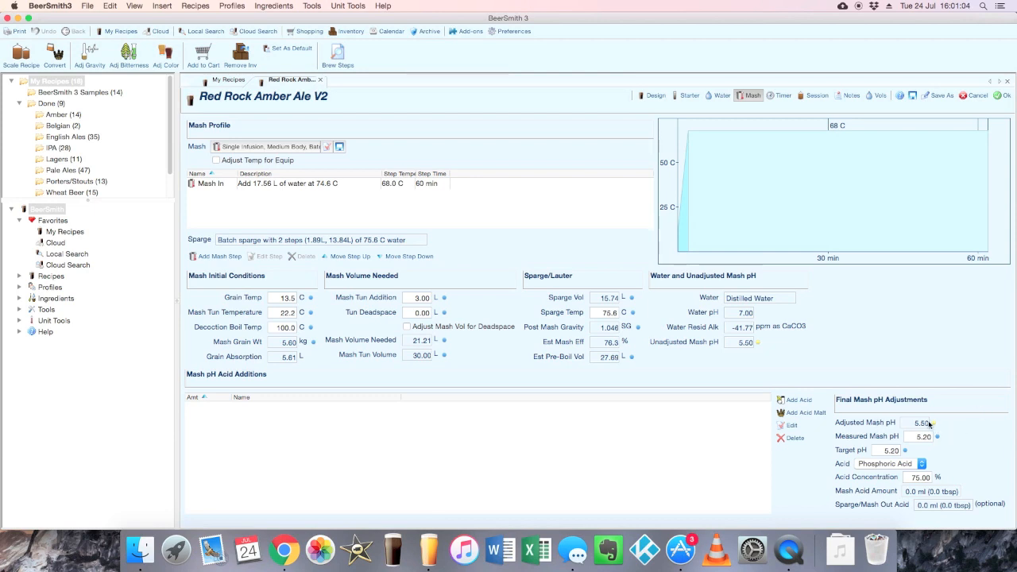
mouse_move(932, 432)
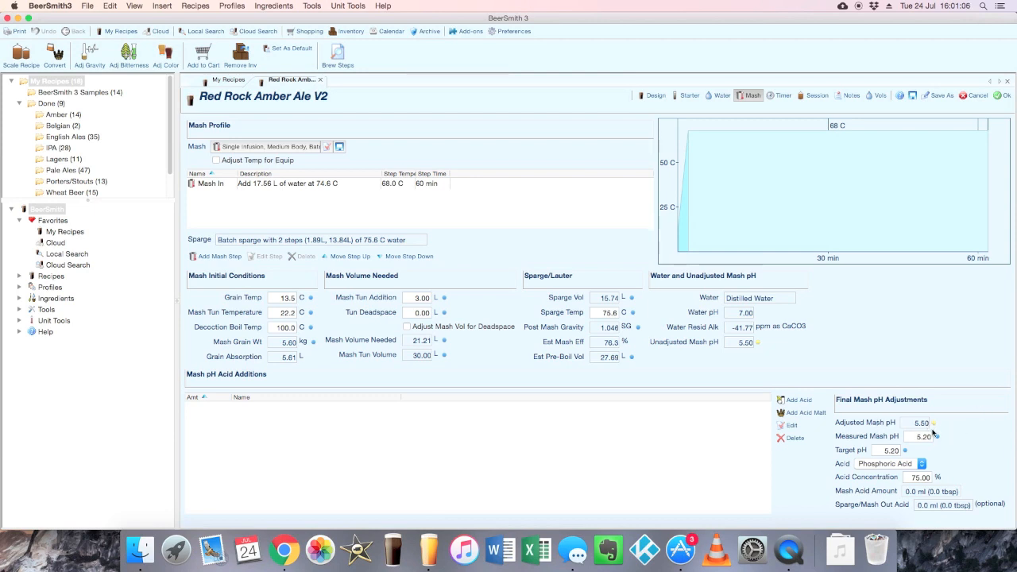
mouse_move(944, 436)
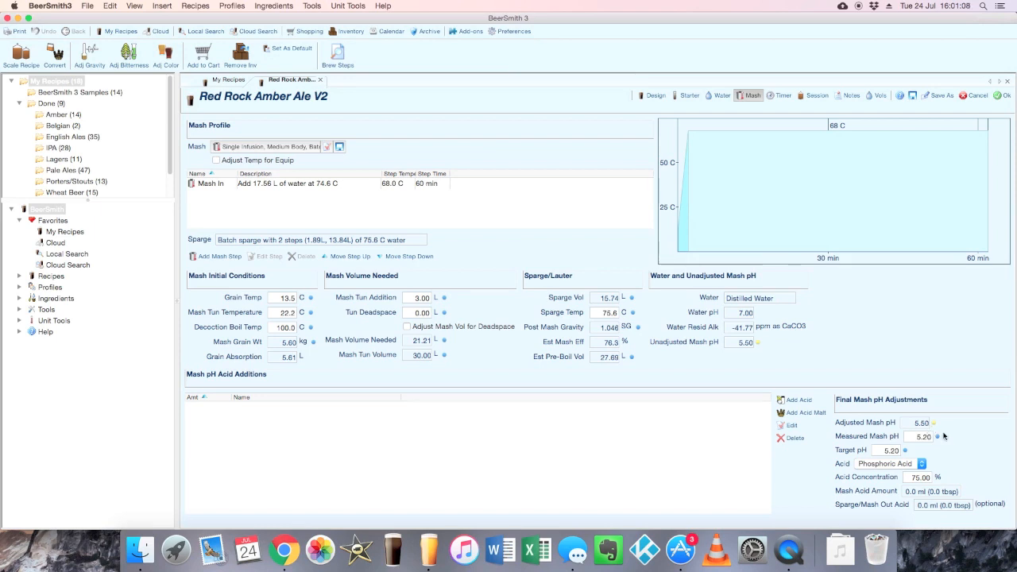
mouse_move(950, 434)
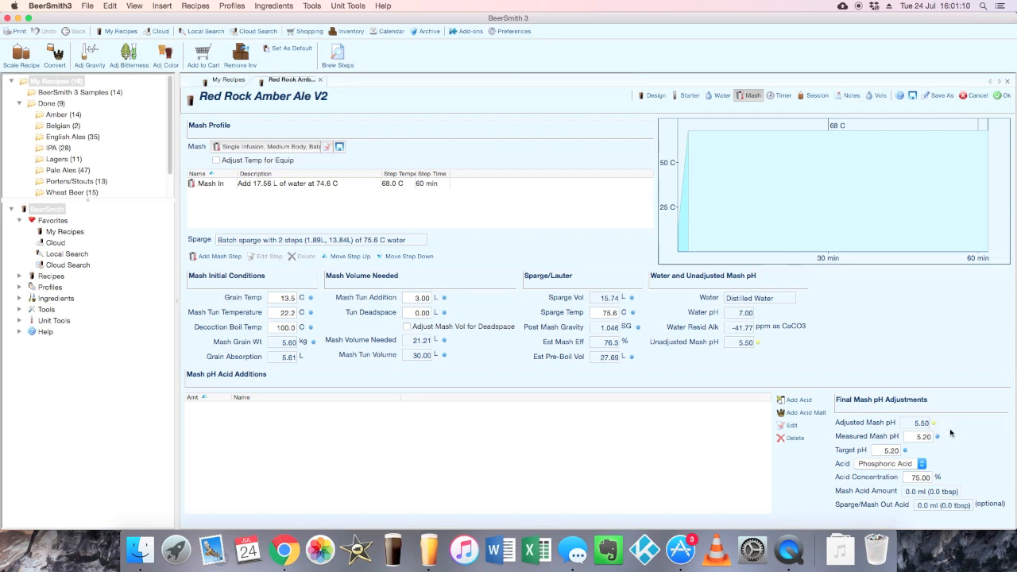
mouse_move(1011, 447)
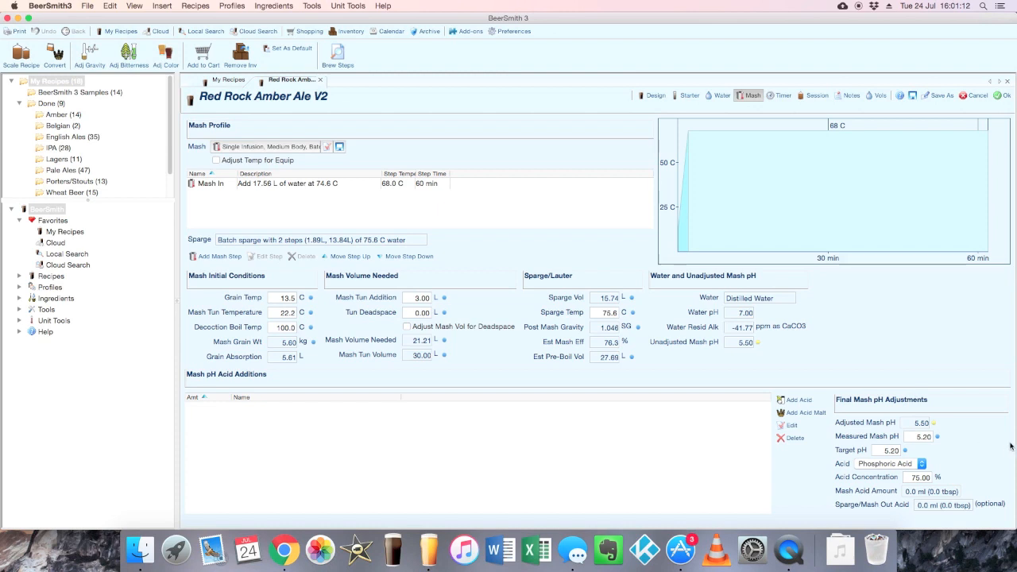
mouse_move(950, 442)
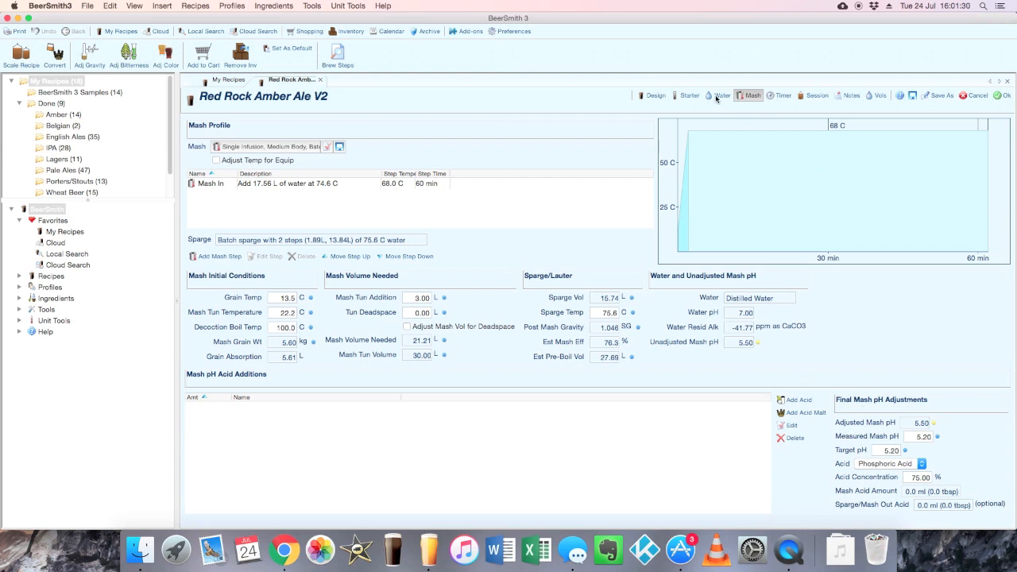
left_click(719, 96)
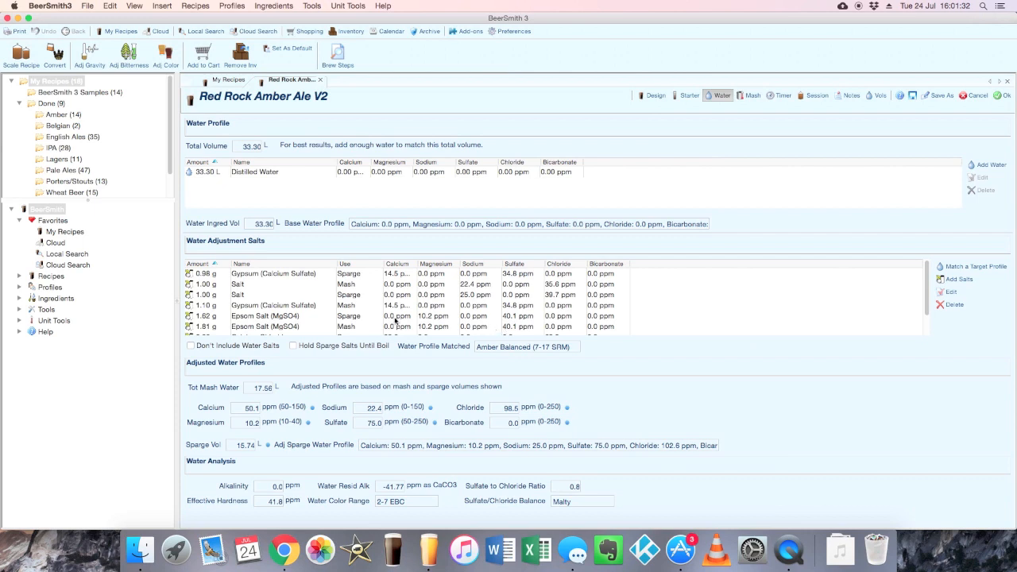
mouse_move(396, 318)
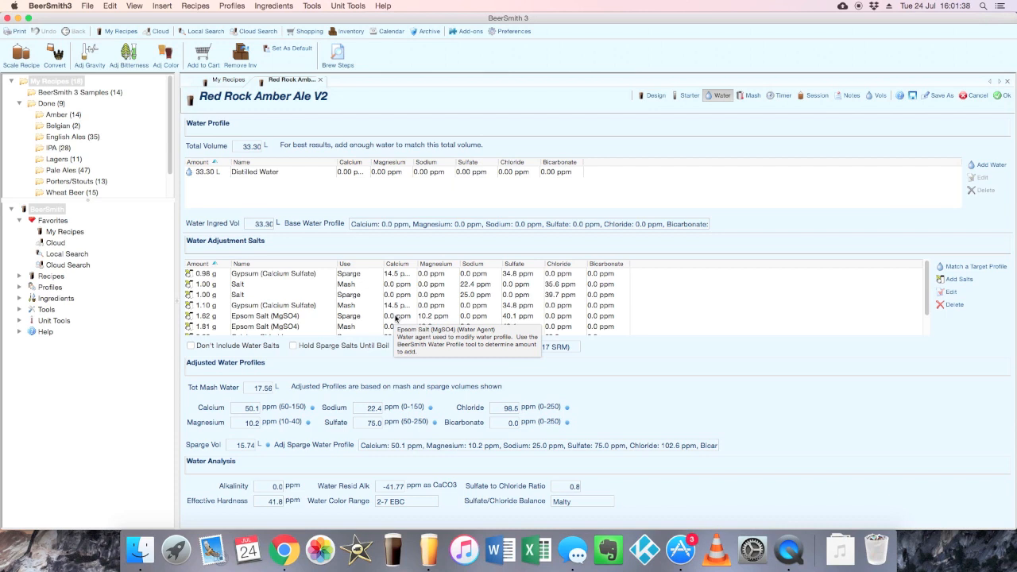
mouse_move(370, 318)
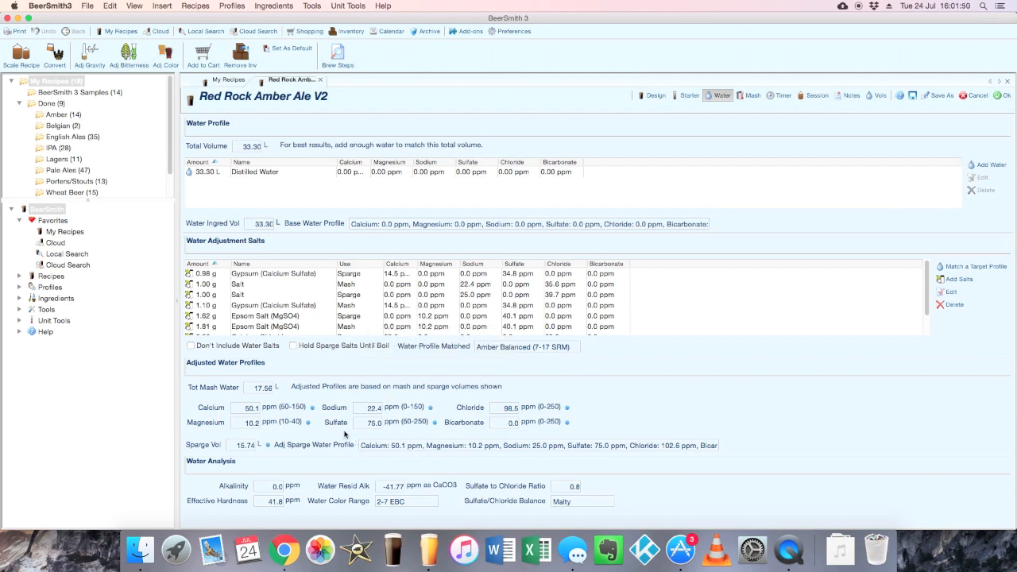
mouse_move(406, 453)
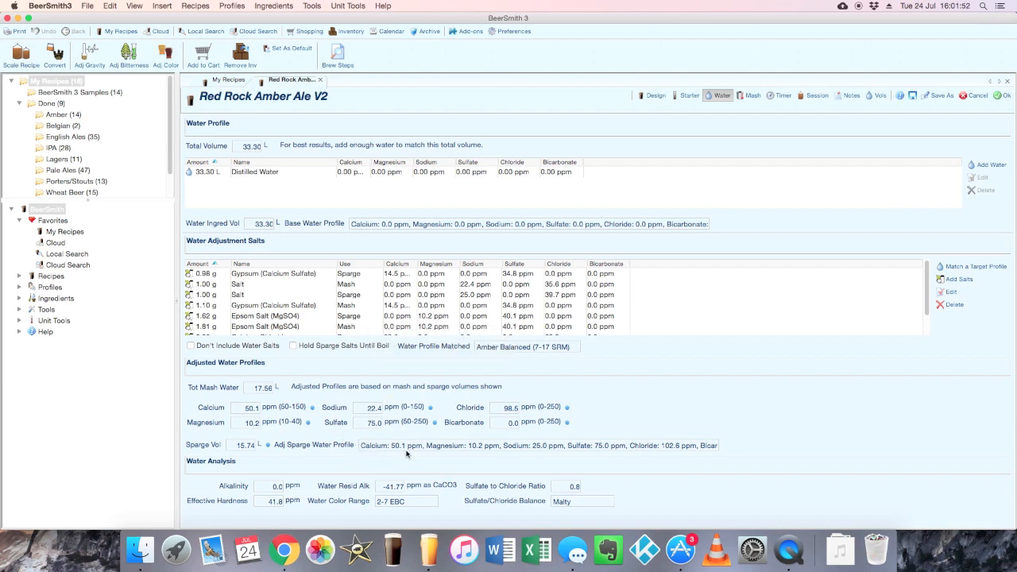
mouse_move(409, 457)
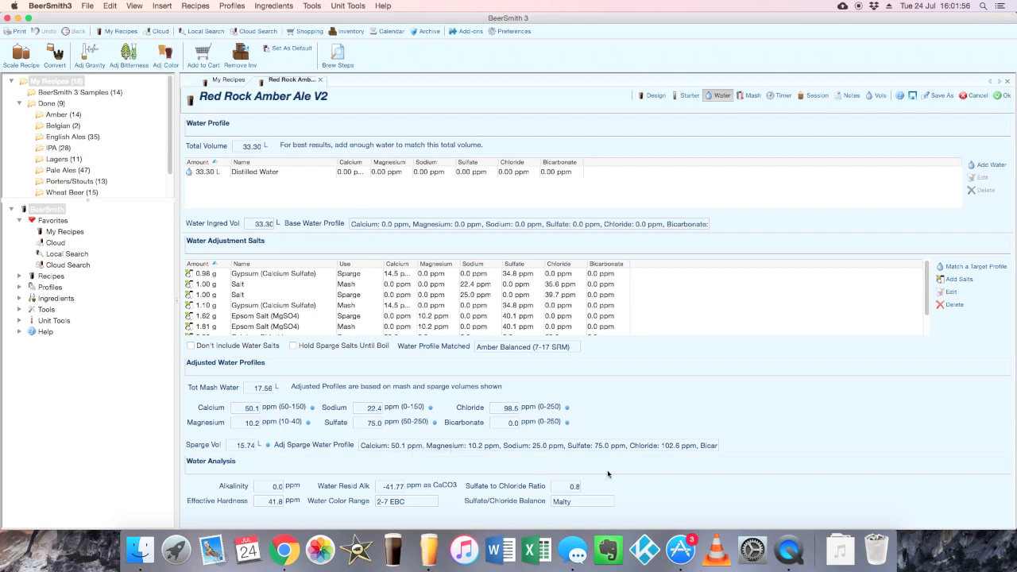
mouse_move(557, 465)
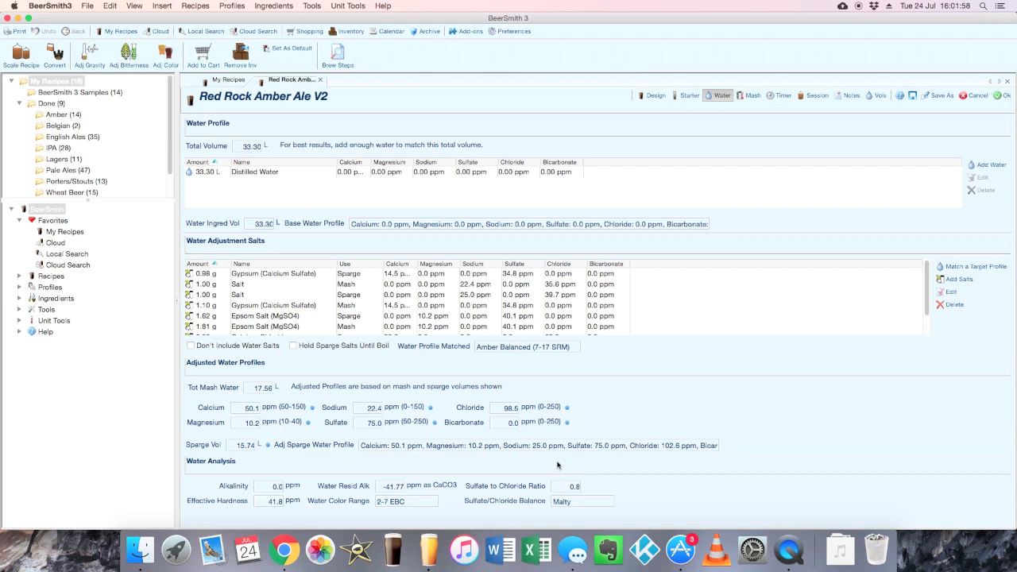
mouse_move(545, 464)
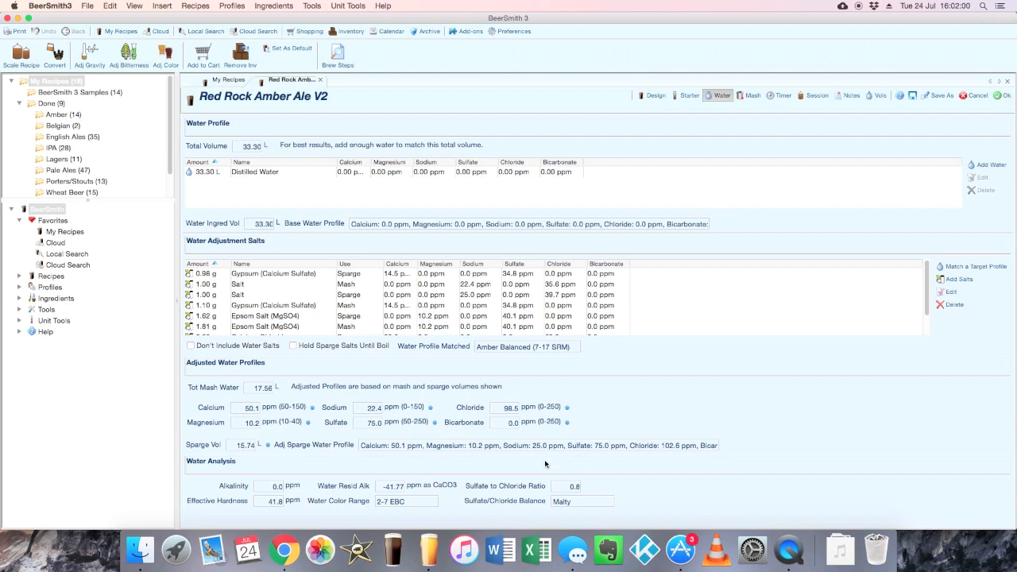
mouse_move(480, 318)
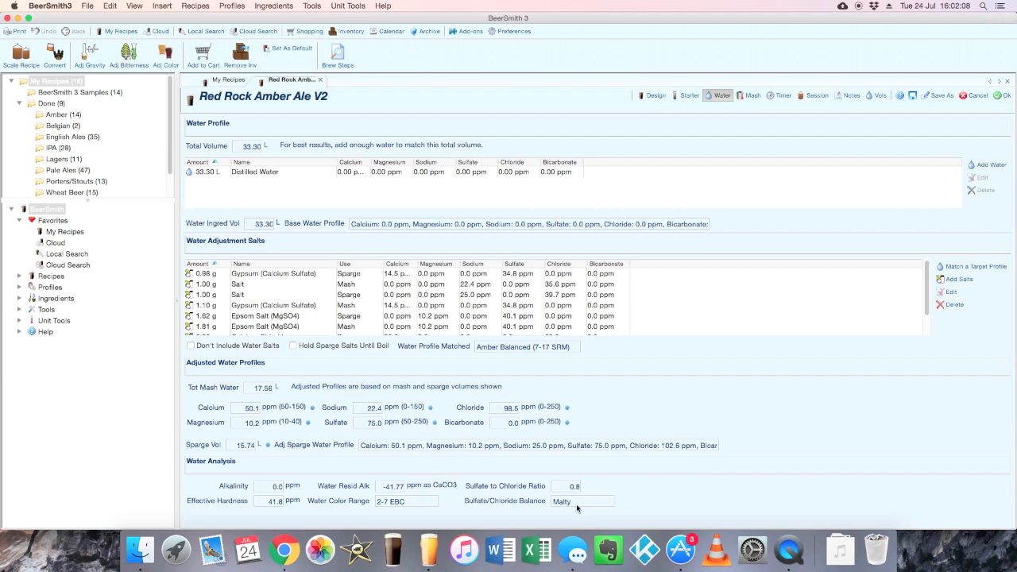
mouse_move(631, 175)
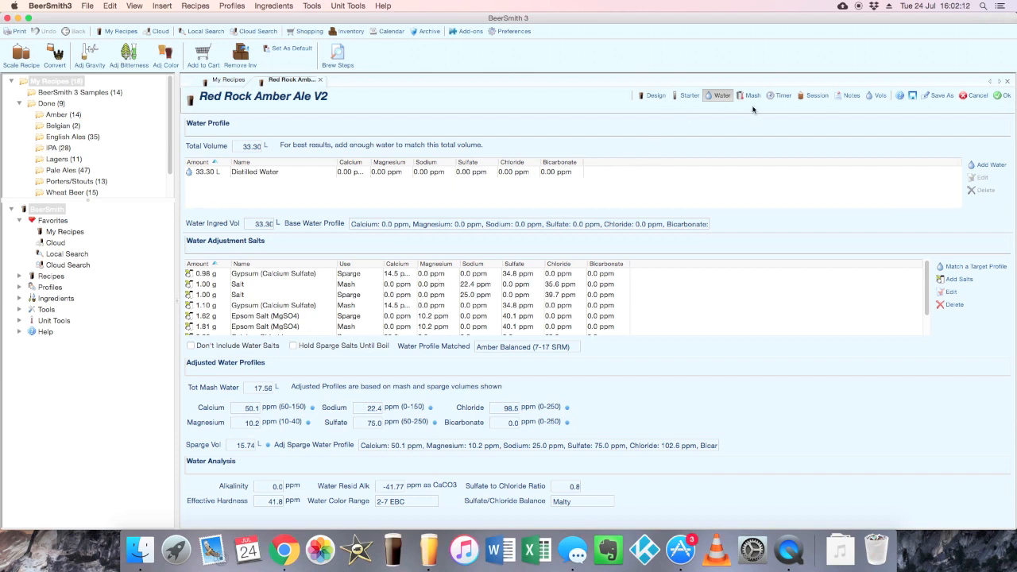
mouse_move(426, 332)
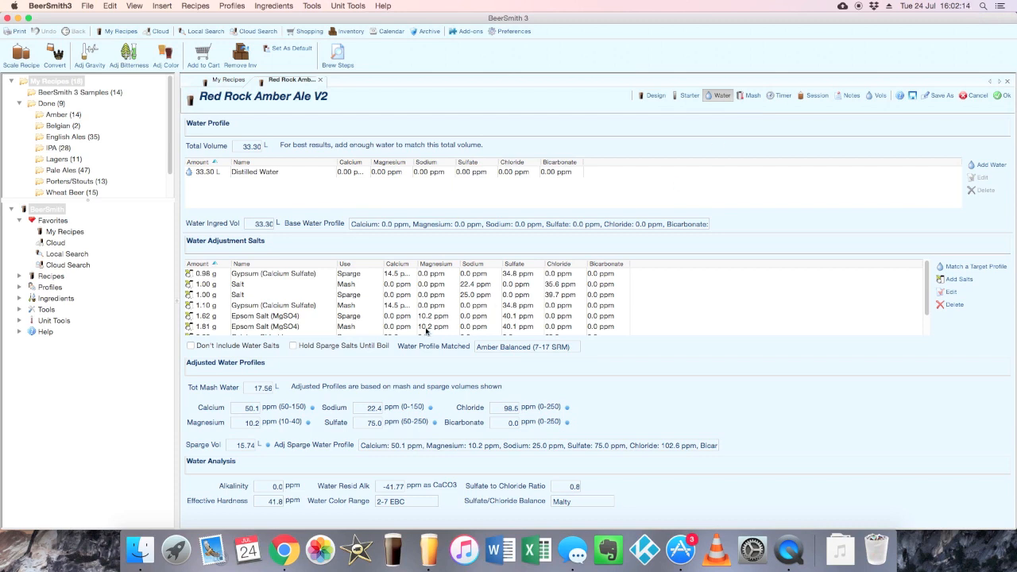
mouse_move(369, 284)
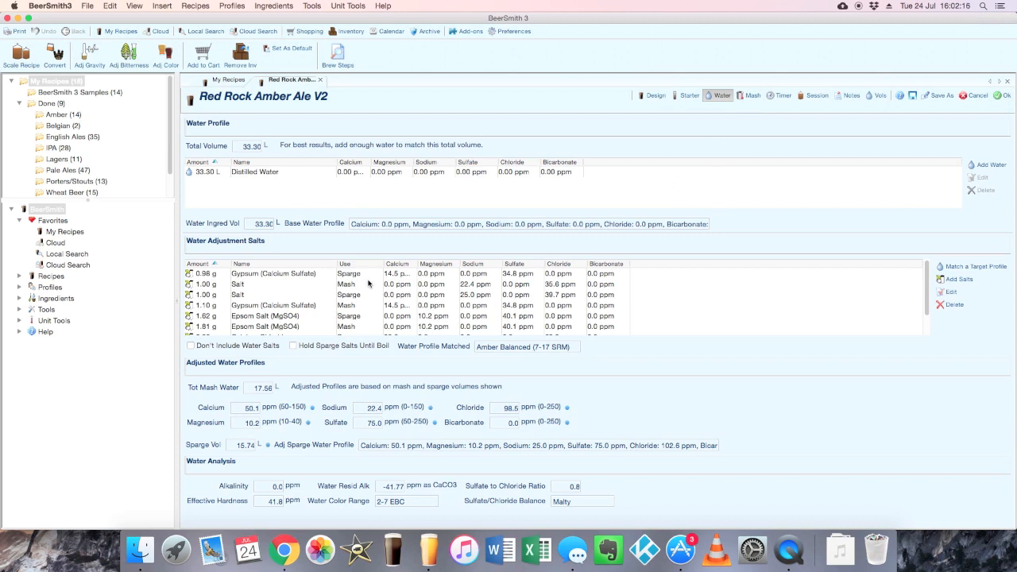
scroll("down", 3)
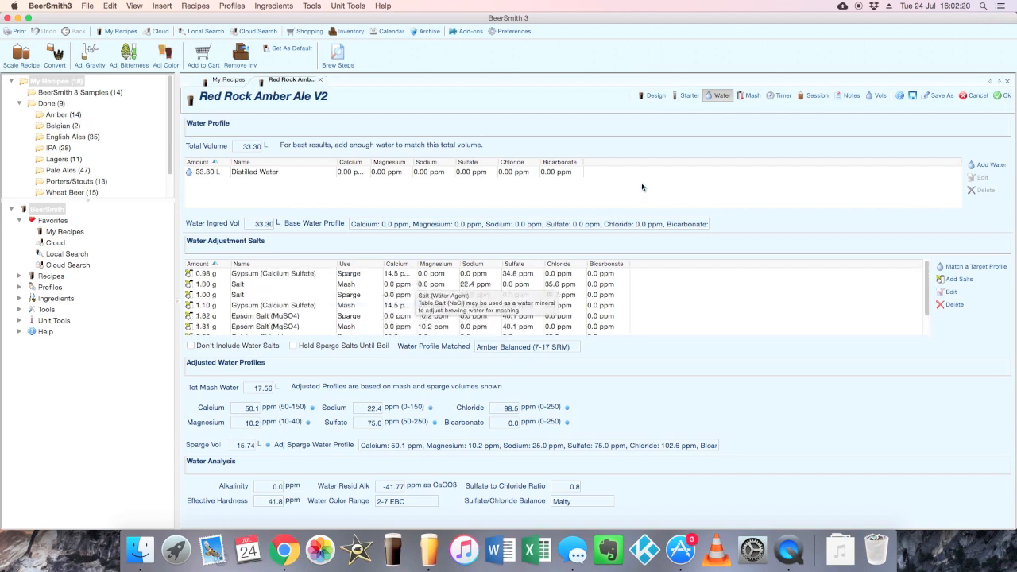
mouse_move(751, 101)
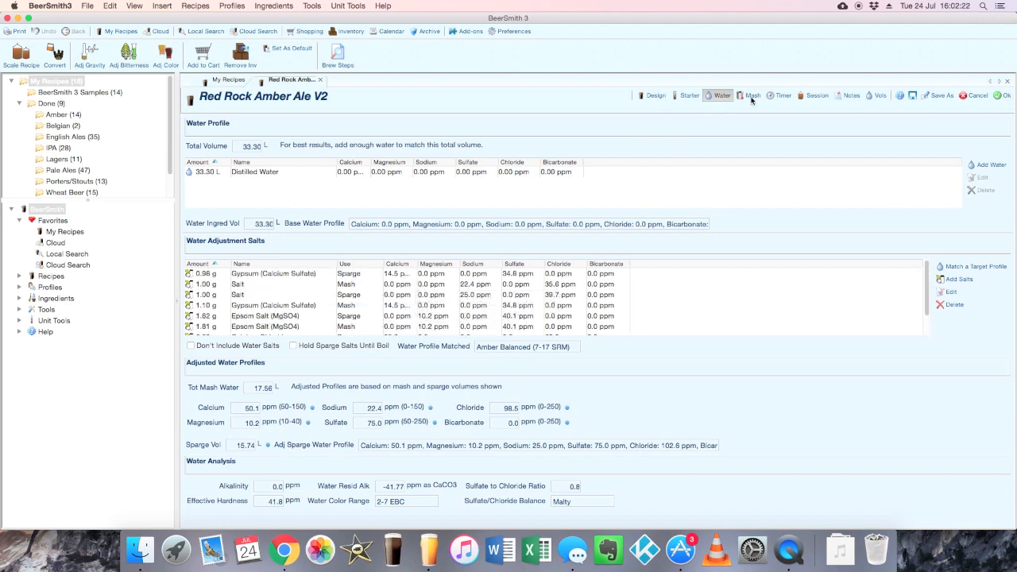
Set the mash target pH to 5.40 so no acid is needed, then return to Water
left_click(750, 96)
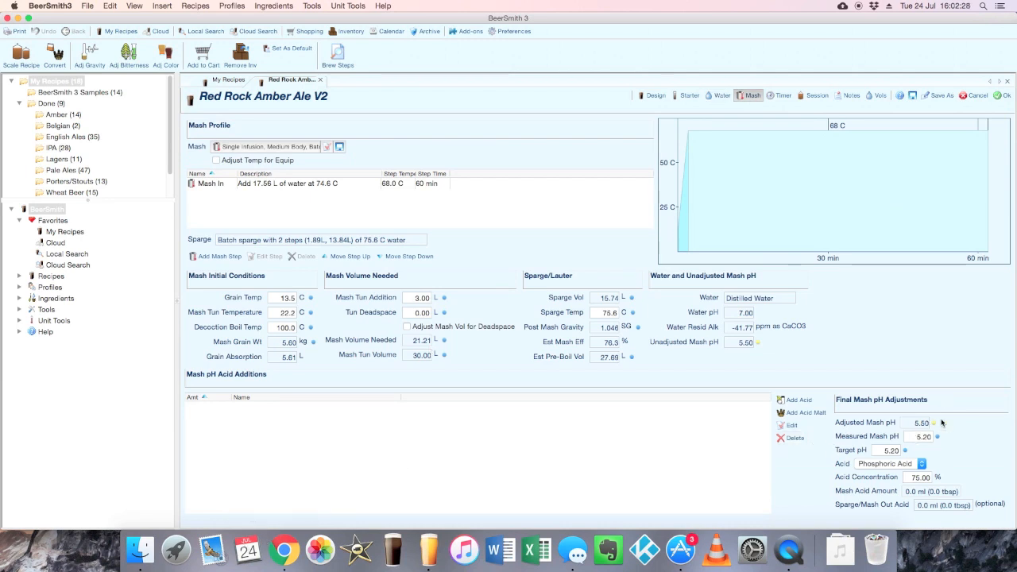
mouse_move(980, 450)
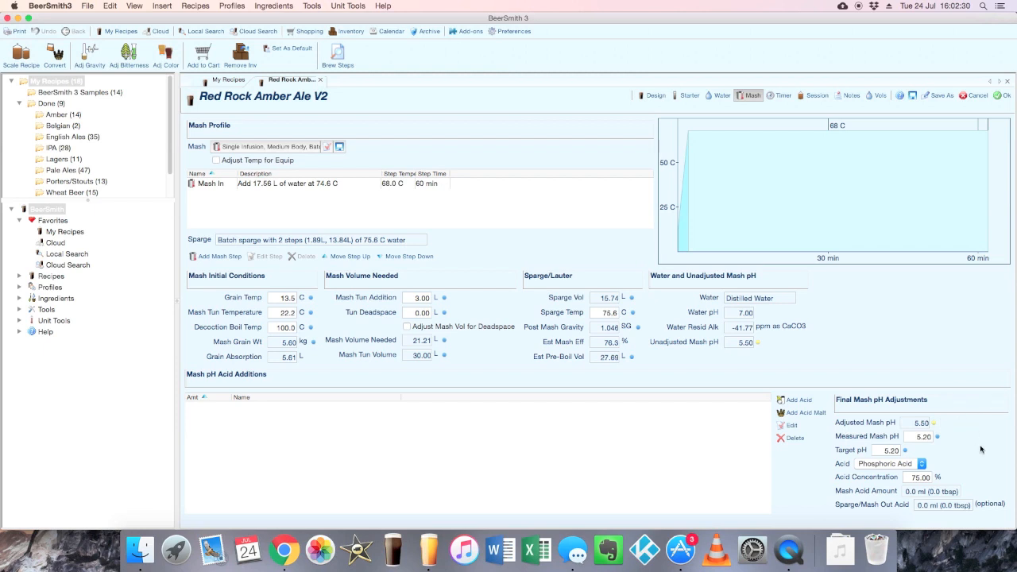
mouse_move(951, 431)
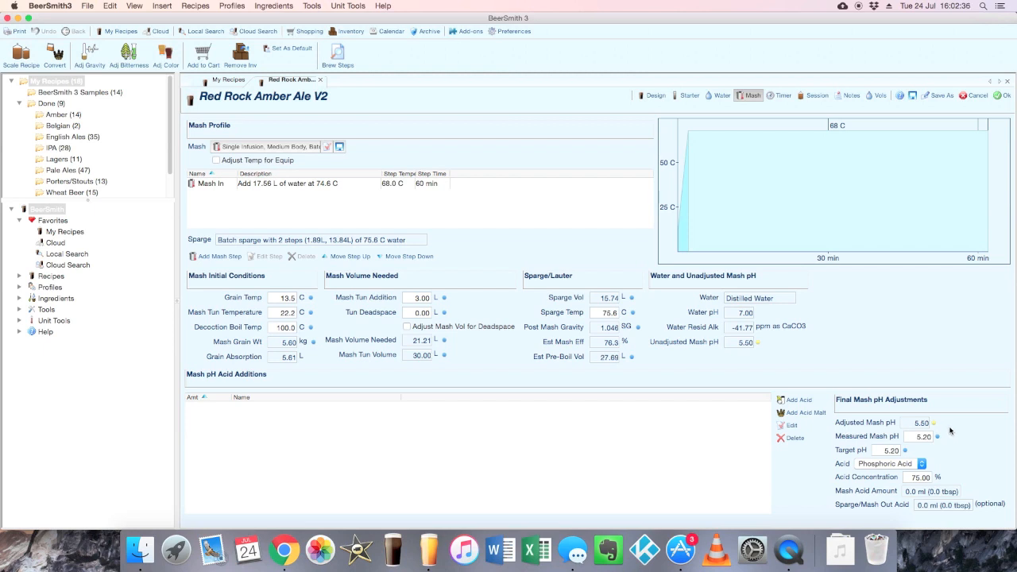
mouse_move(982, 429)
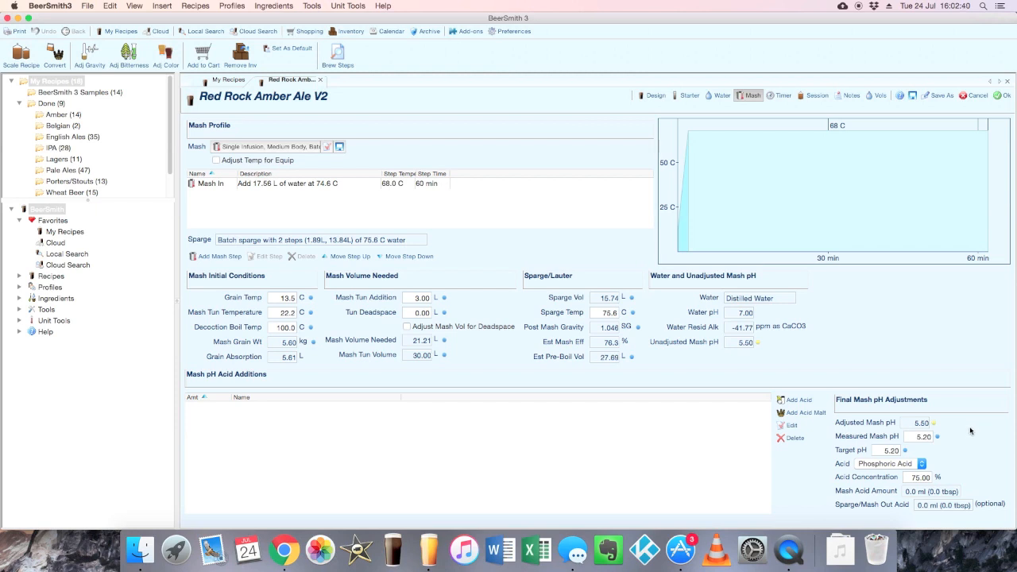
mouse_move(995, 429)
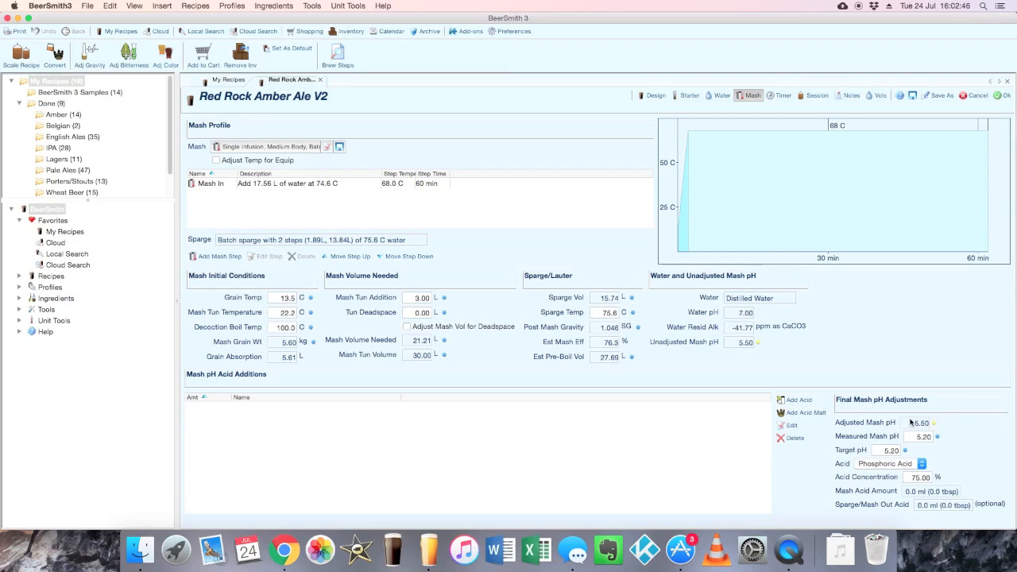
mouse_move(898, 422)
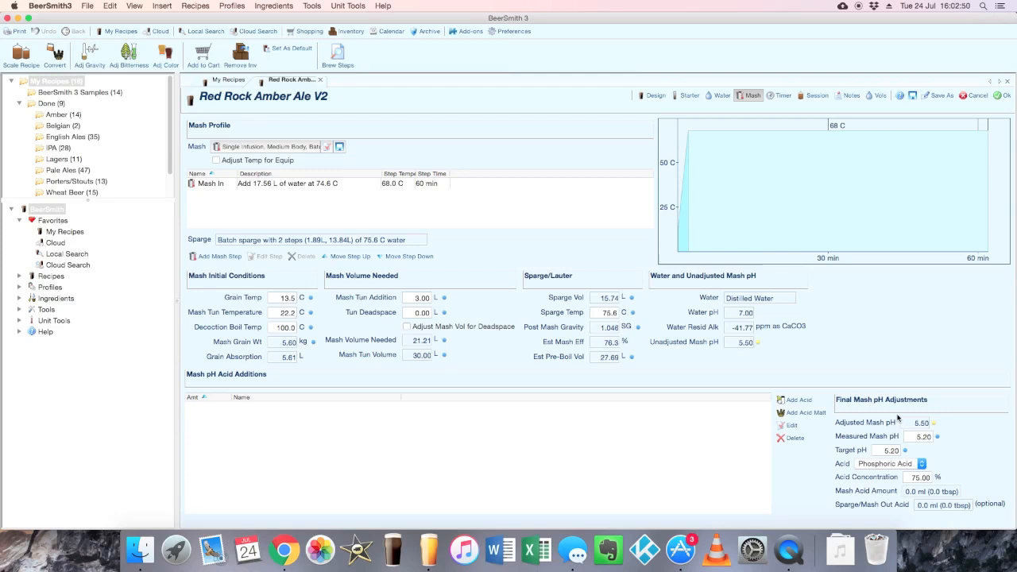
mouse_move(971, 460)
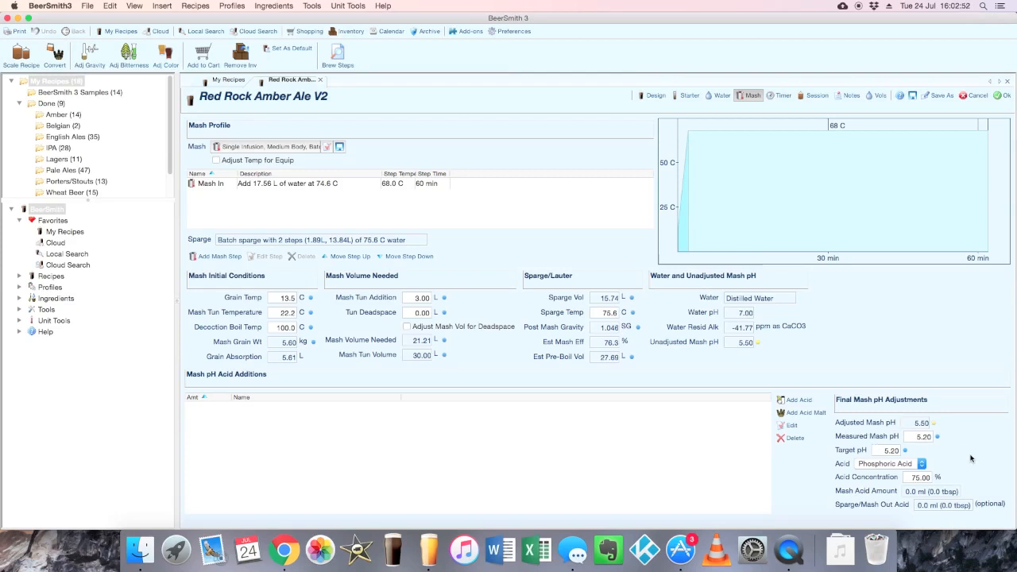
mouse_move(968, 446)
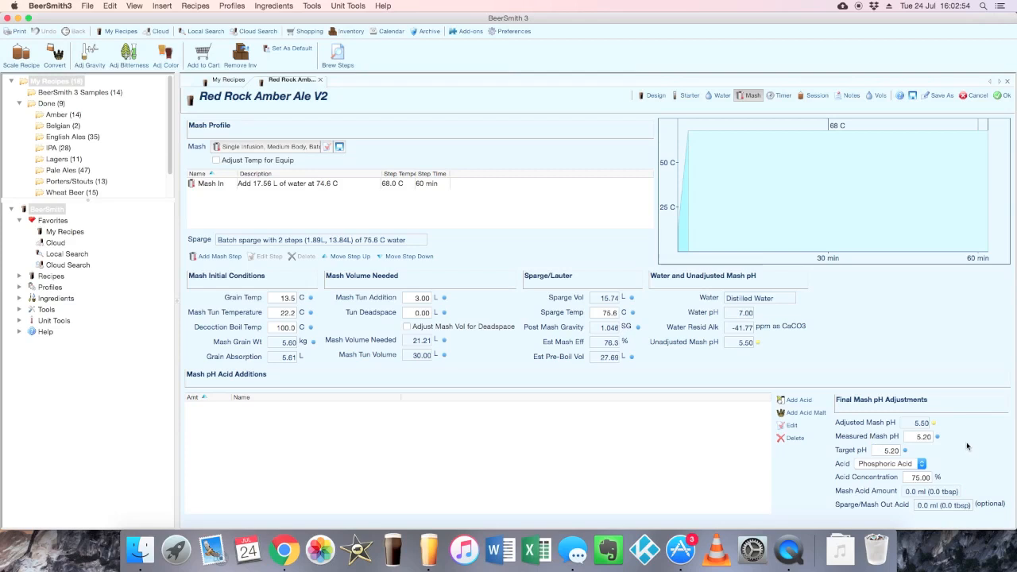
mouse_move(951, 408)
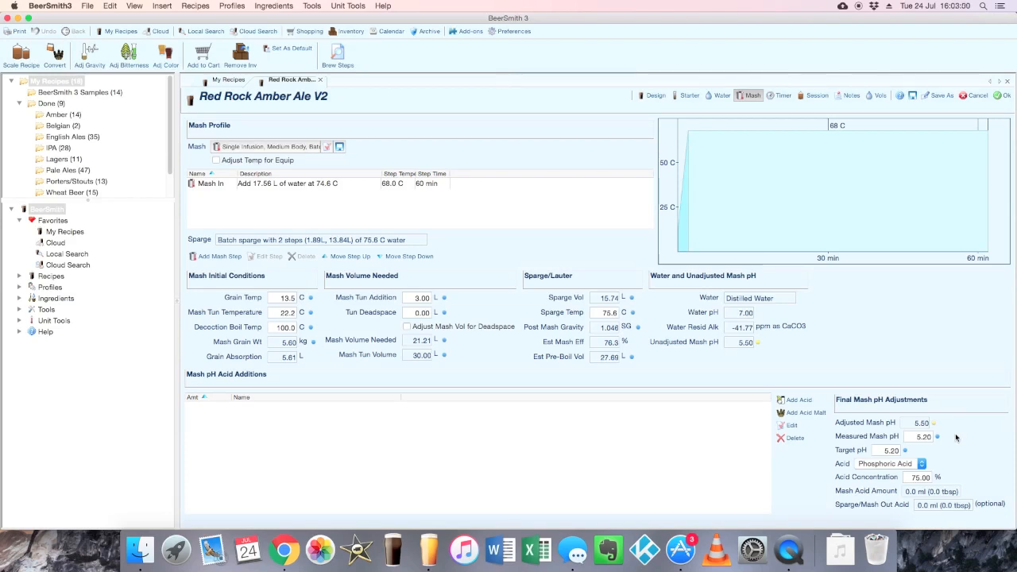
mouse_move(947, 434)
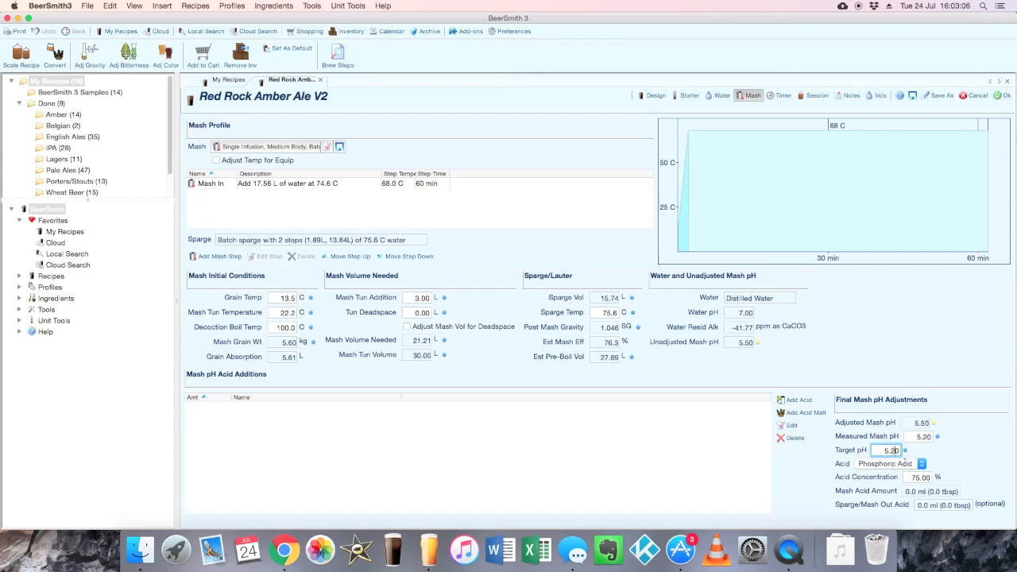
type("5.0")
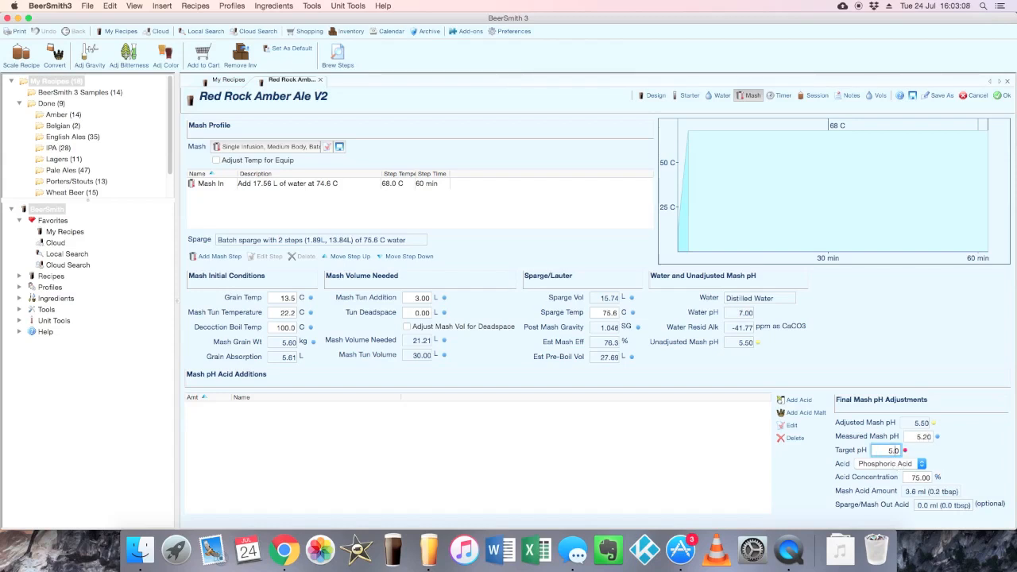
type("5.40")
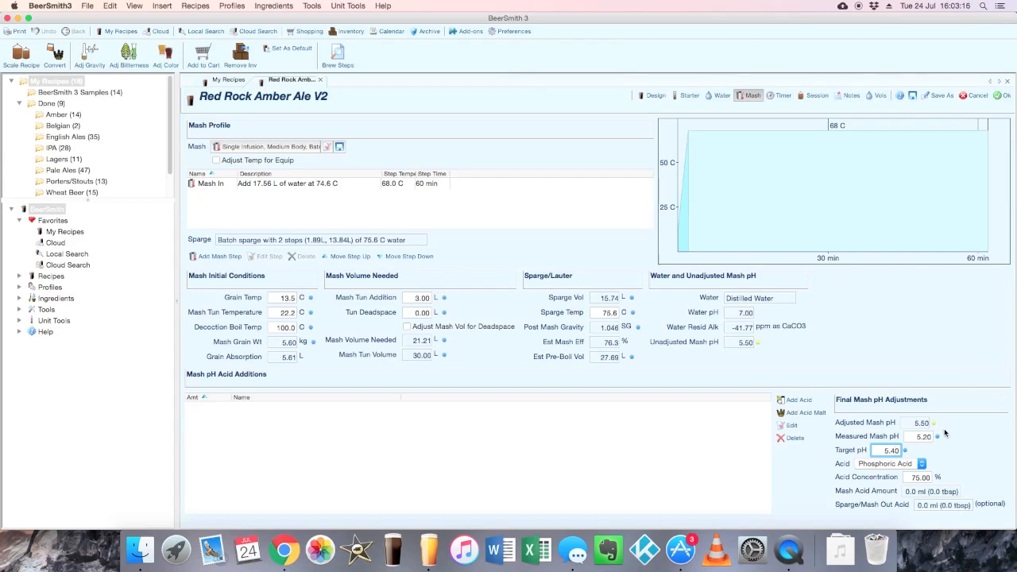
left_click(721, 95)
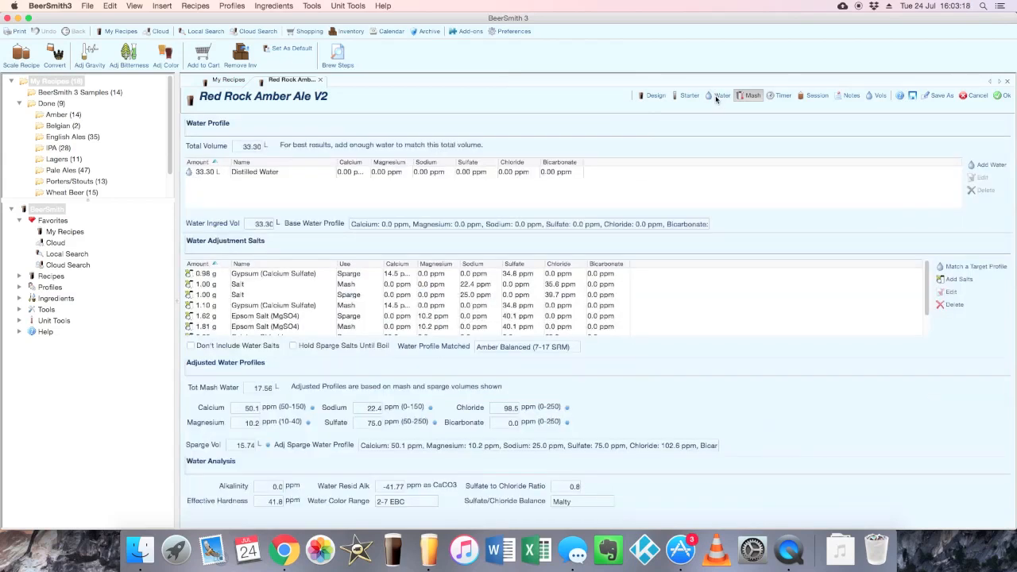
Return to the Mash page, where target pH stays 5.40 and acid is 0.0 ml
left_click(719, 95)
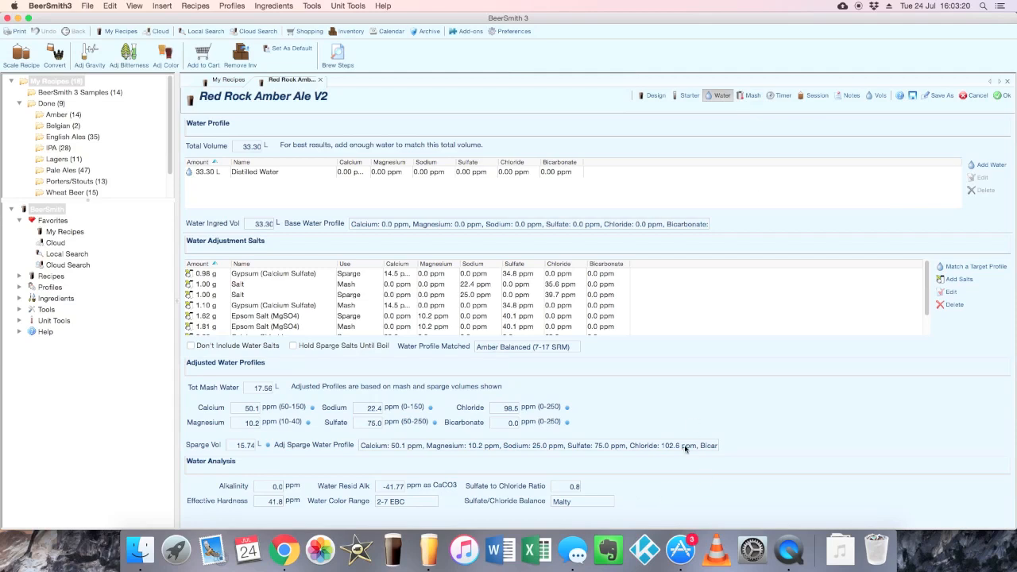
mouse_move(762, 459)
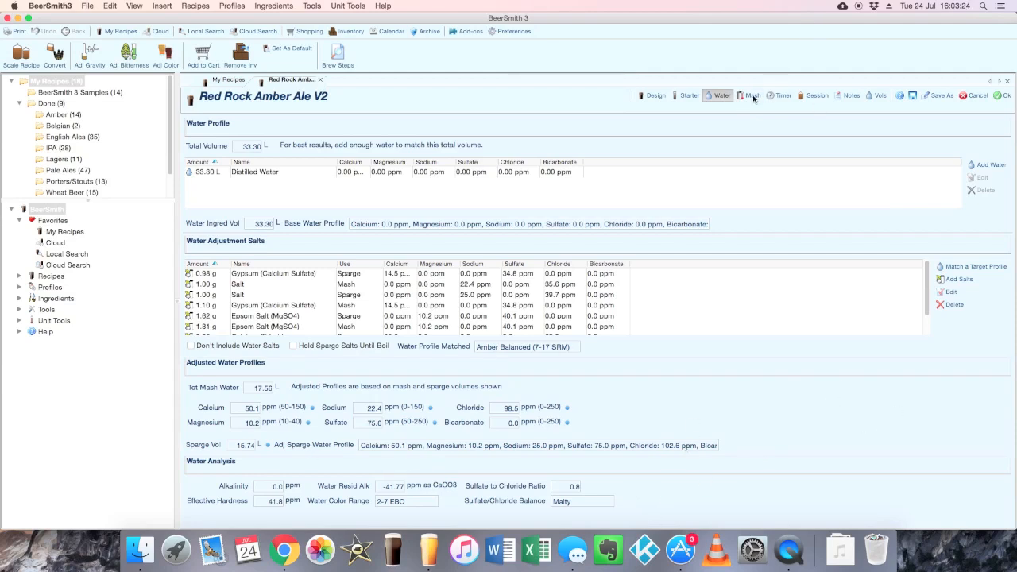
left_click(749, 96)
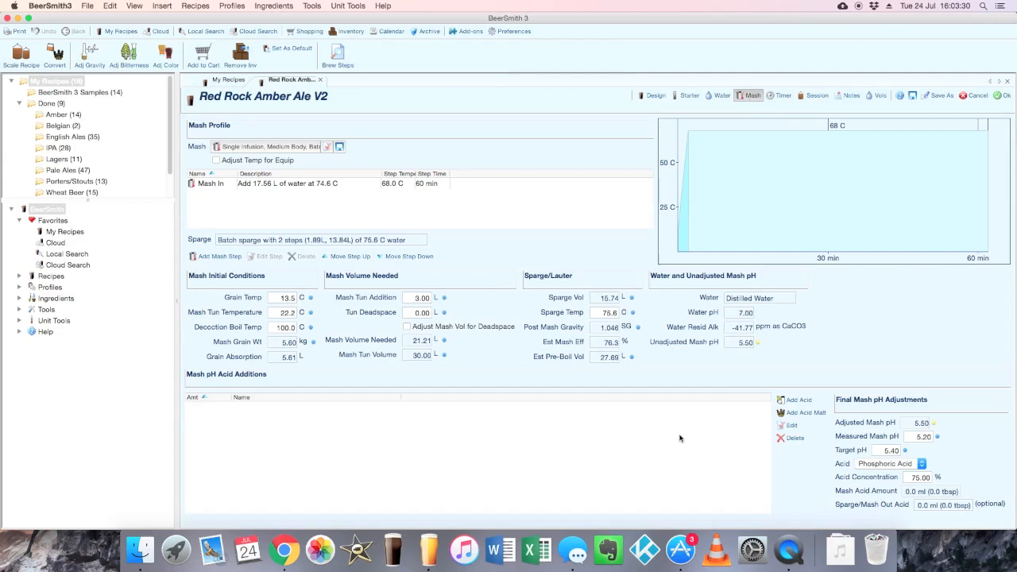
mouse_move(933, 449)
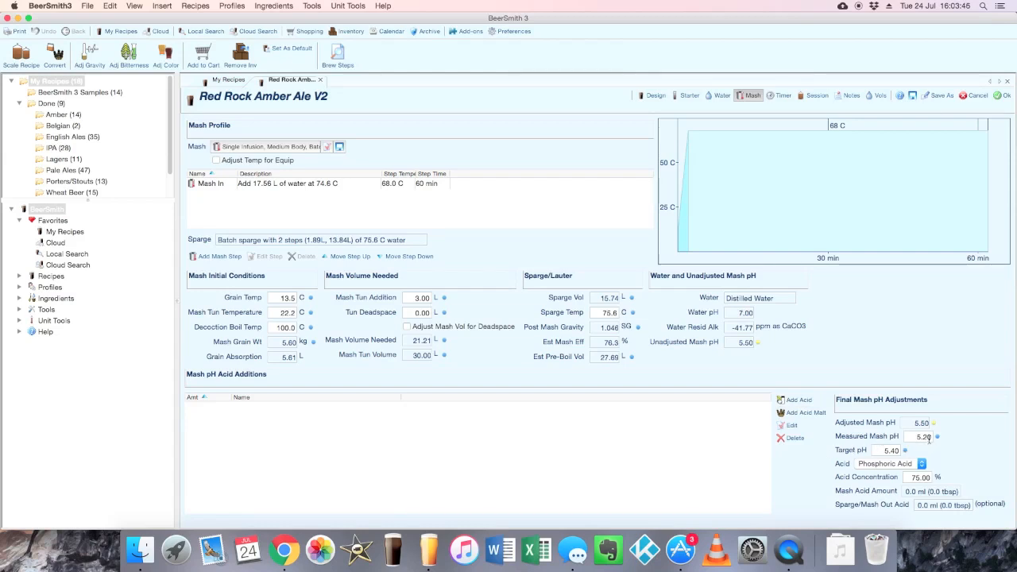
Enter measured mash pH 5.50 so the phosphoric acid addition calculates to 1.8 ml
left_click(919, 436)
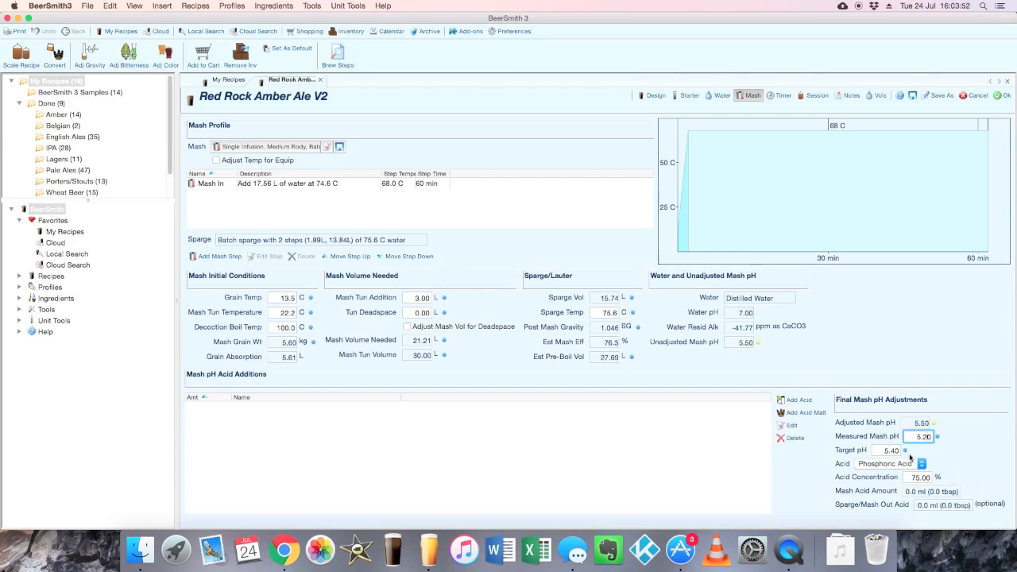
mouse_move(951, 461)
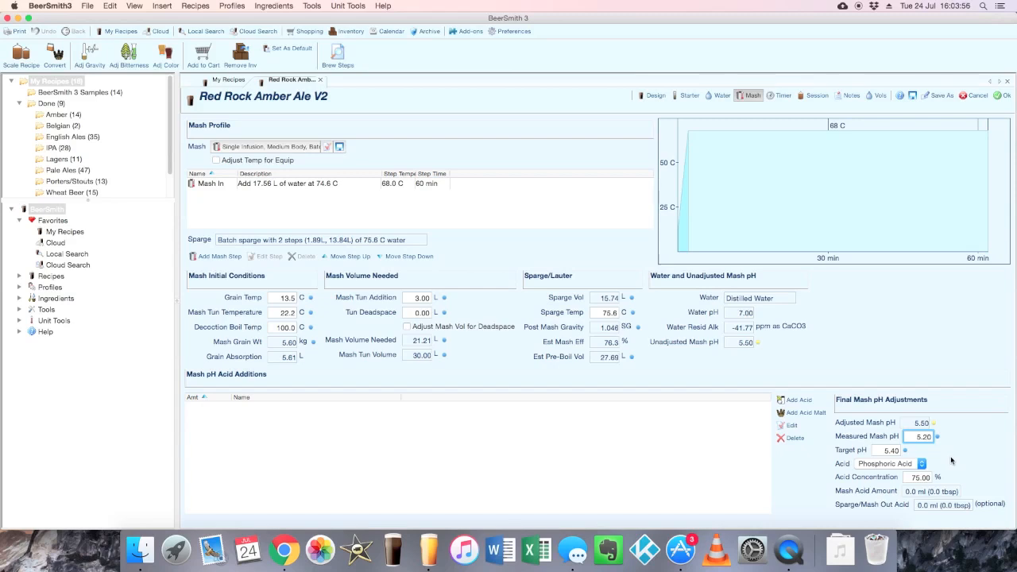
mouse_move(953, 461)
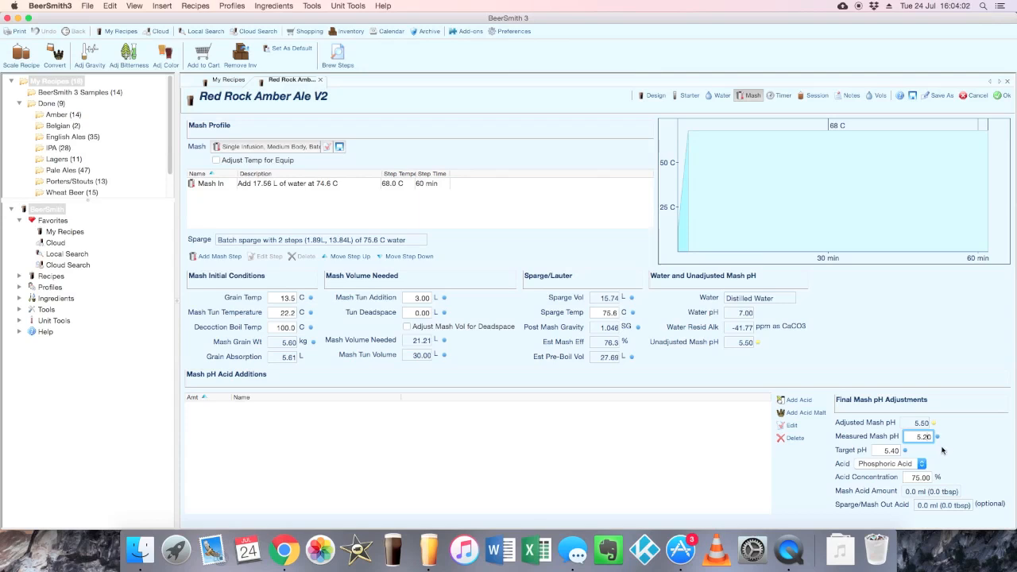
mouse_move(942, 450)
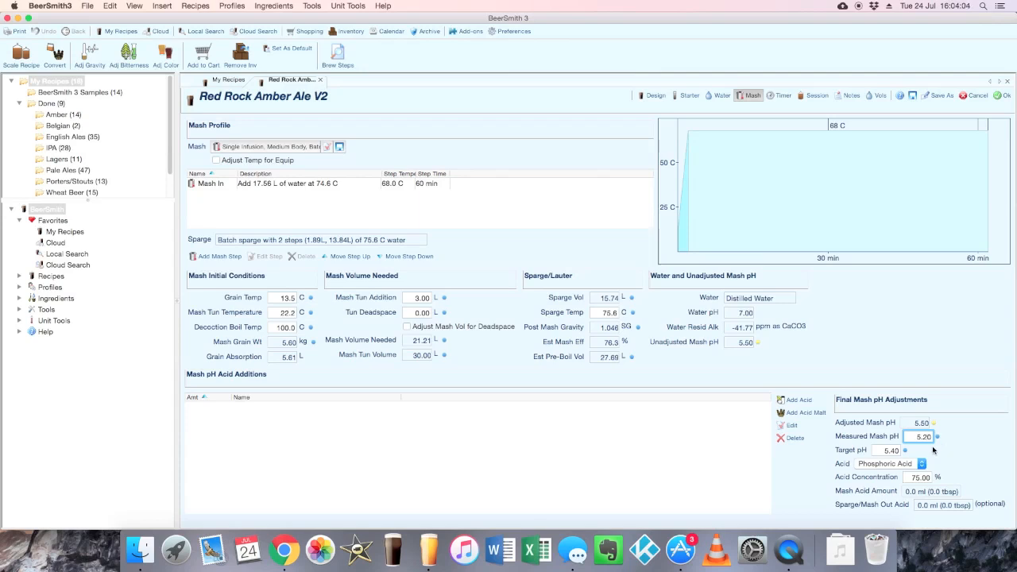
type("5.0")
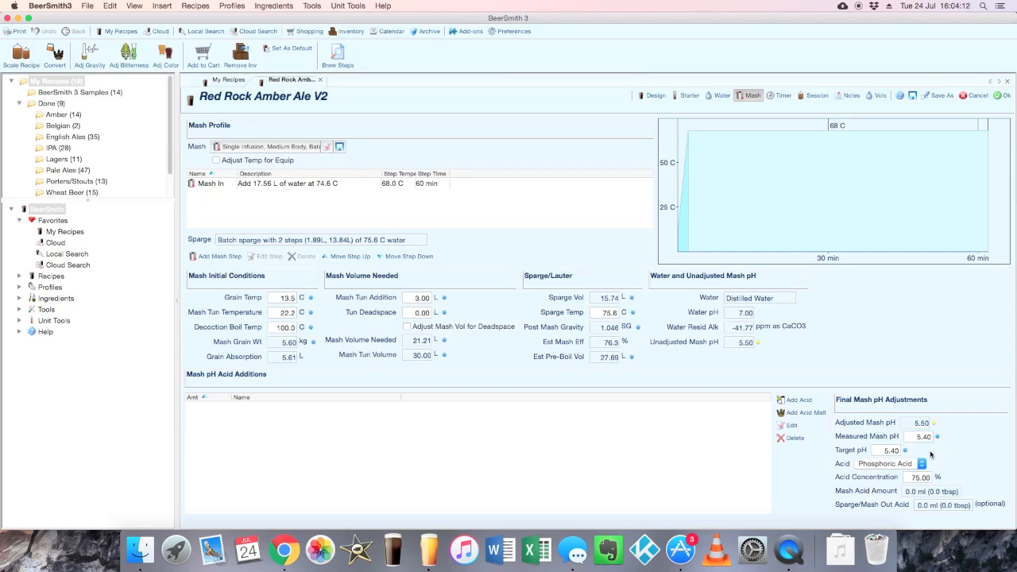
left_click(920, 436)
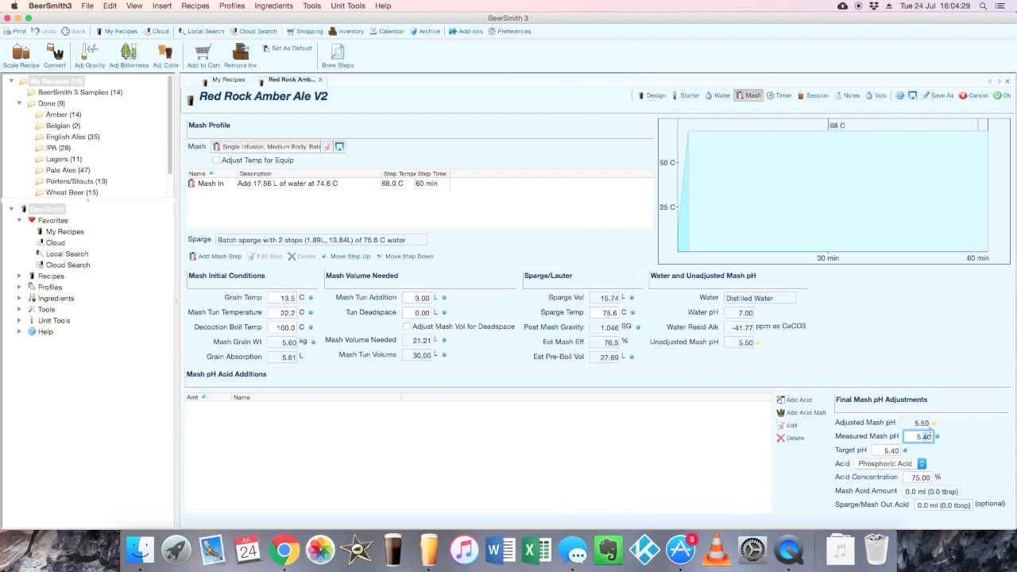
mouse_move(925, 427)
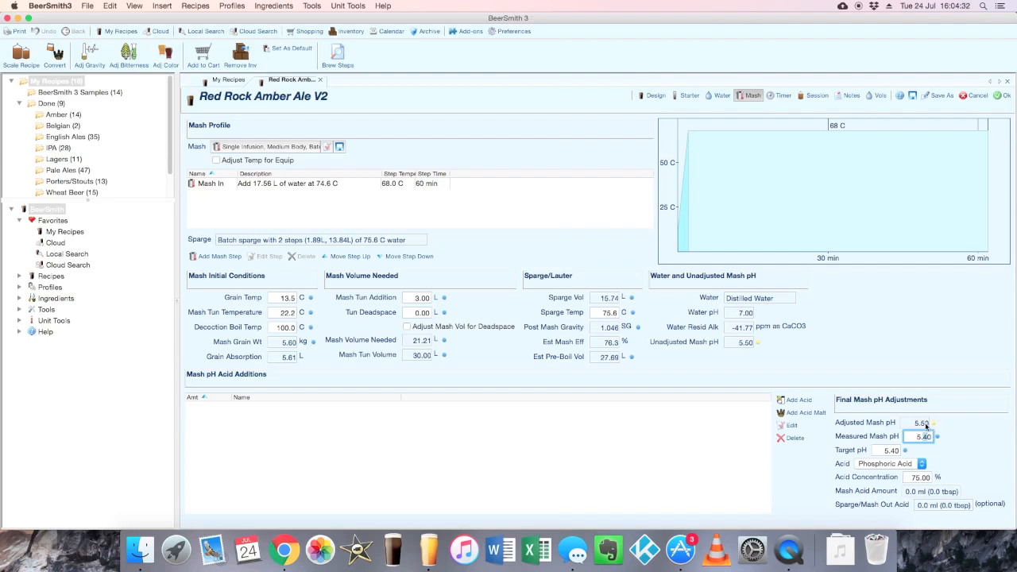
mouse_move(924, 436)
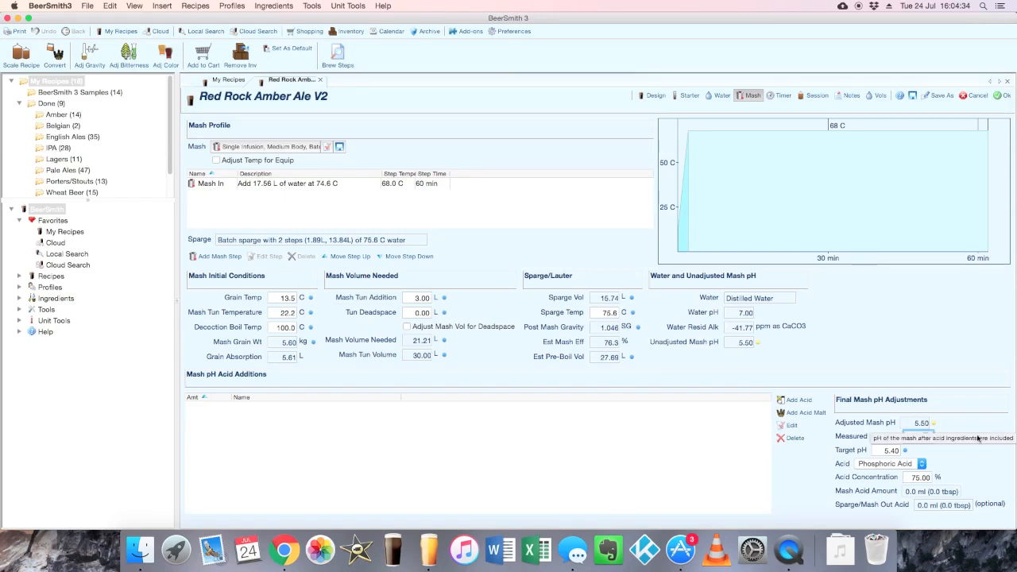
left_click(919, 437)
type("5.5")
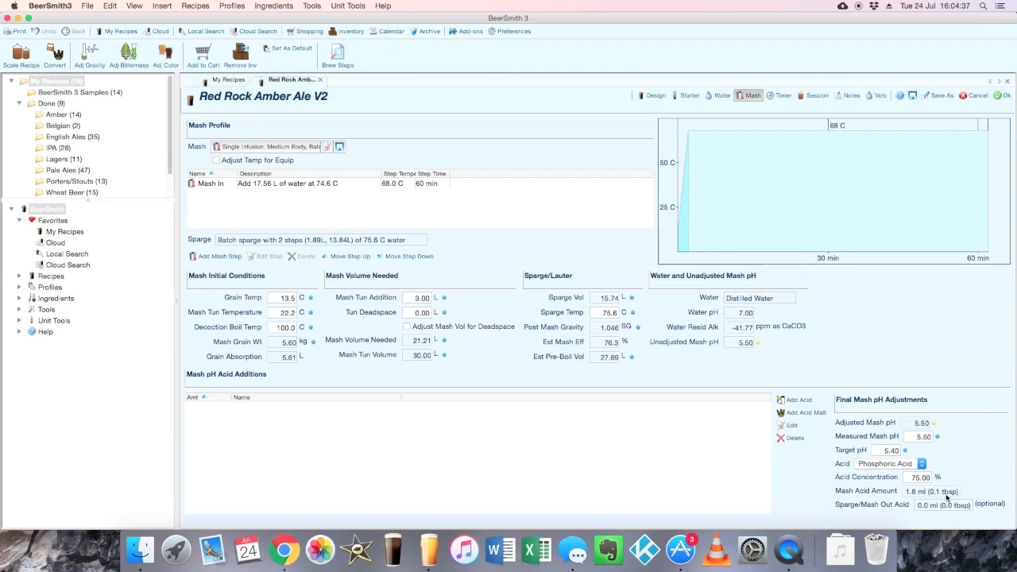
mouse_move(946, 490)
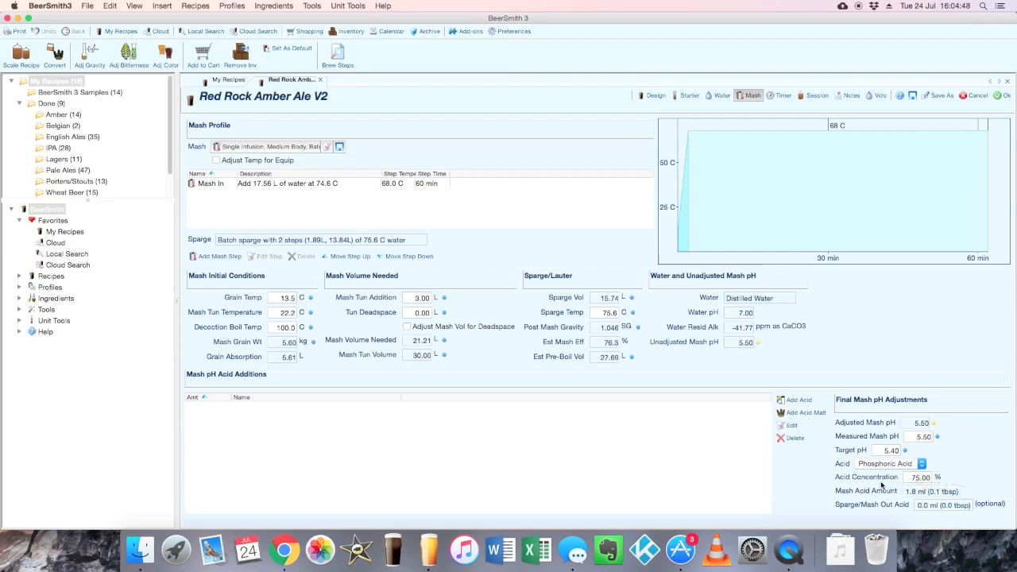
Keep Phosphoric Acid as the mash acid and return to the Water page's salt additions
left_click(921, 463)
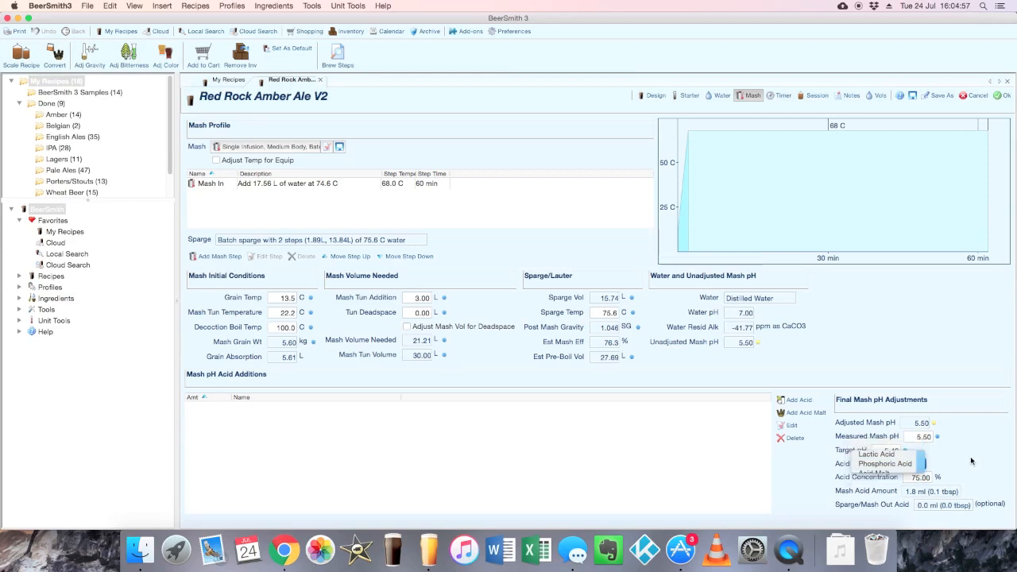
left_click(884, 464)
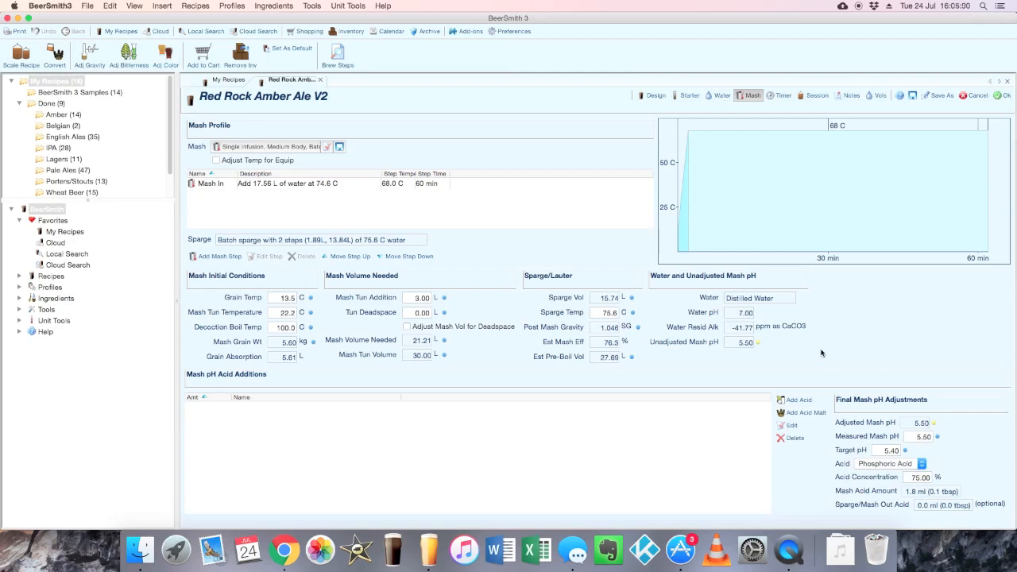
mouse_move(939, 471)
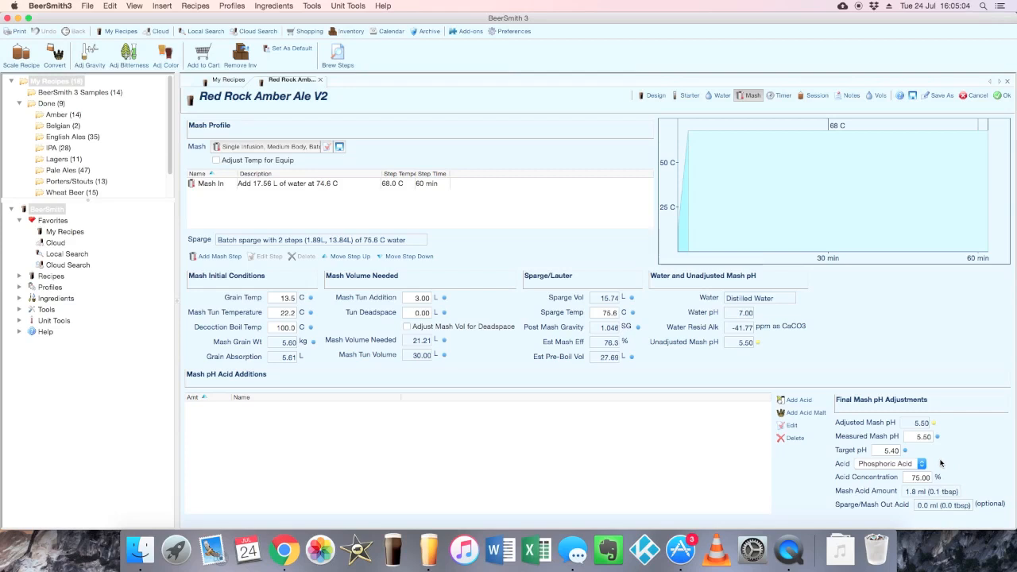
mouse_move(966, 495)
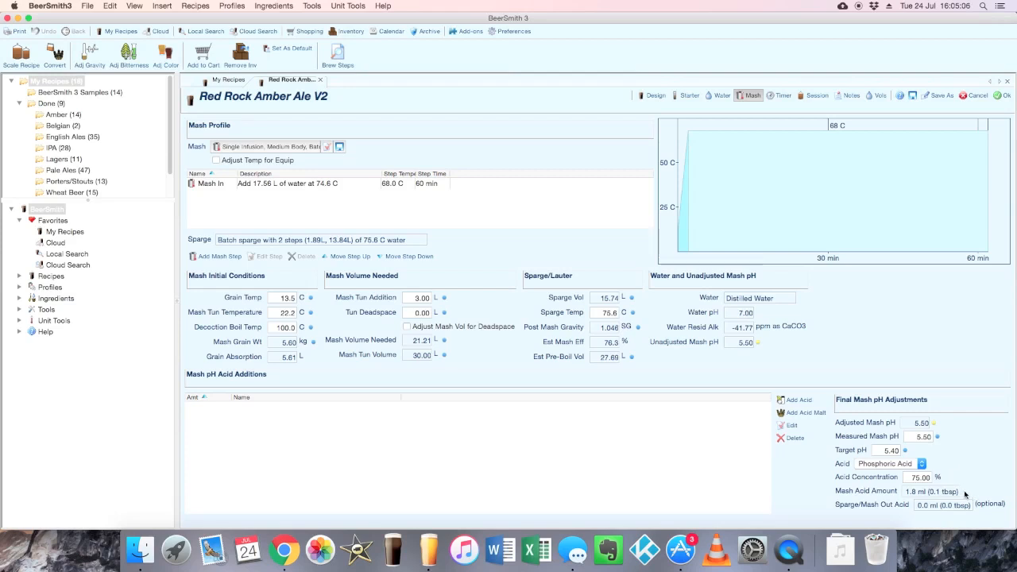
mouse_move(924, 490)
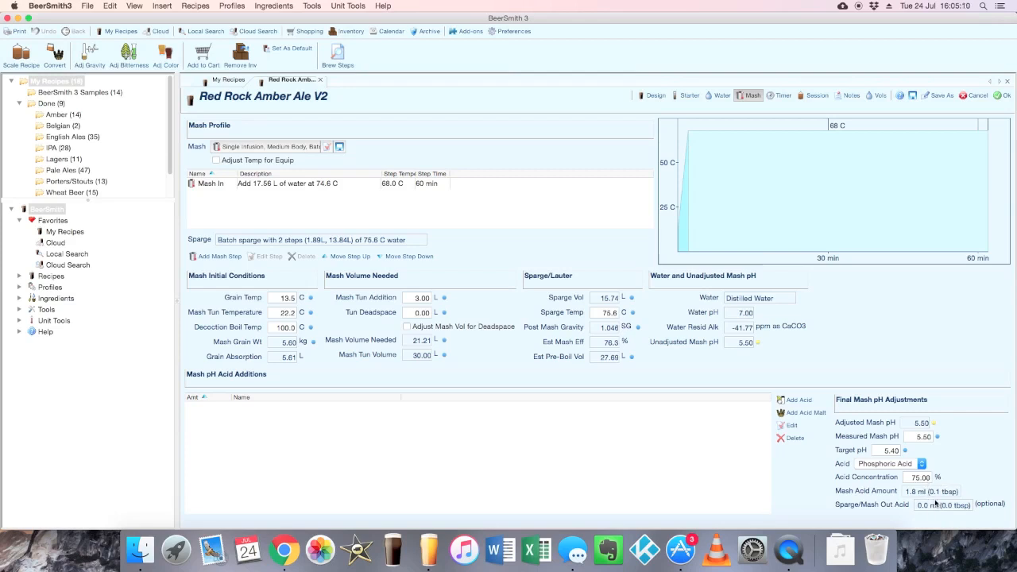
mouse_move(928, 495)
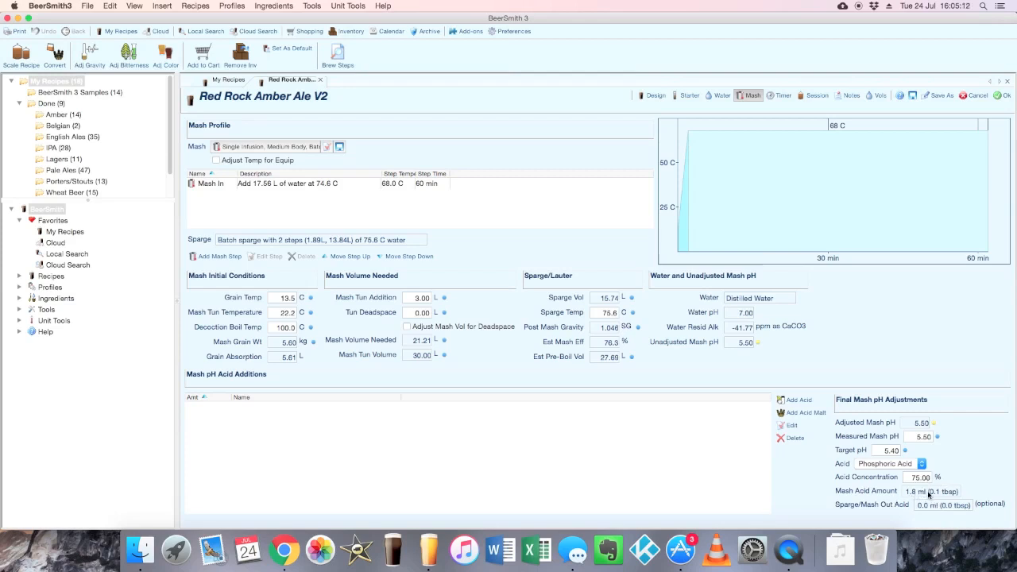
mouse_move(930, 493)
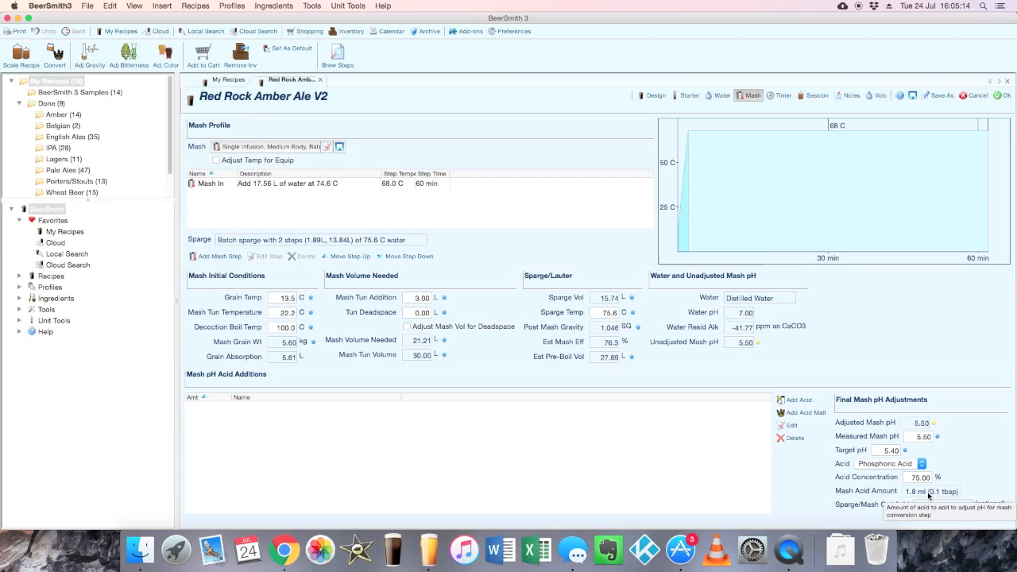
mouse_move(980, 442)
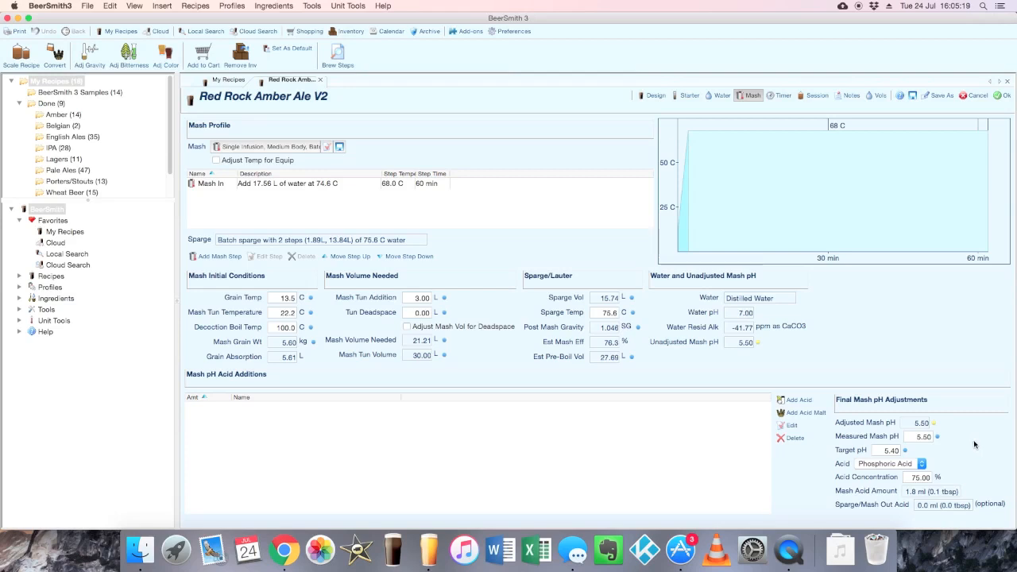
mouse_move(960, 450)
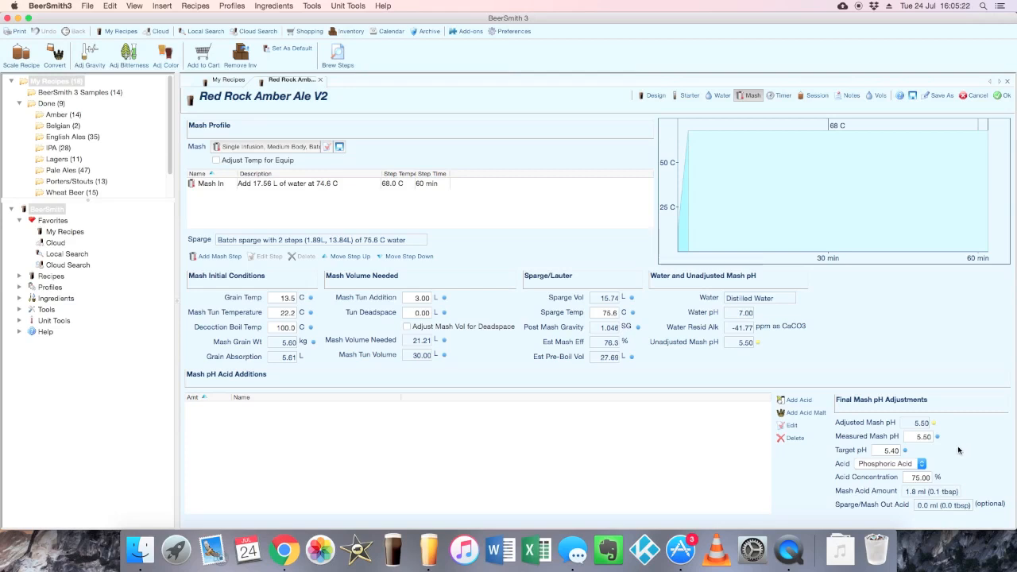
mouse_move(963, 451)
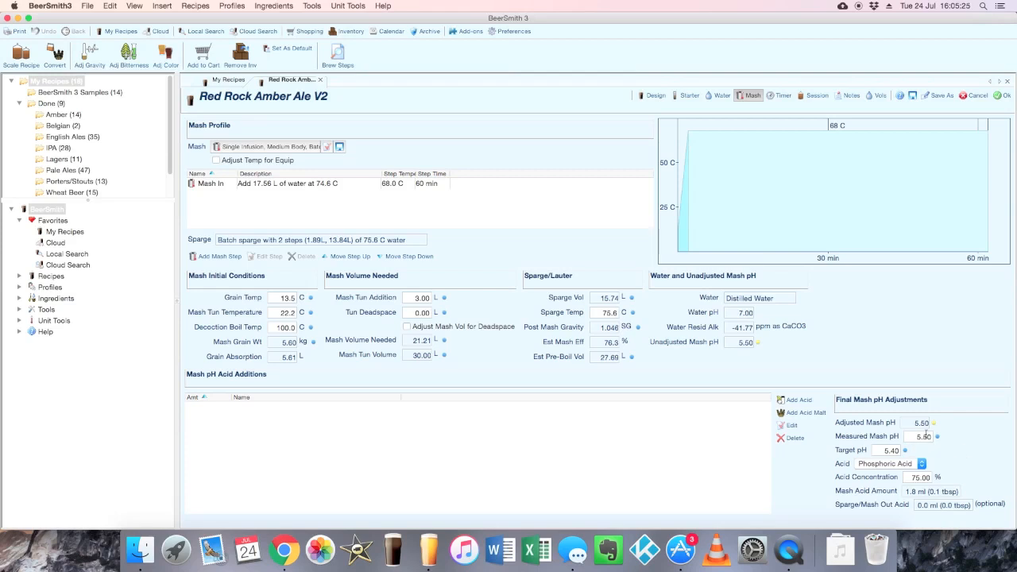
mouse_move(962, 490)
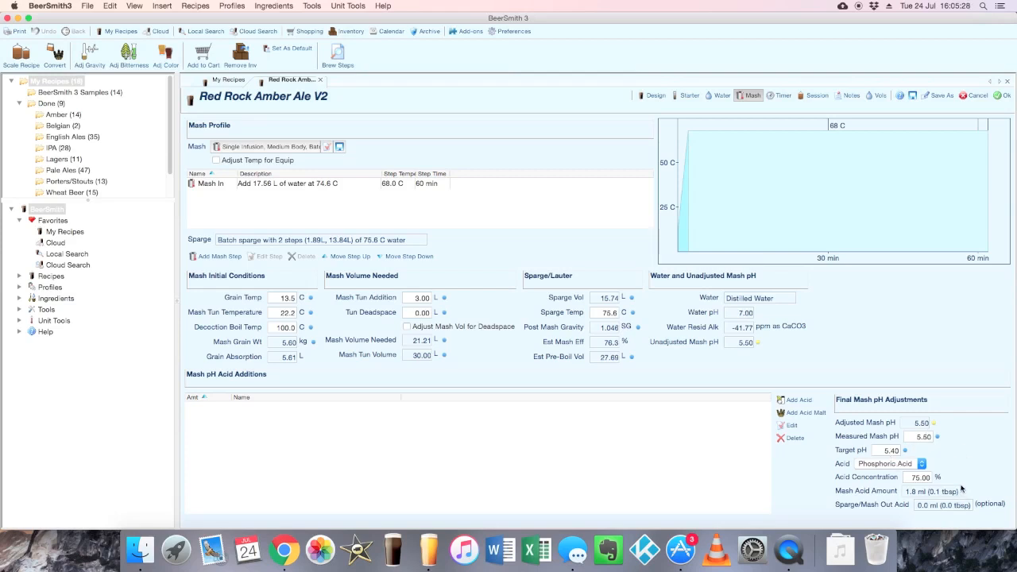
mouse_move(957, 484)
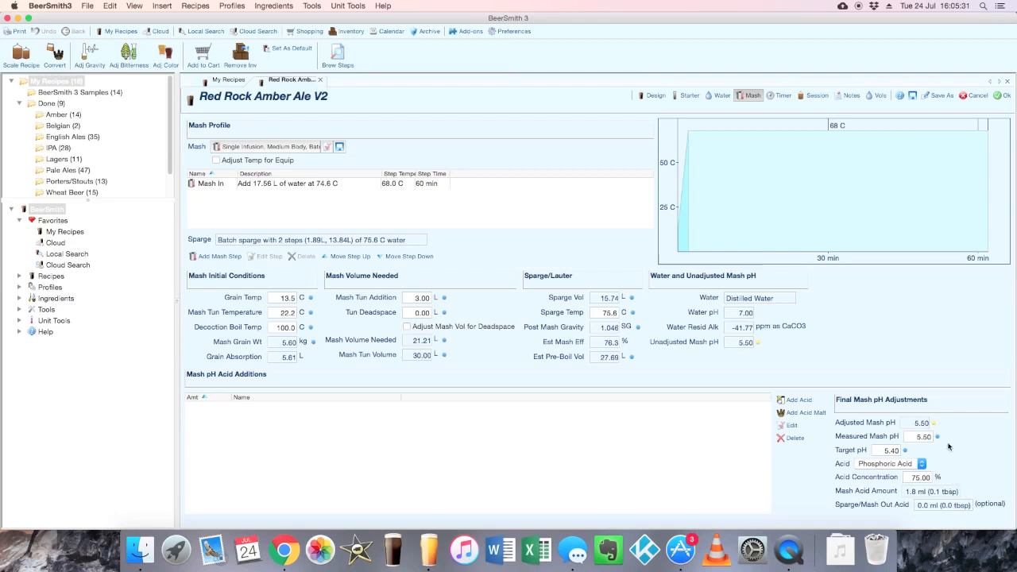
mouse_move(967, 454)
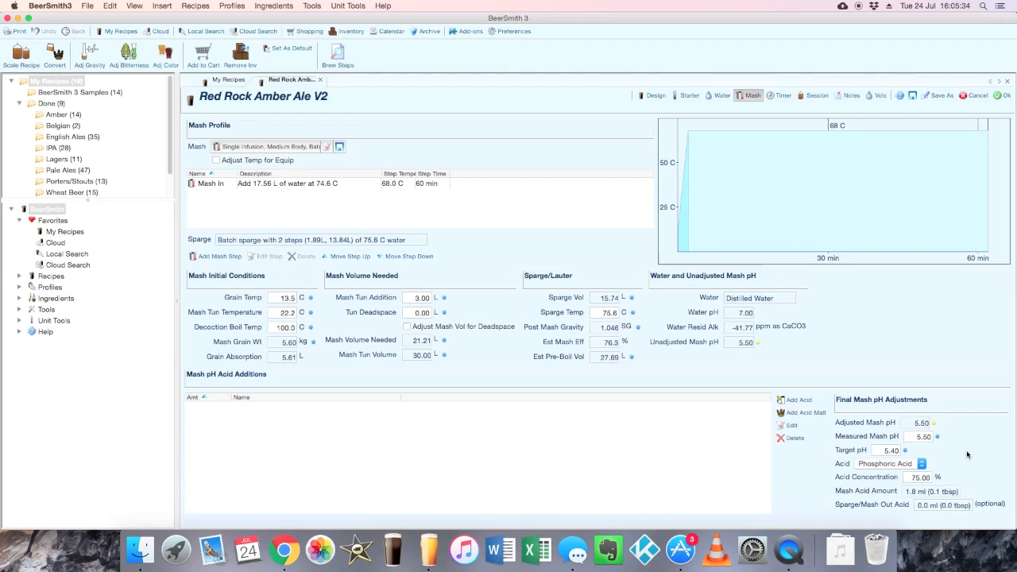
mouse_move(985, 429)
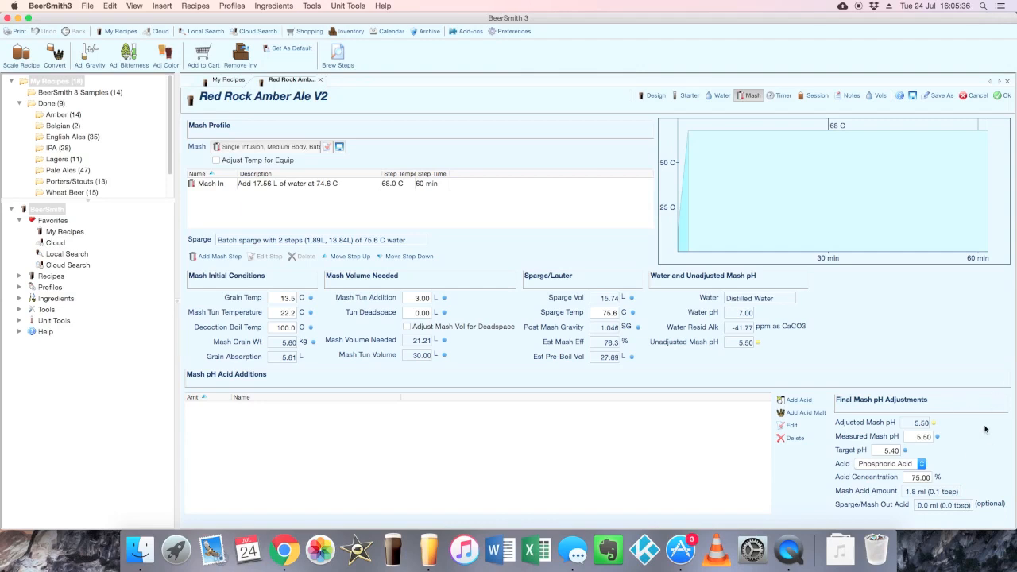
mouse_move(724, 112)
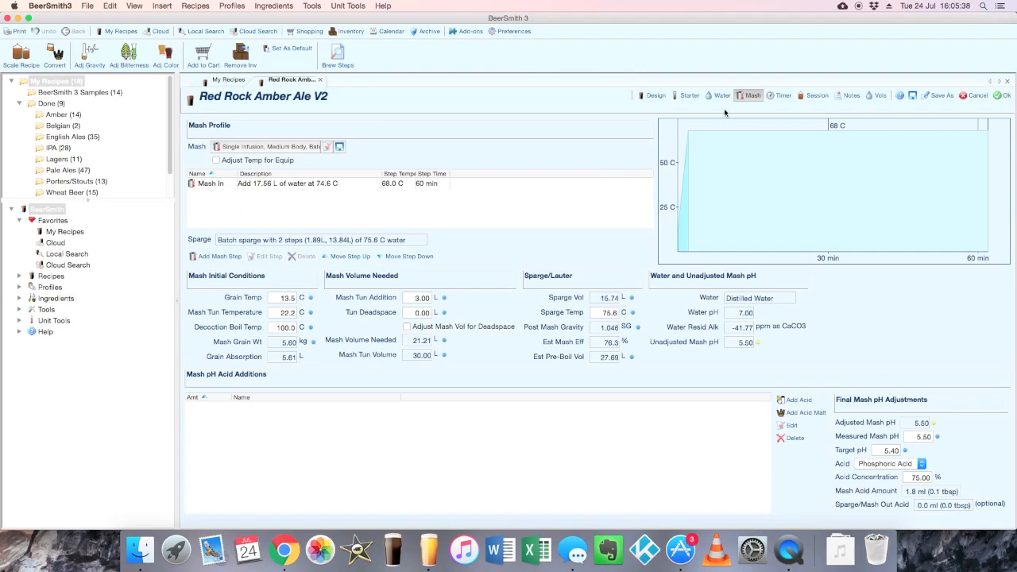
left_click(719, 95)
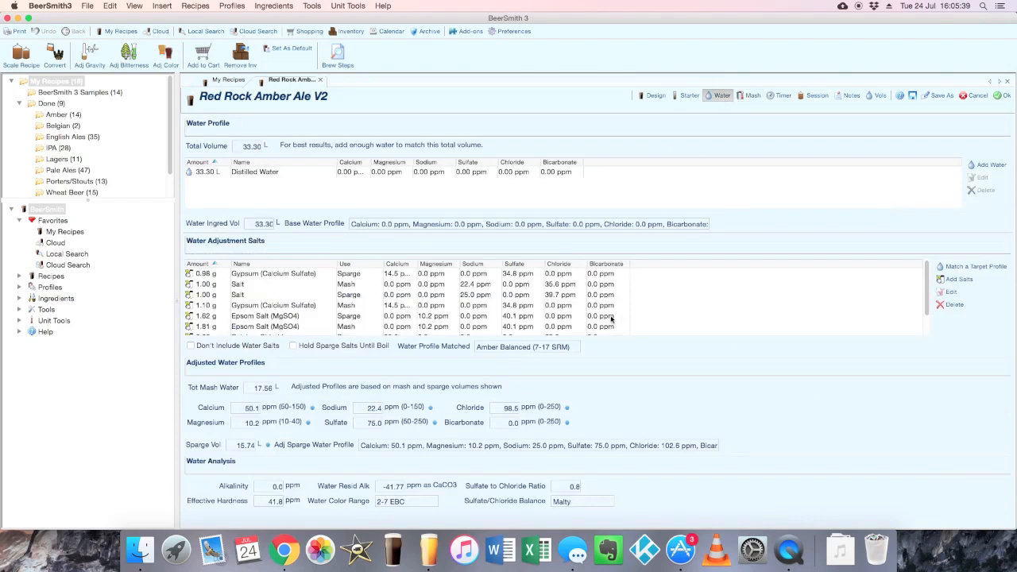
mouse_move(668, 288)
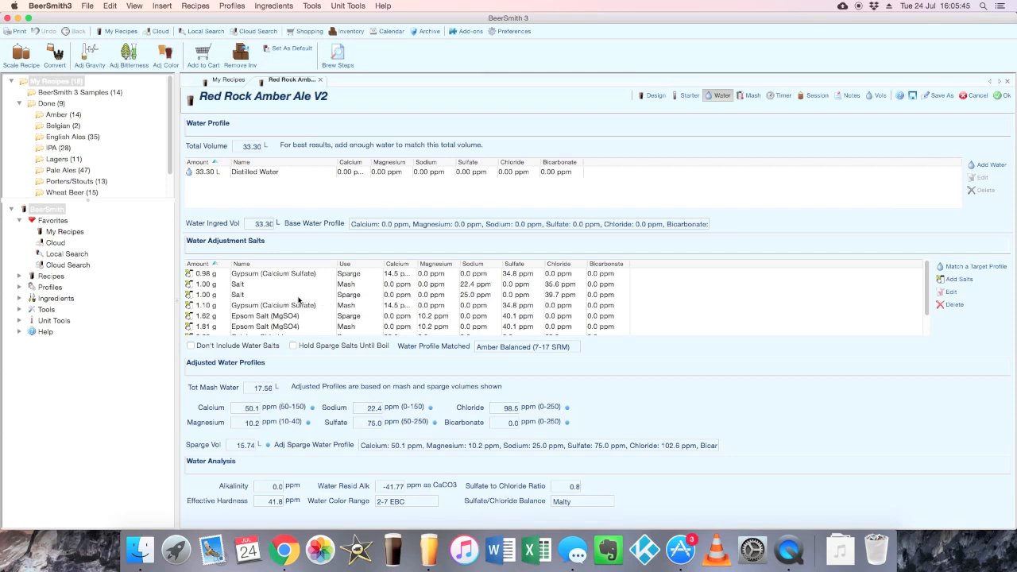
mouse_move(319, 316)
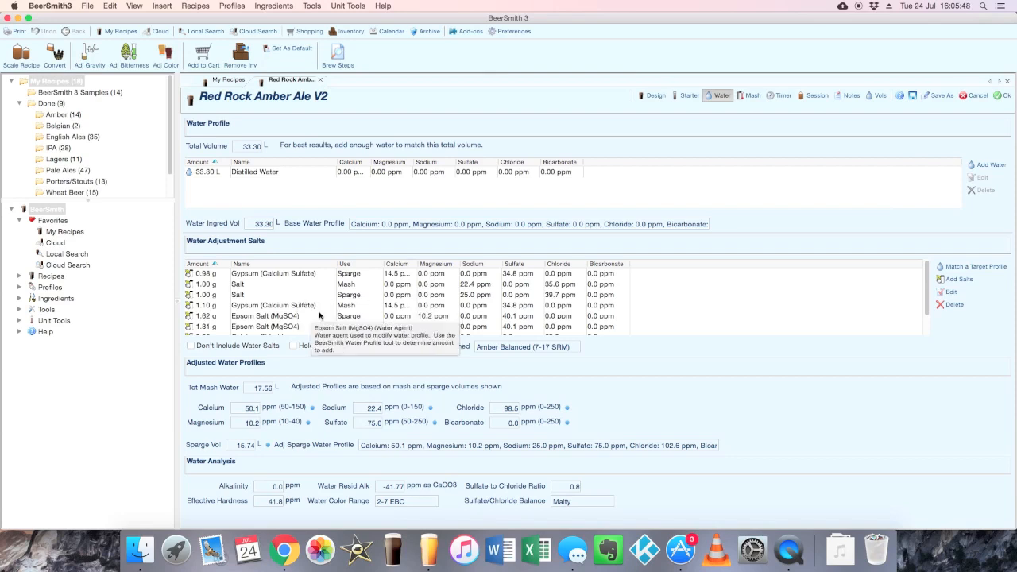
mouse_move(615, 301)
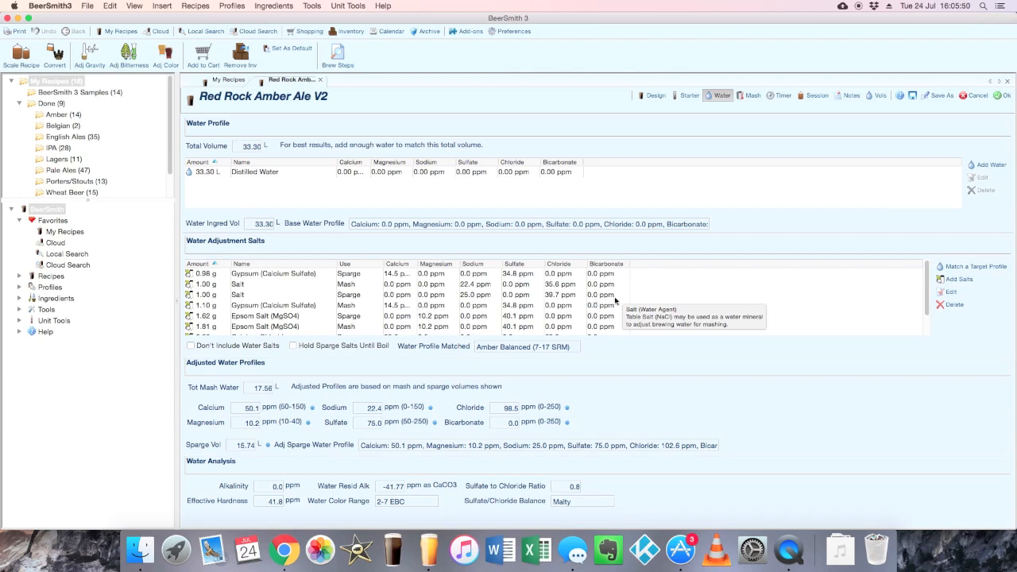
scroll("down", 3)
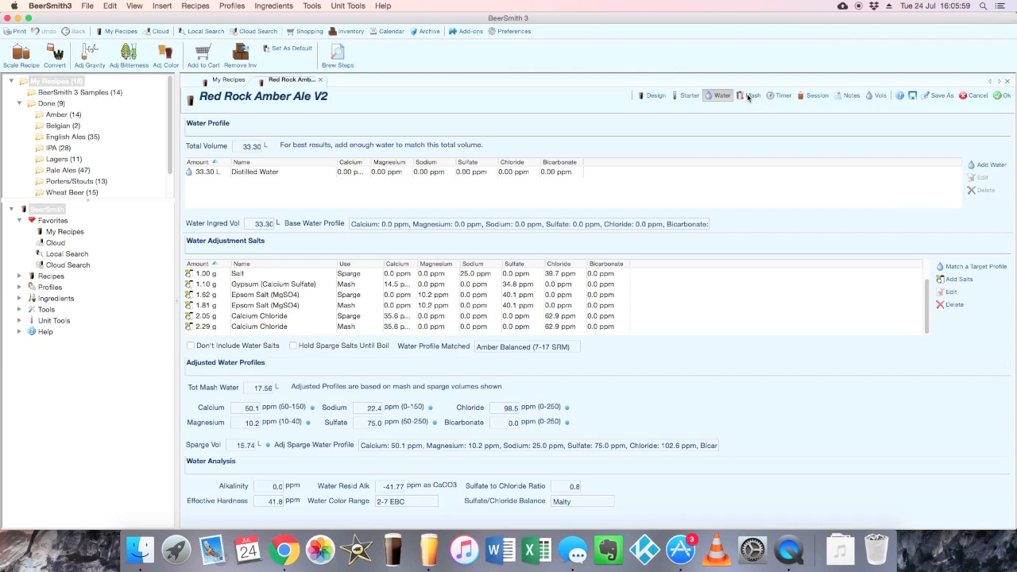
left_click(753, 96)
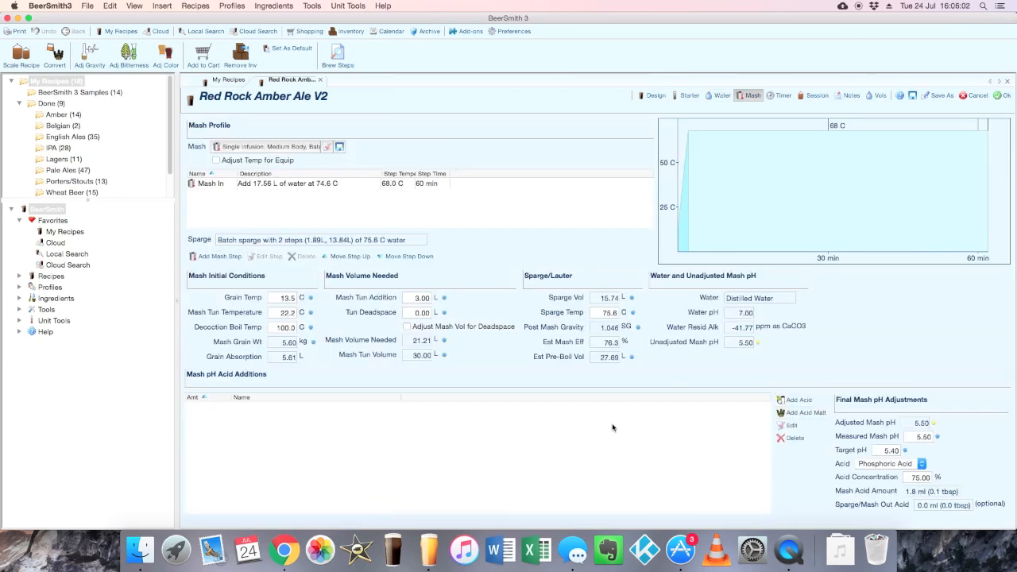
mouse_move(473, 412)
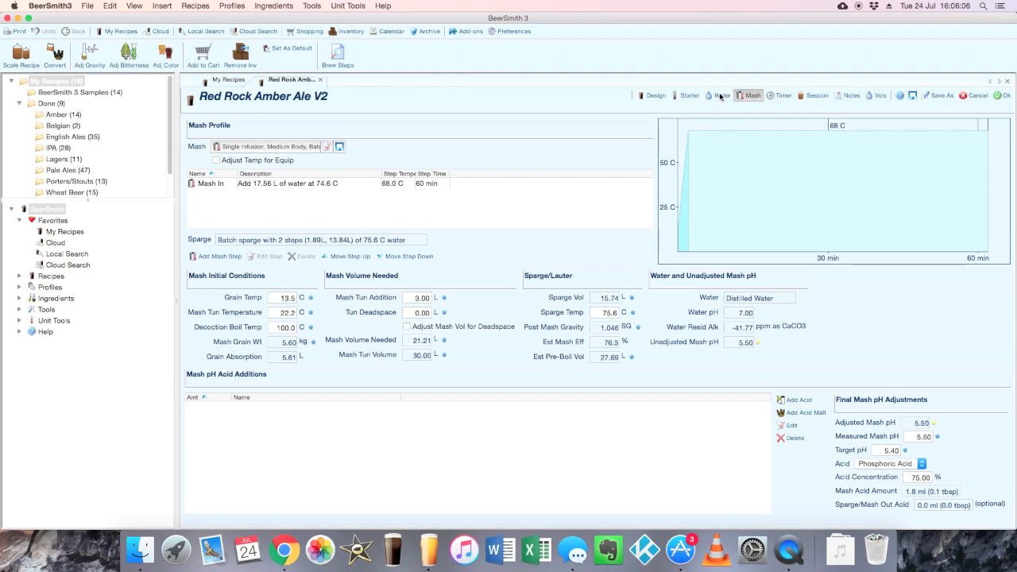
left_click(719, 96)
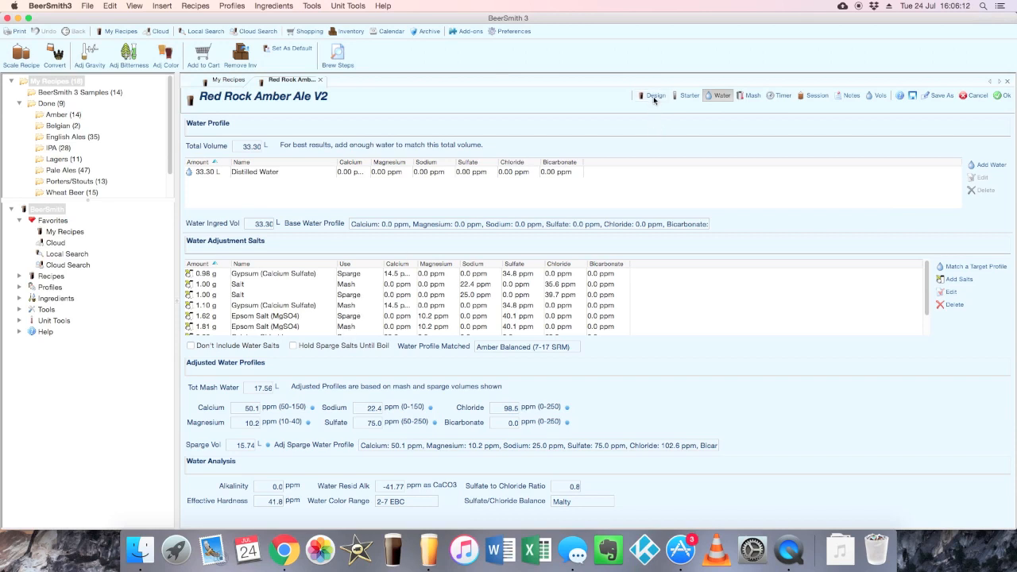
left_click(656, 95)
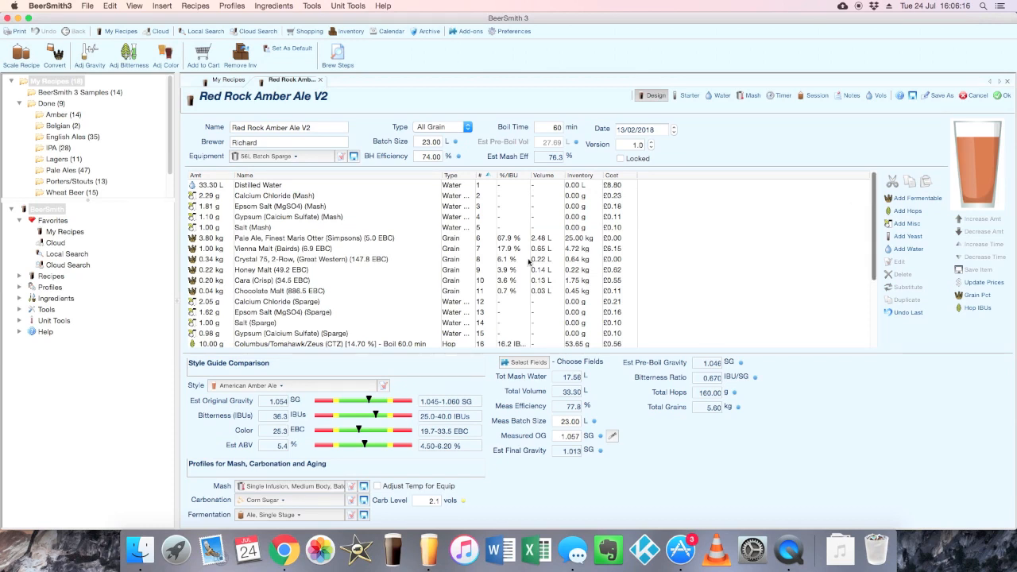
mouse_move(319, 197)
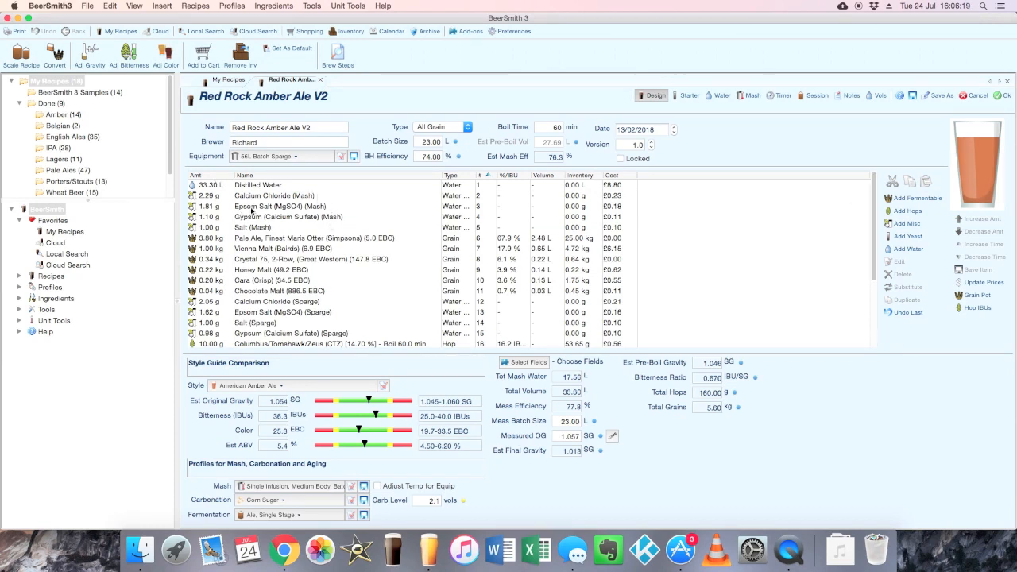
mouse_move(278, 206)
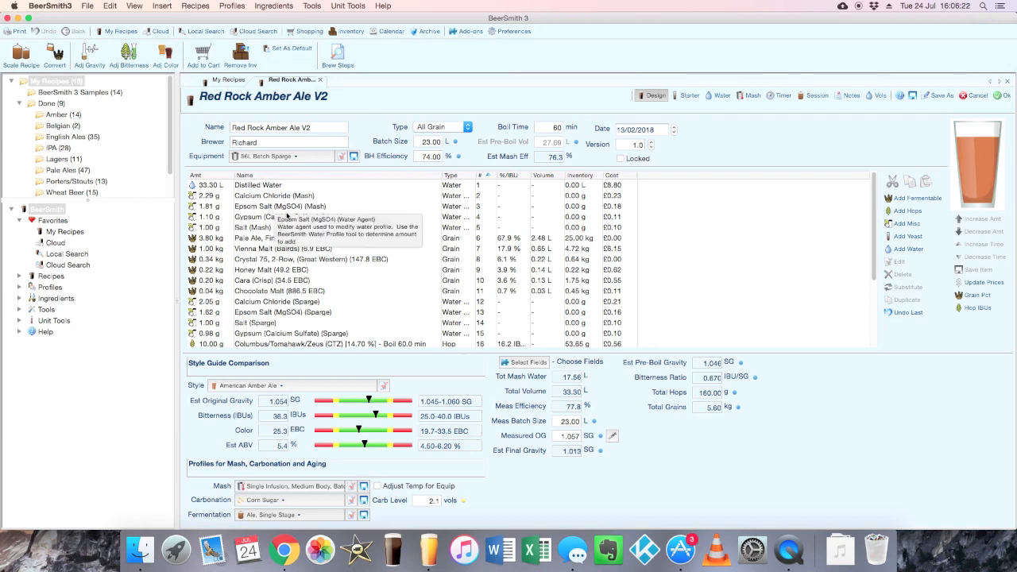
Scroll the Design ingredient list to review Distilled Water, mash and sparge salts, grains and hops
scroll("down", 3)
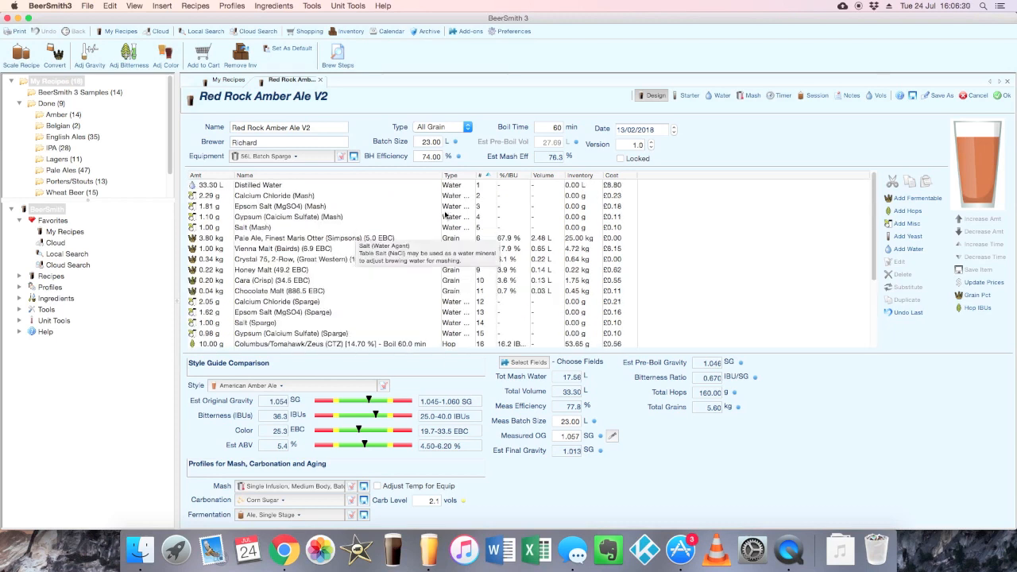
mouse_move(394, 205)
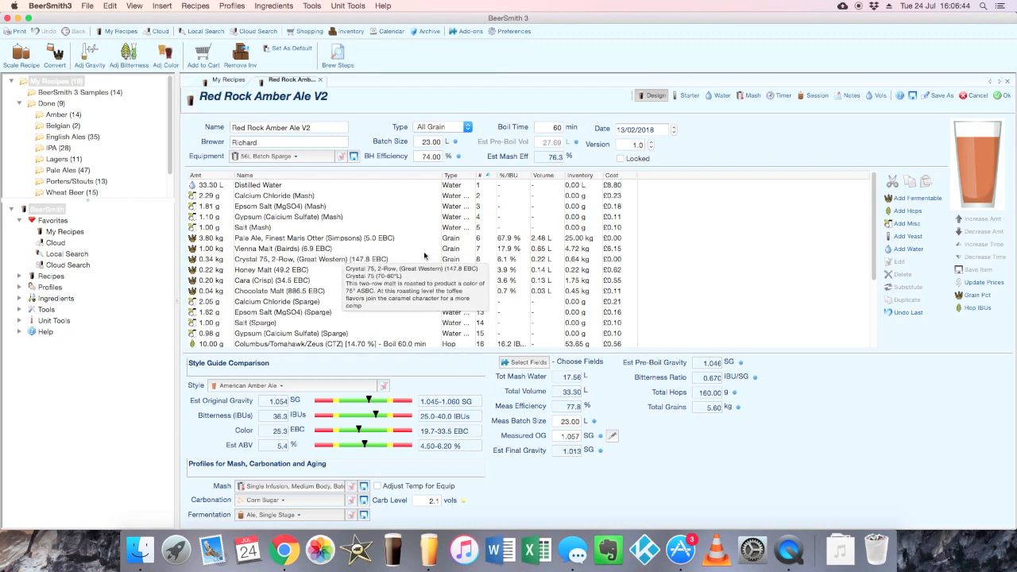
mouse_move(329, 267)
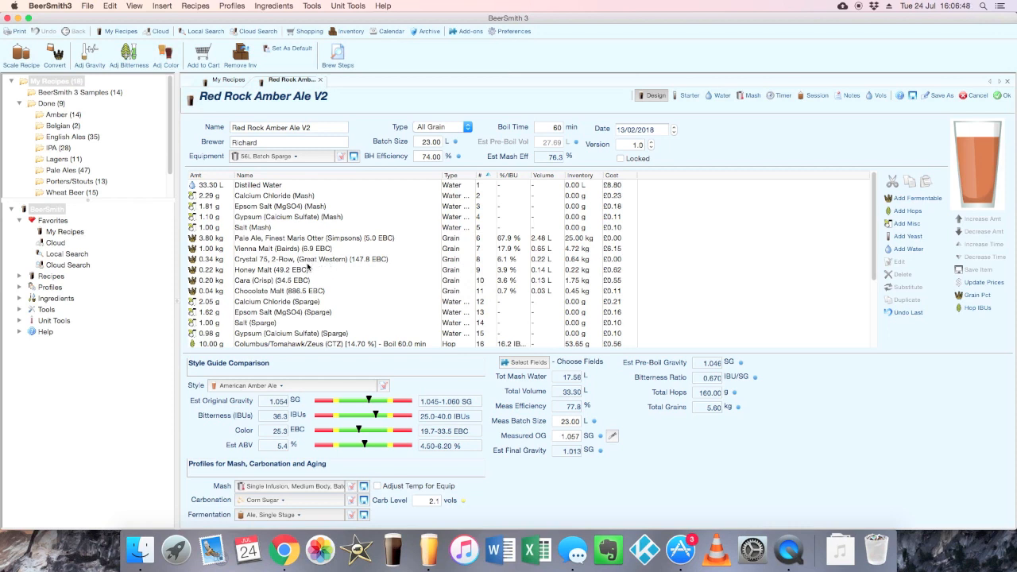
mouse_move(304, 267)
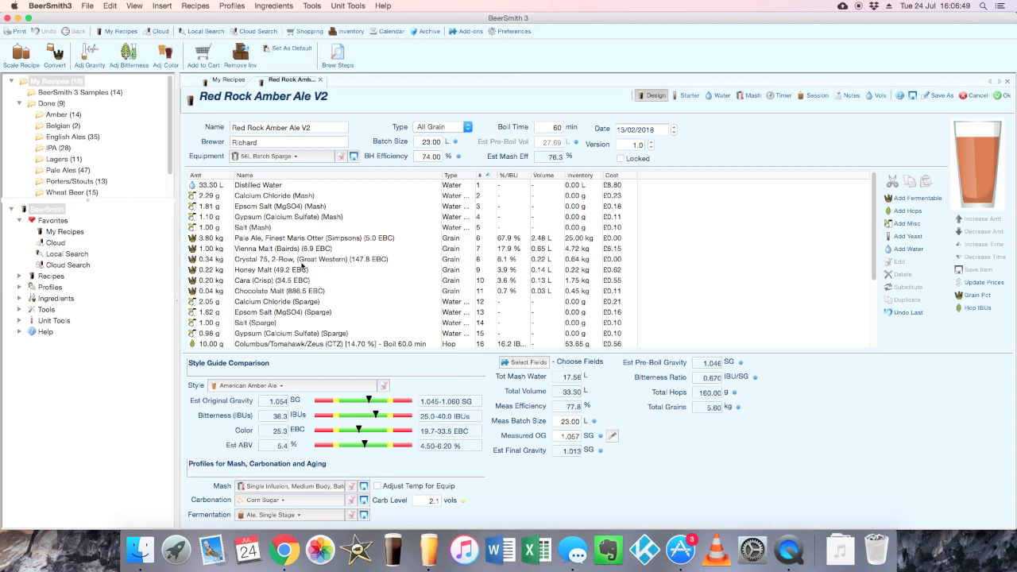
mouse_move(306, 259)
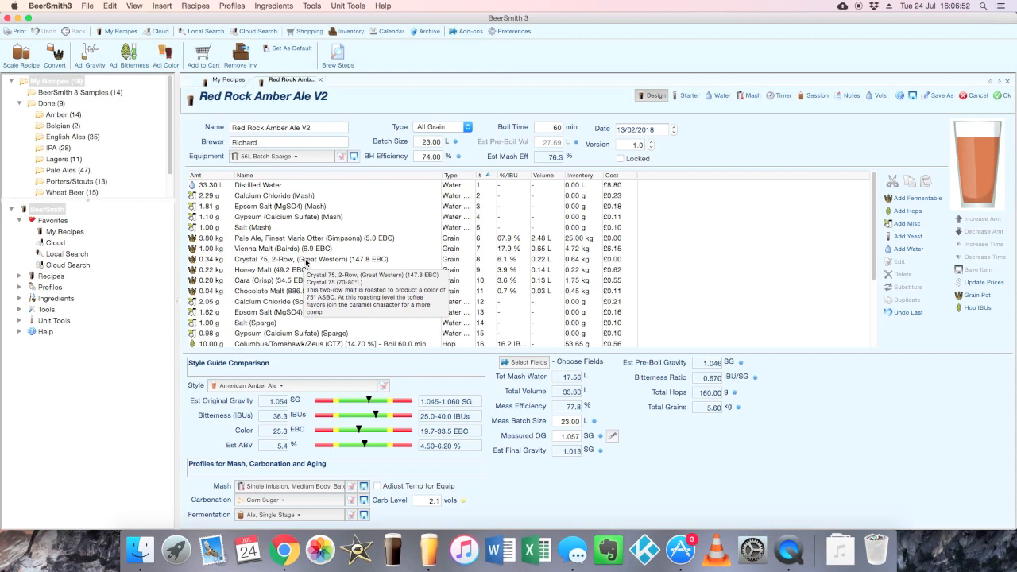